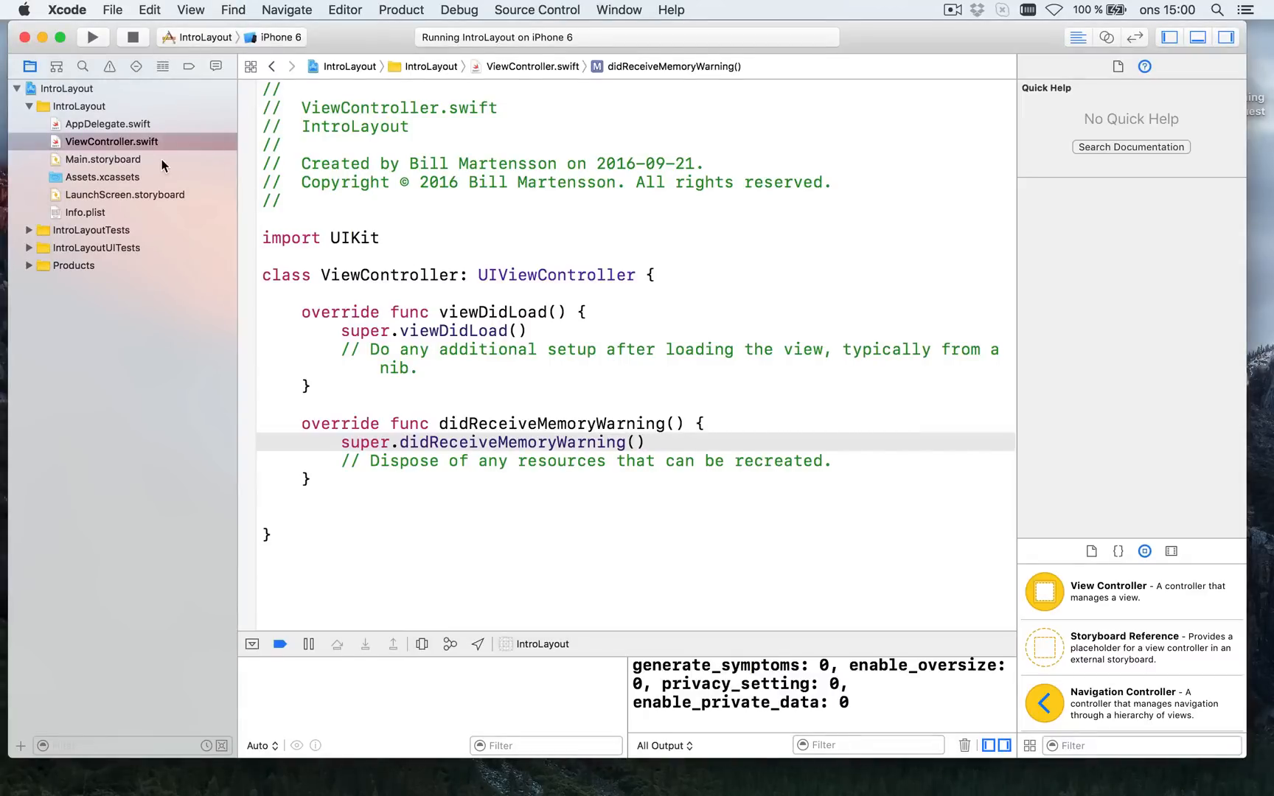
Show Main.storyboard's empty View Controller scene in Interface Builder
click(104, 159)
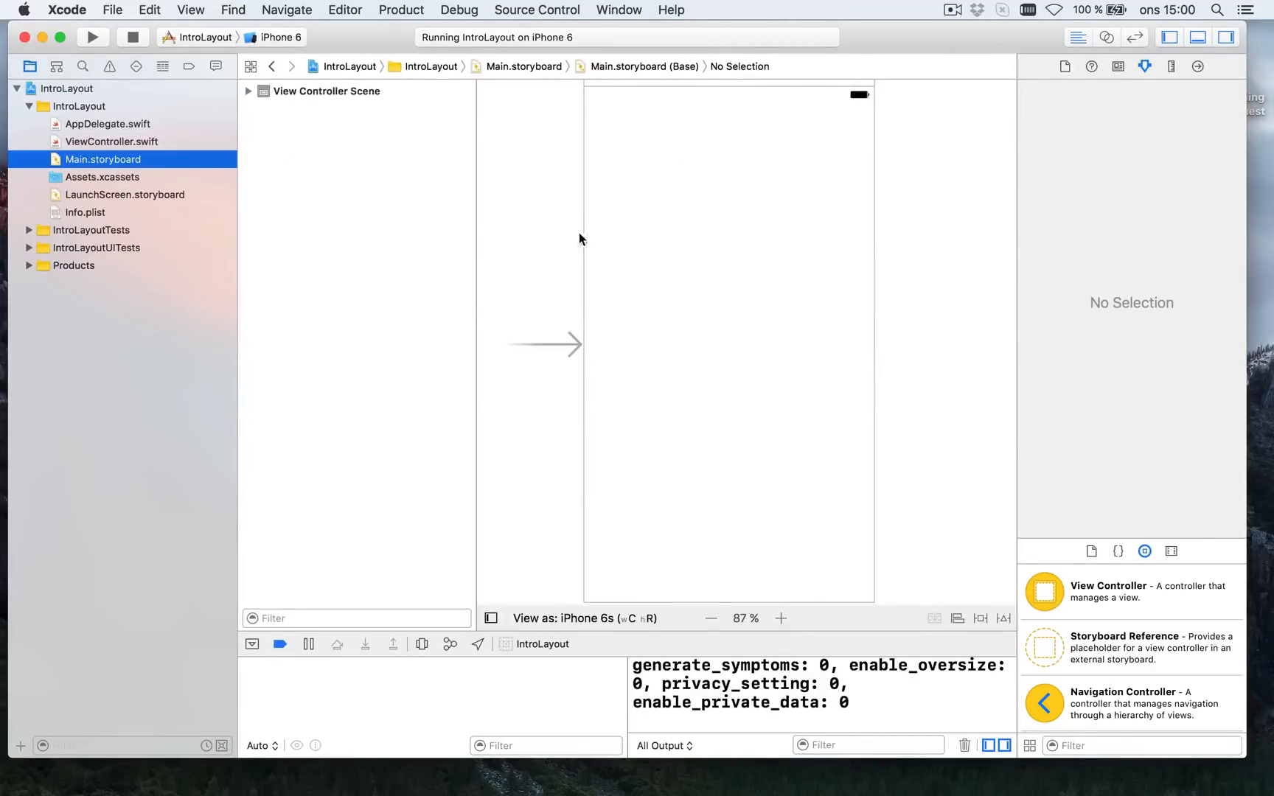
click(710, 618)
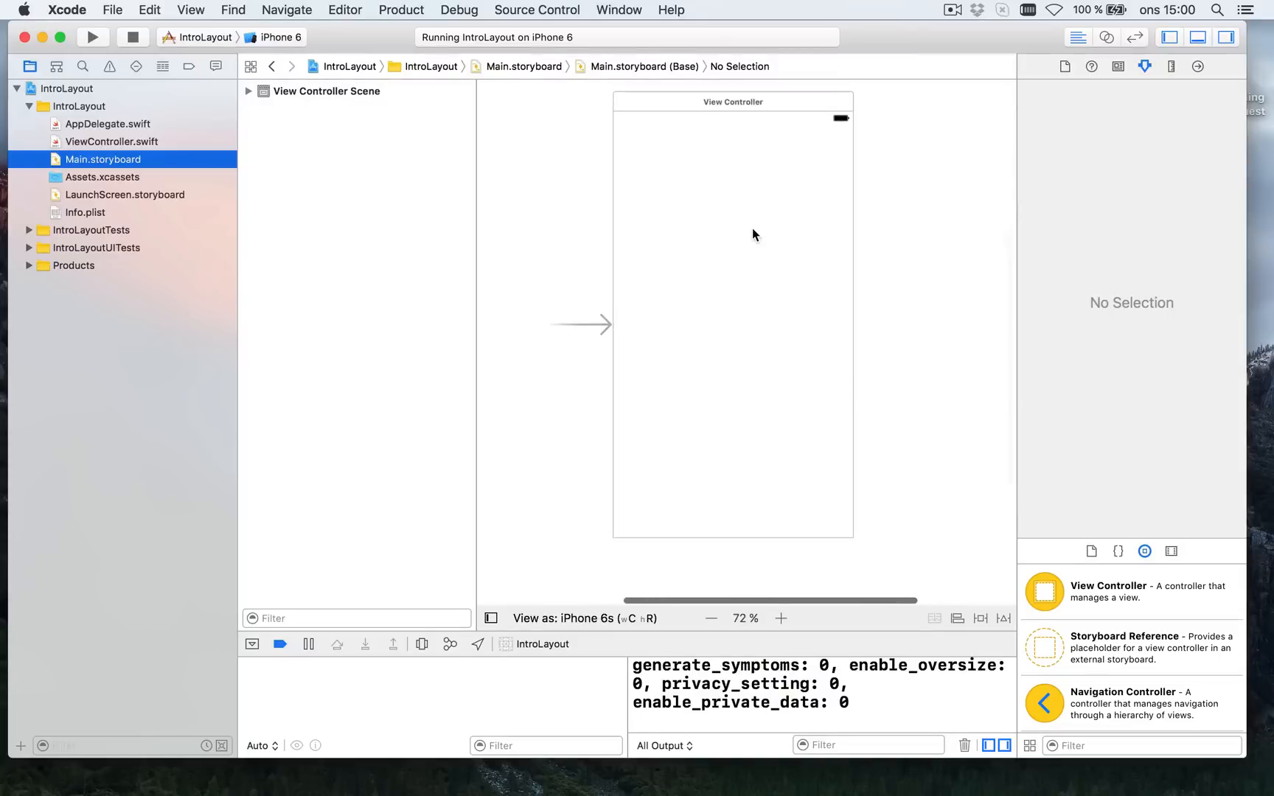
mouse_move(815, 536)
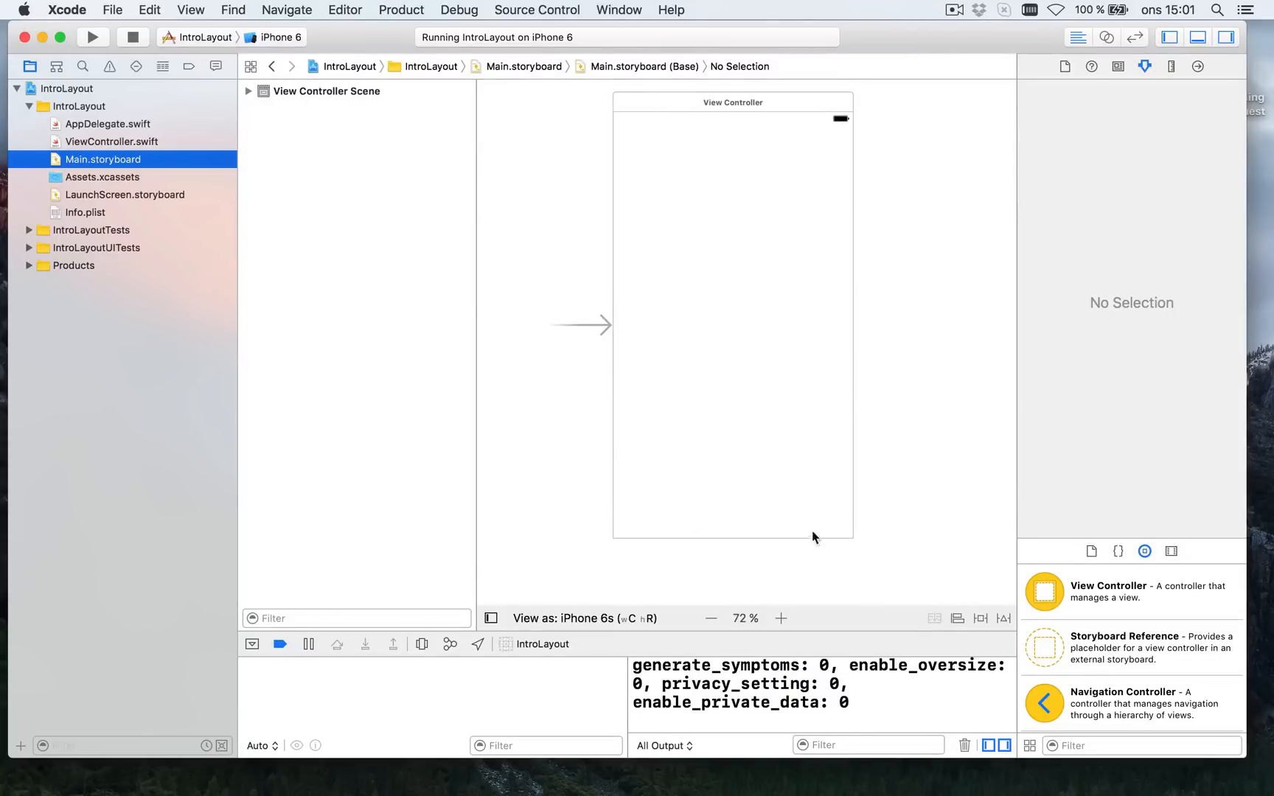
mouse_move(823, 79)
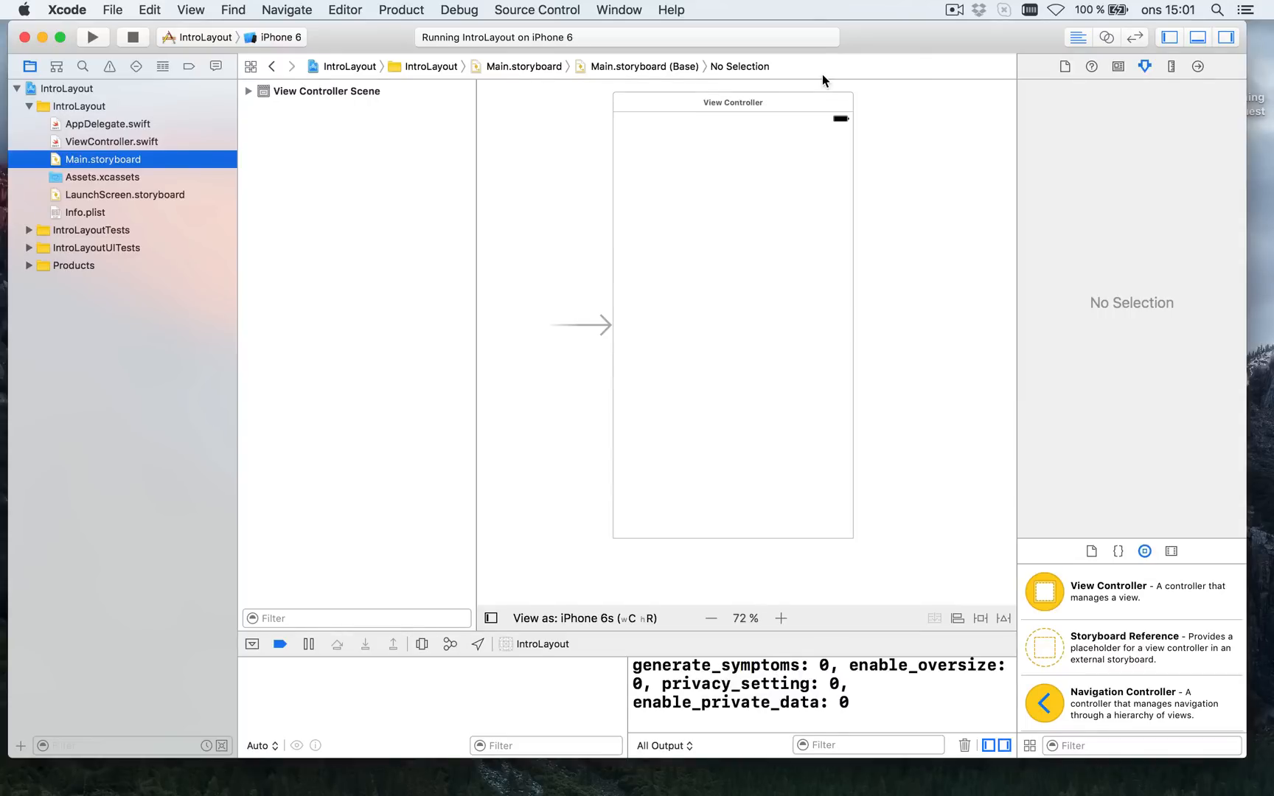
mouse_move(818, 283)
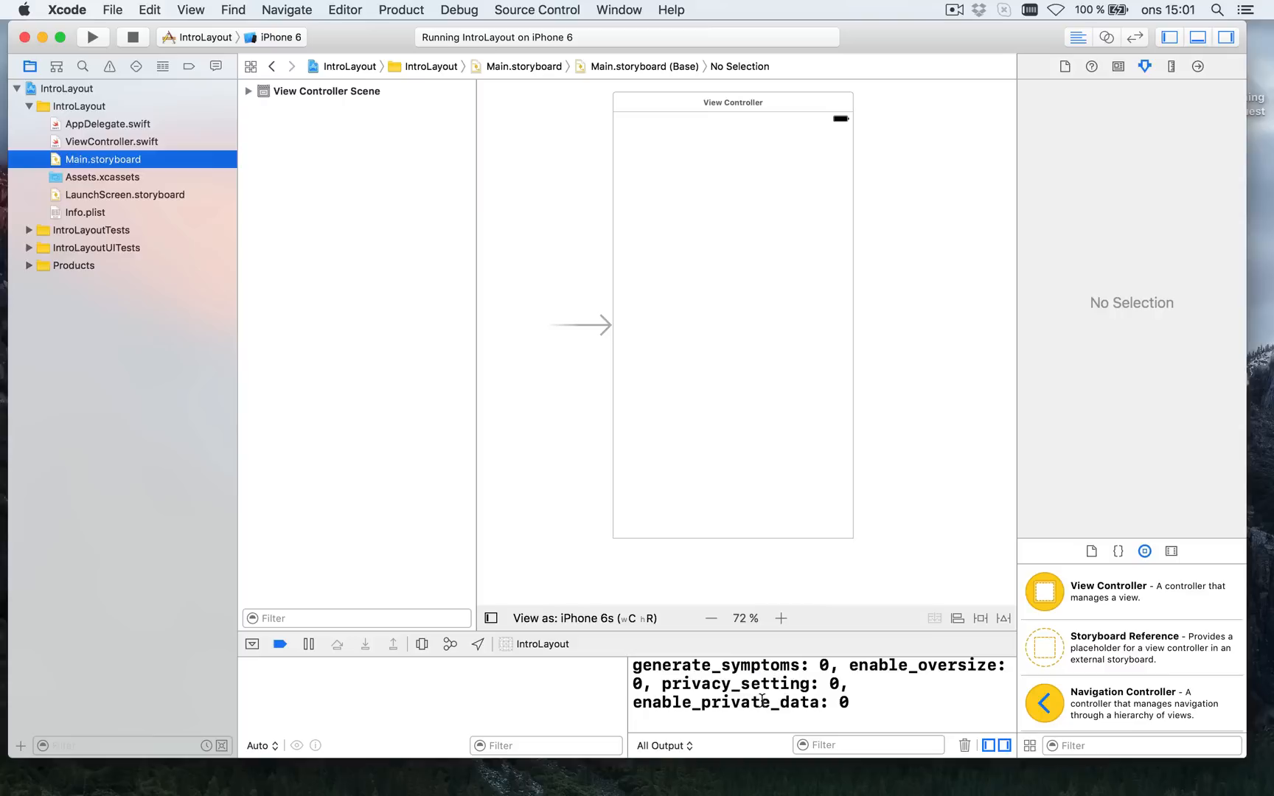
mouse_move(168, 200)
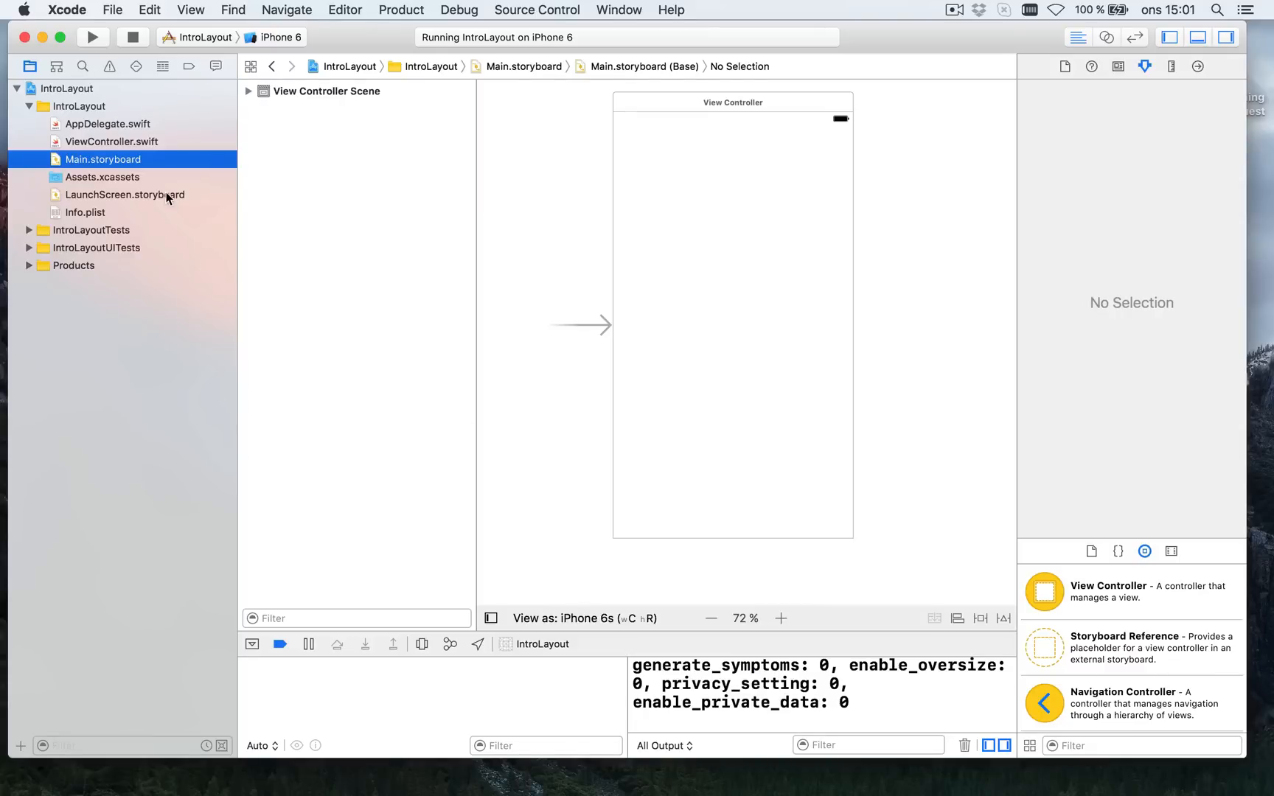
mouse_move(942, 182)
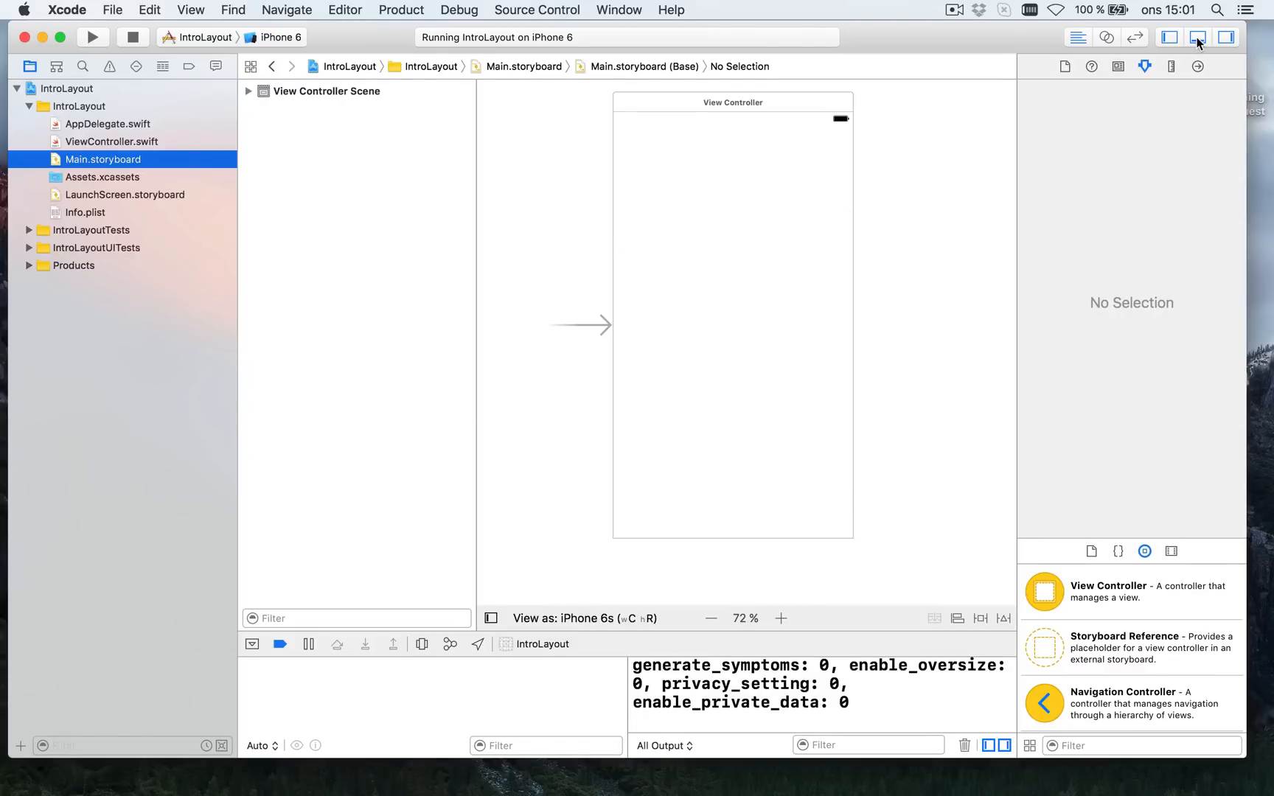
Hide the Navigator and Debug areas and filter the Object Library for 'uiview'
click(1198, 37)
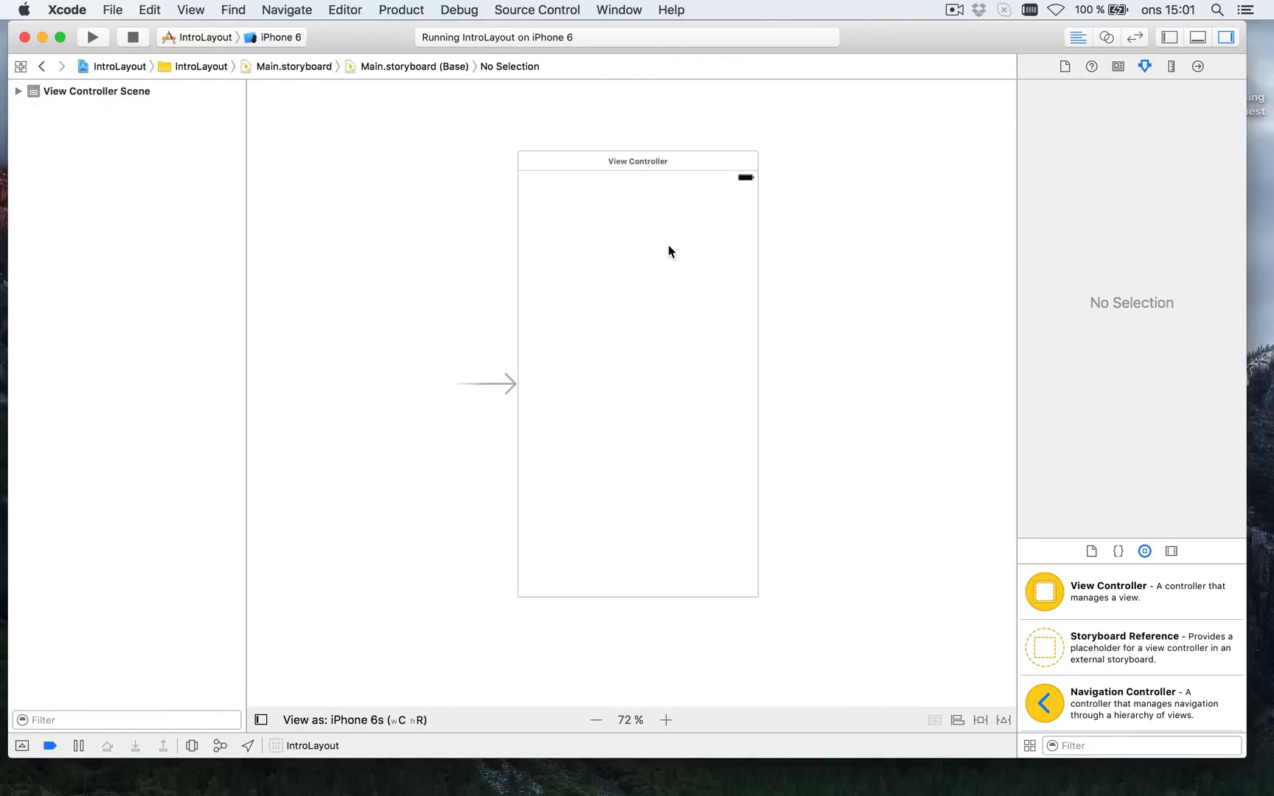
mouse_move(685, 253)
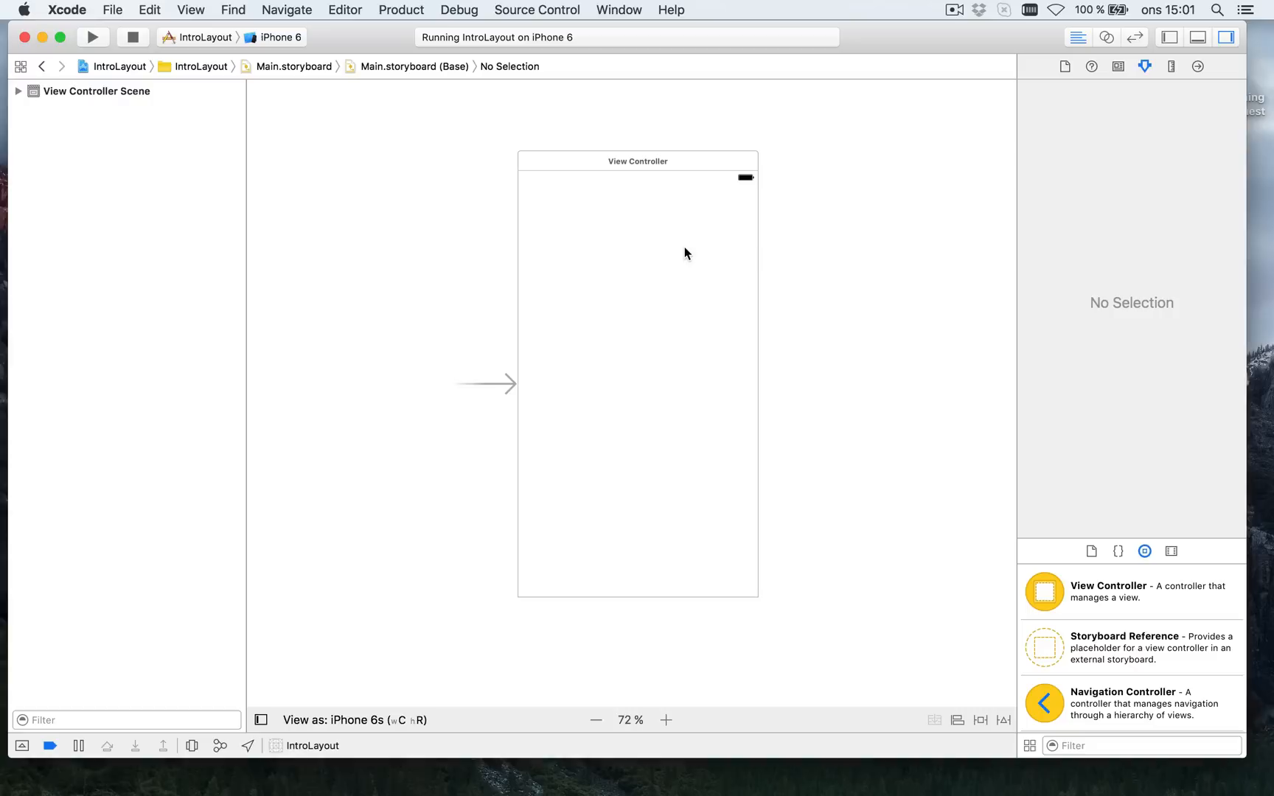
mouse_move(704, 266)
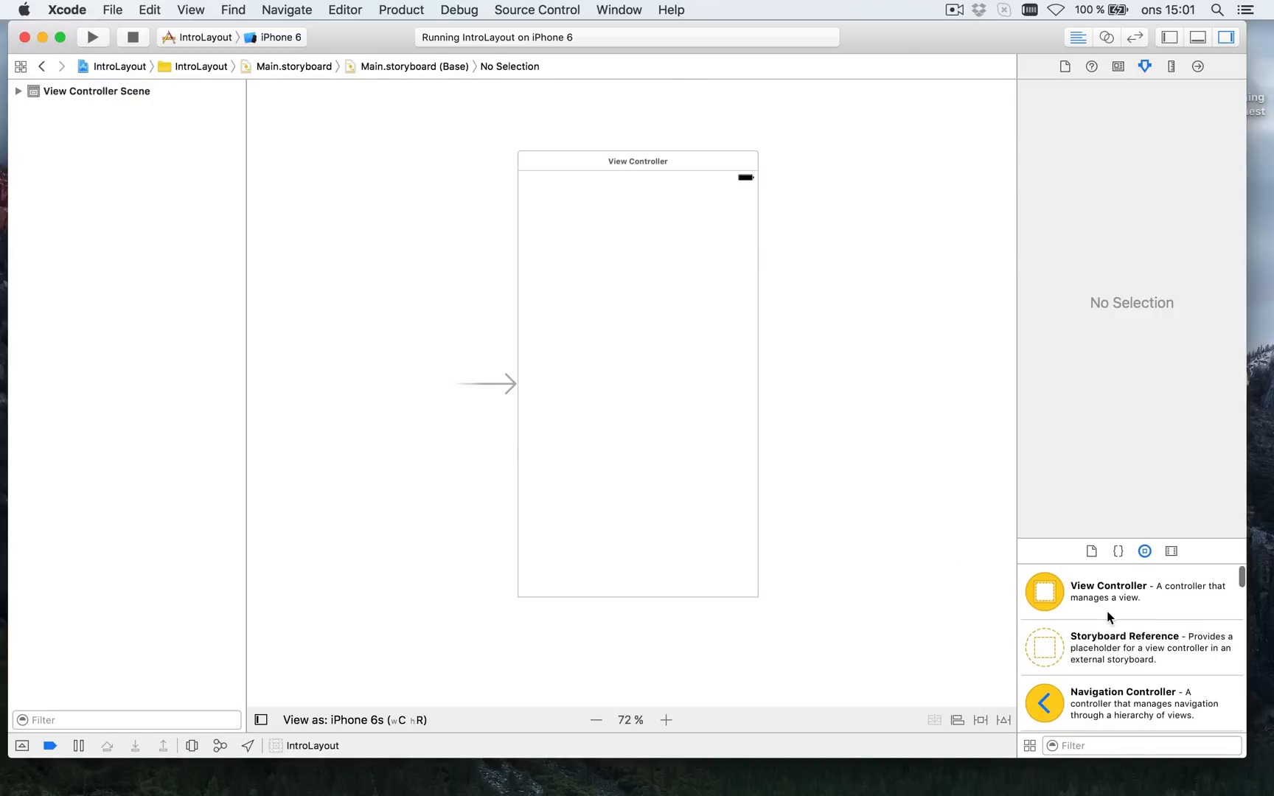
scroll(down, 3)
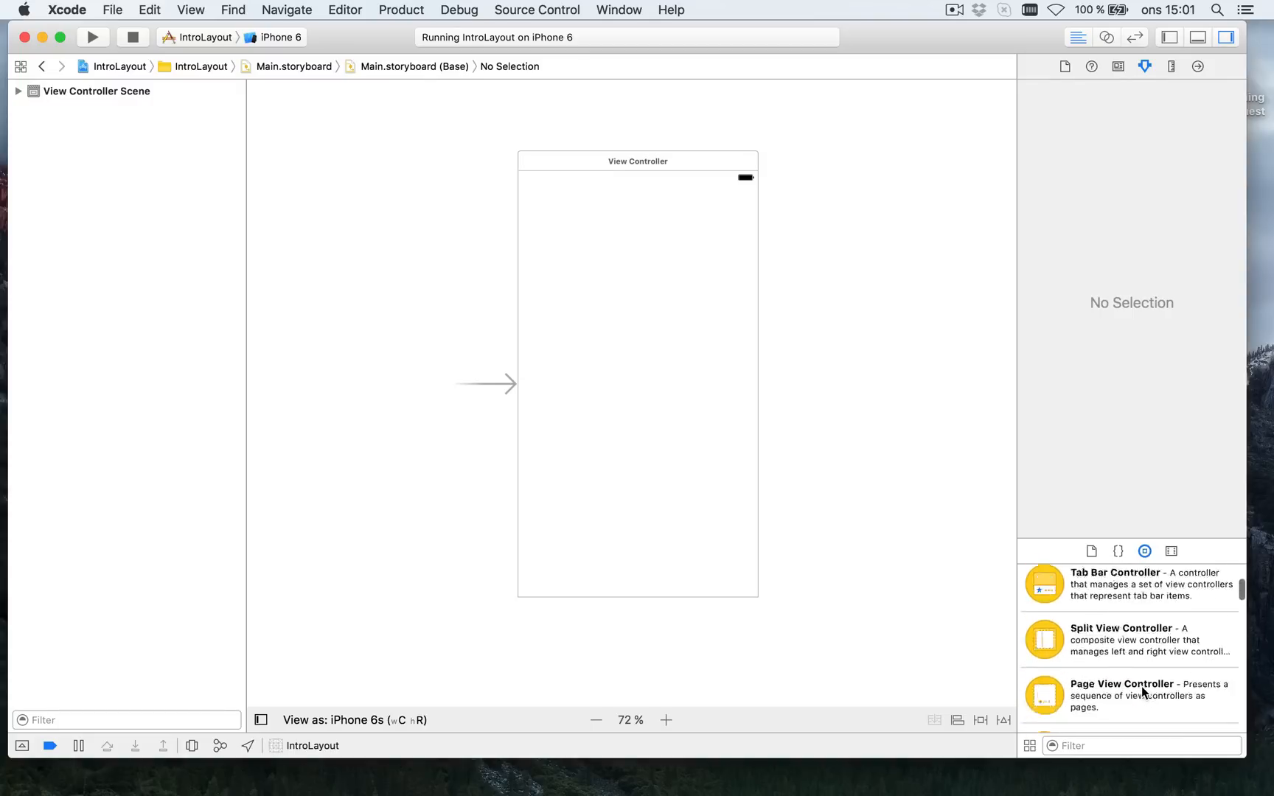
scroll(down, 3)
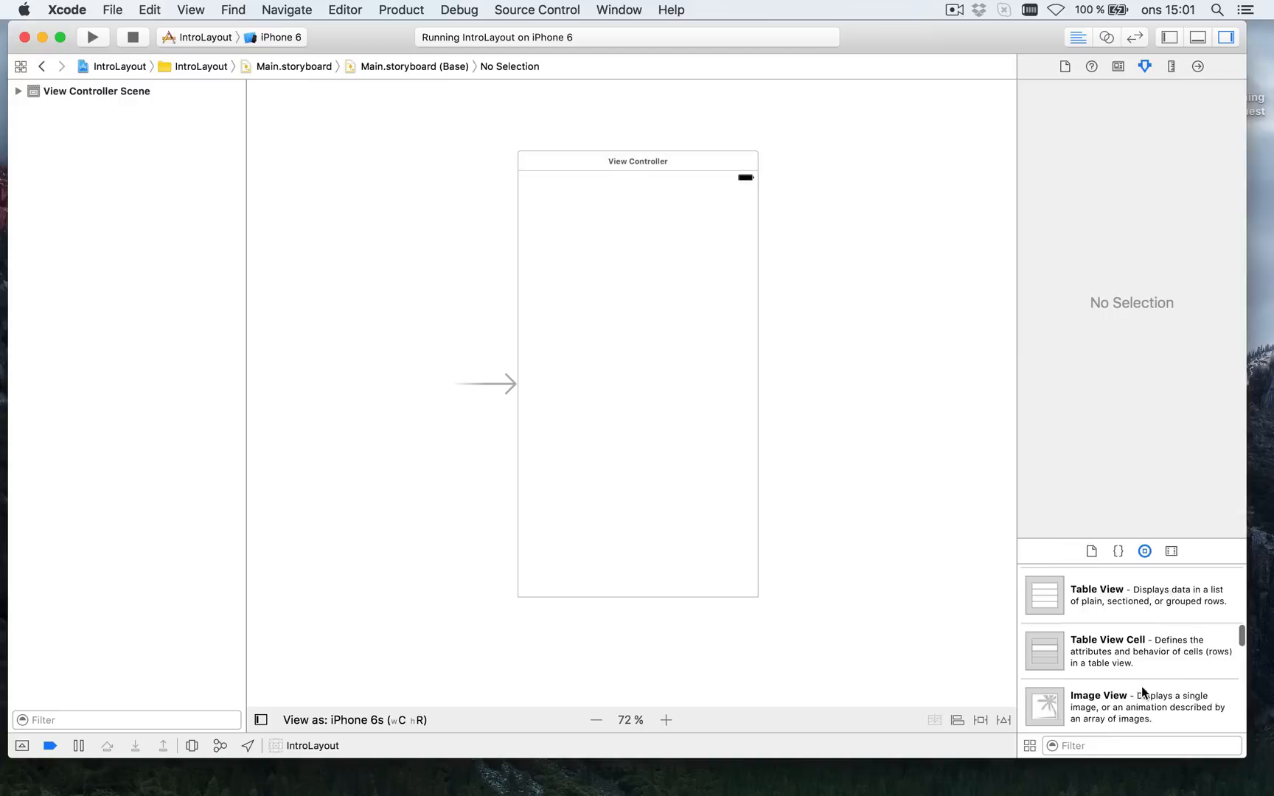
scroll(down, 3)
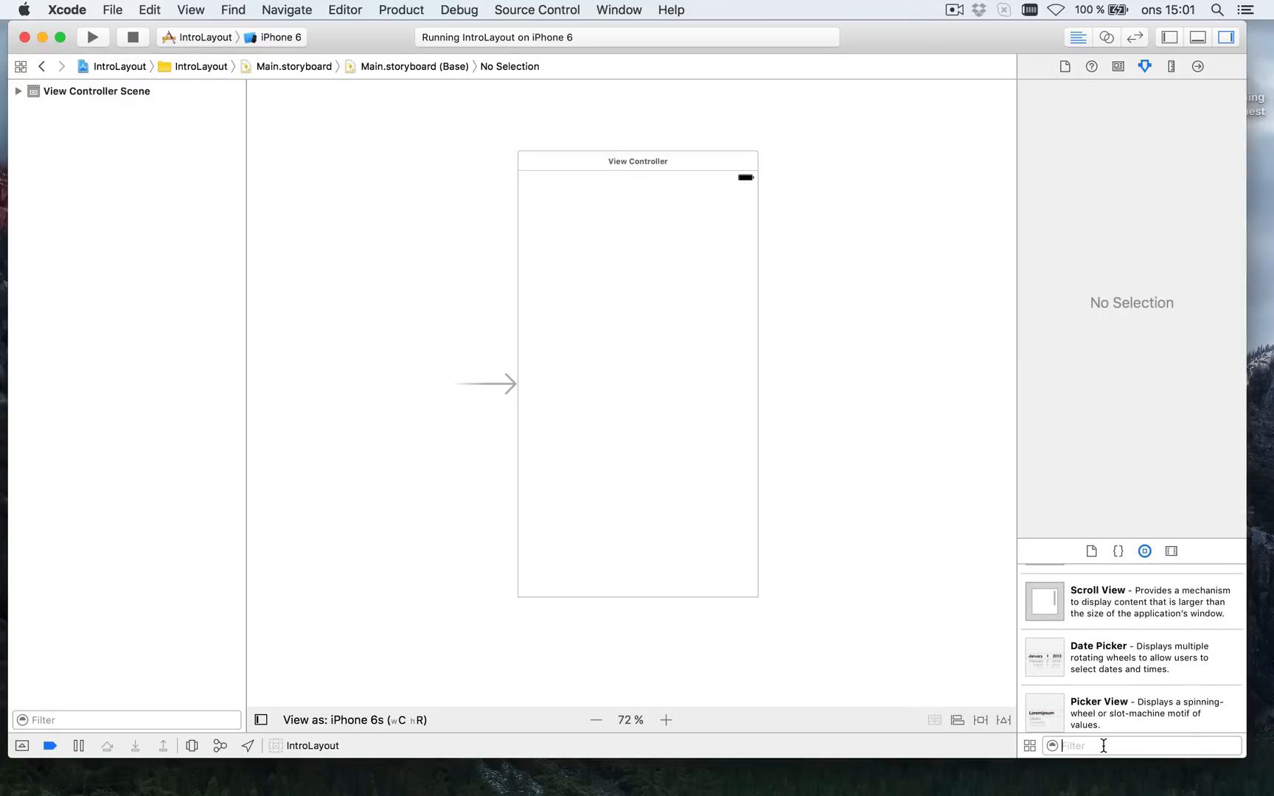
text(uivi)
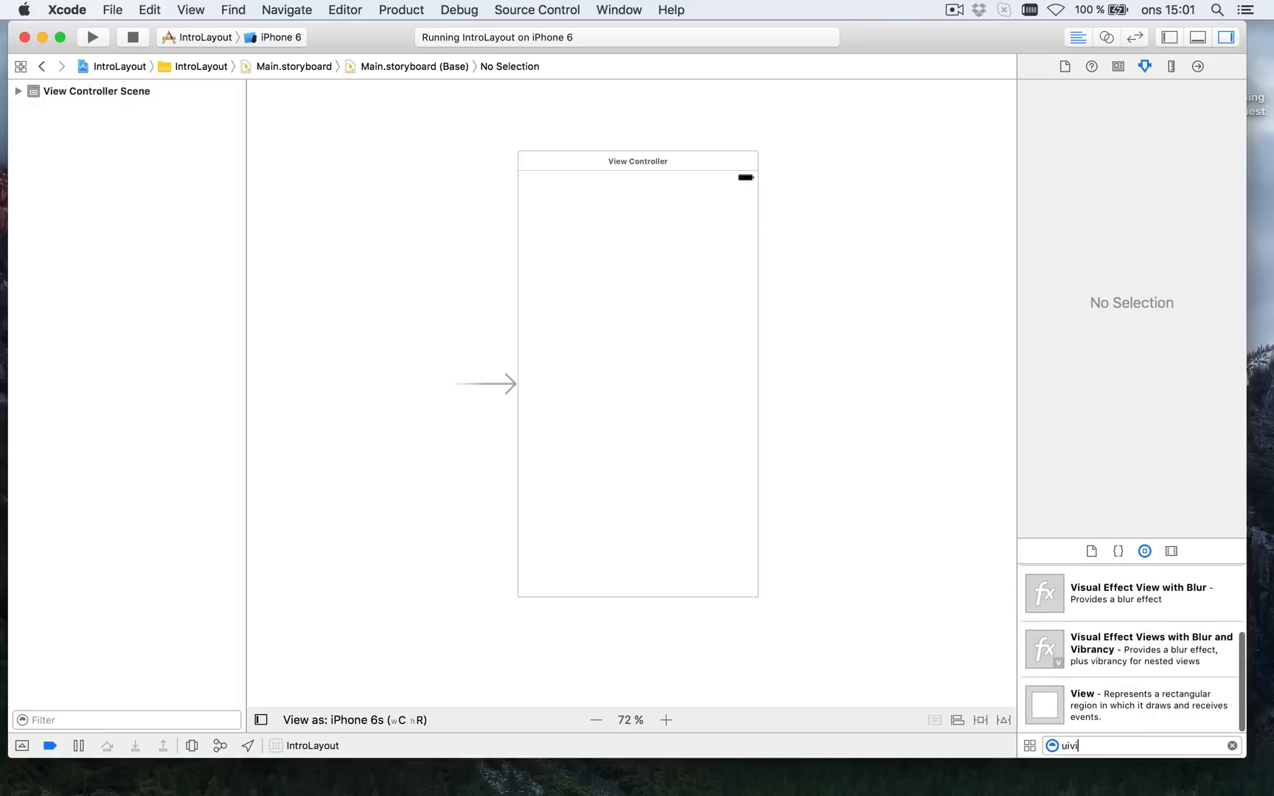
mouse_move(1070, 708)
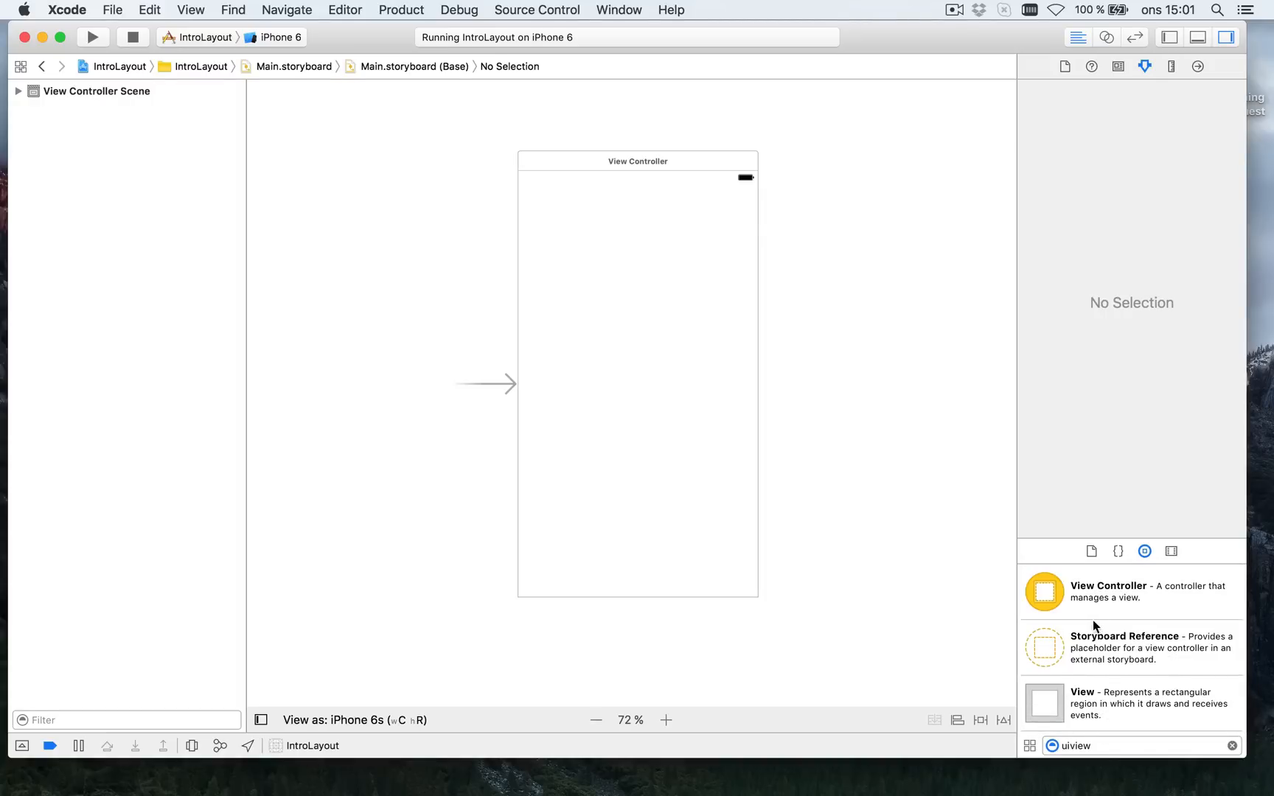
mouse_move(1101, 701)
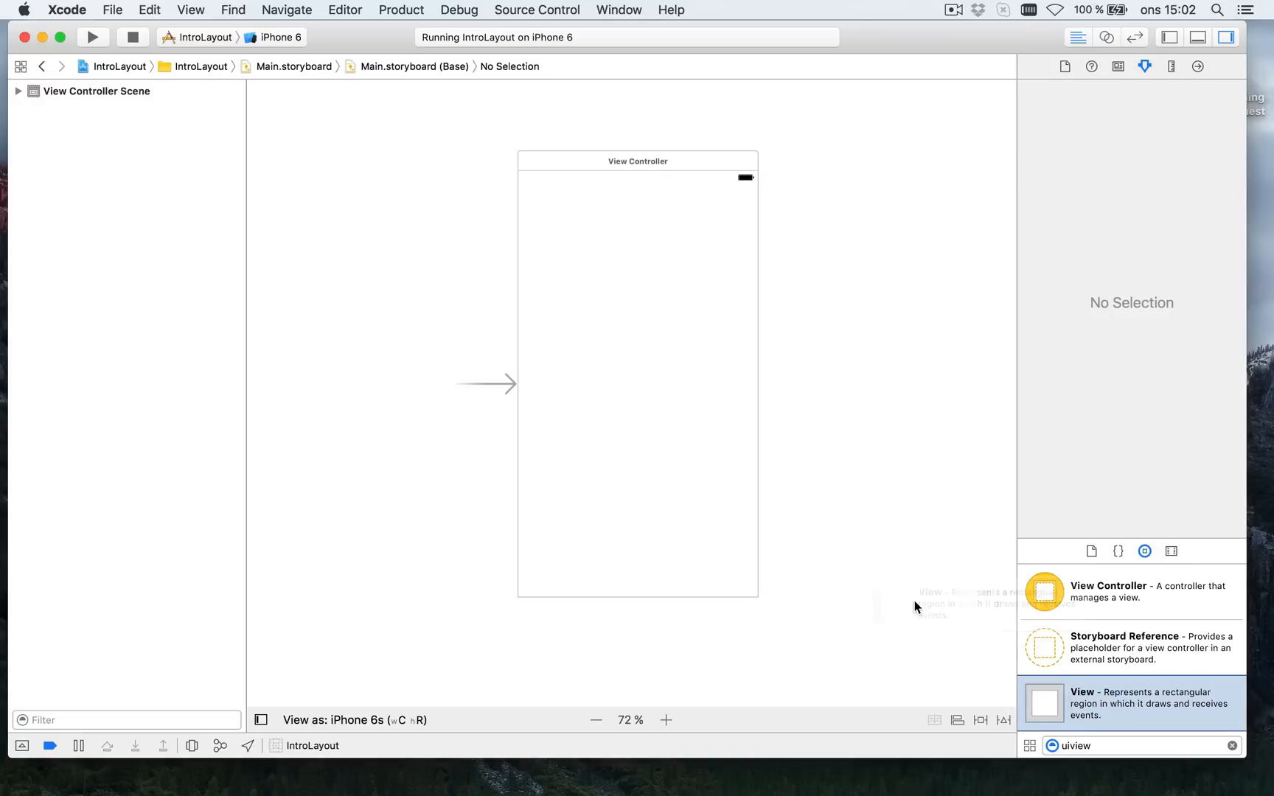
Drop a plain View into the view controller and give it a red background
click(616, 238)
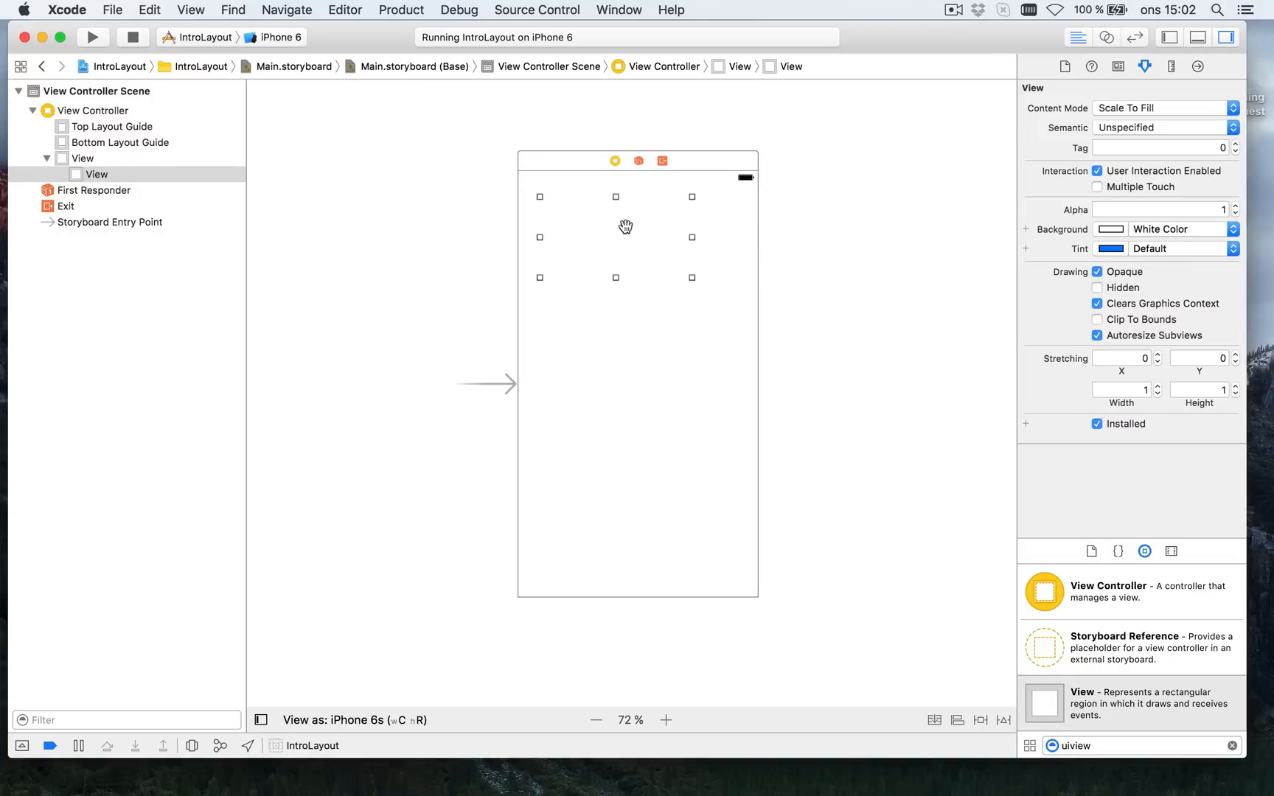
mouse_move(665, 231)
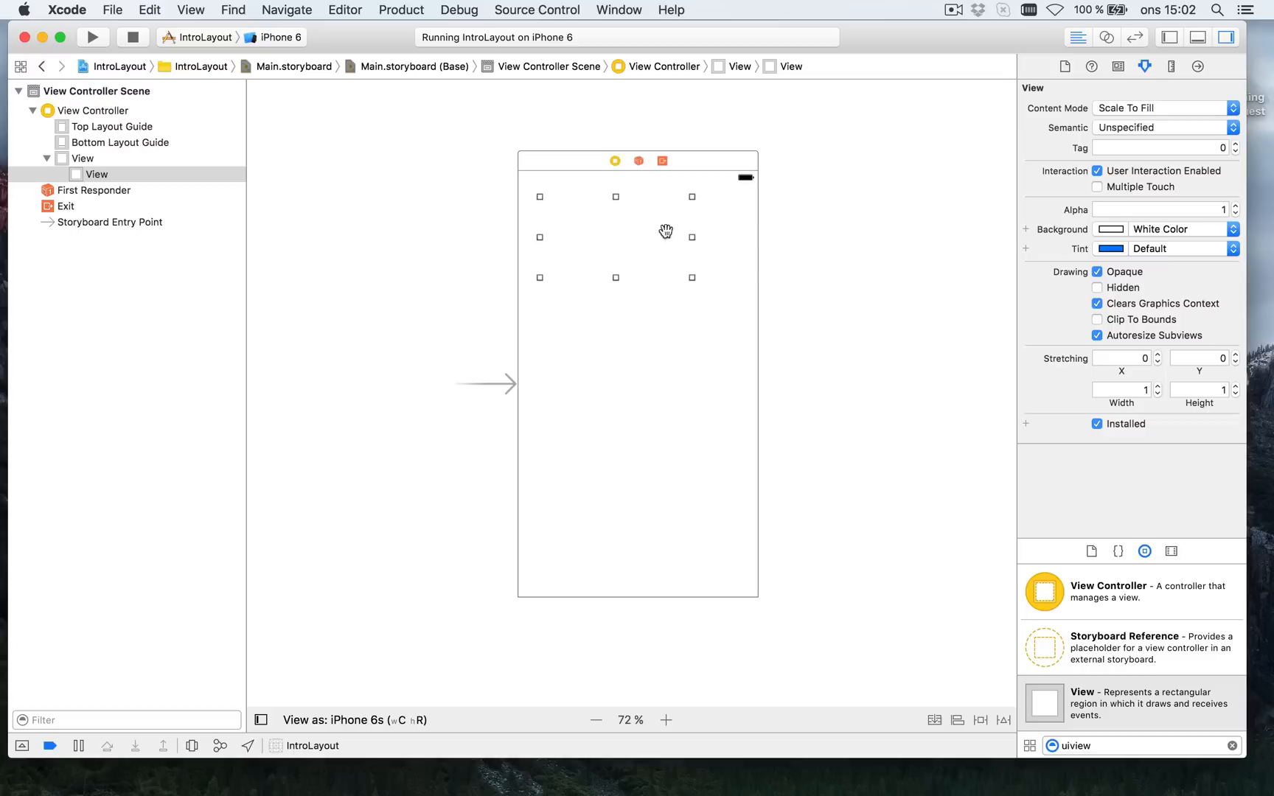
click(1176, 229)
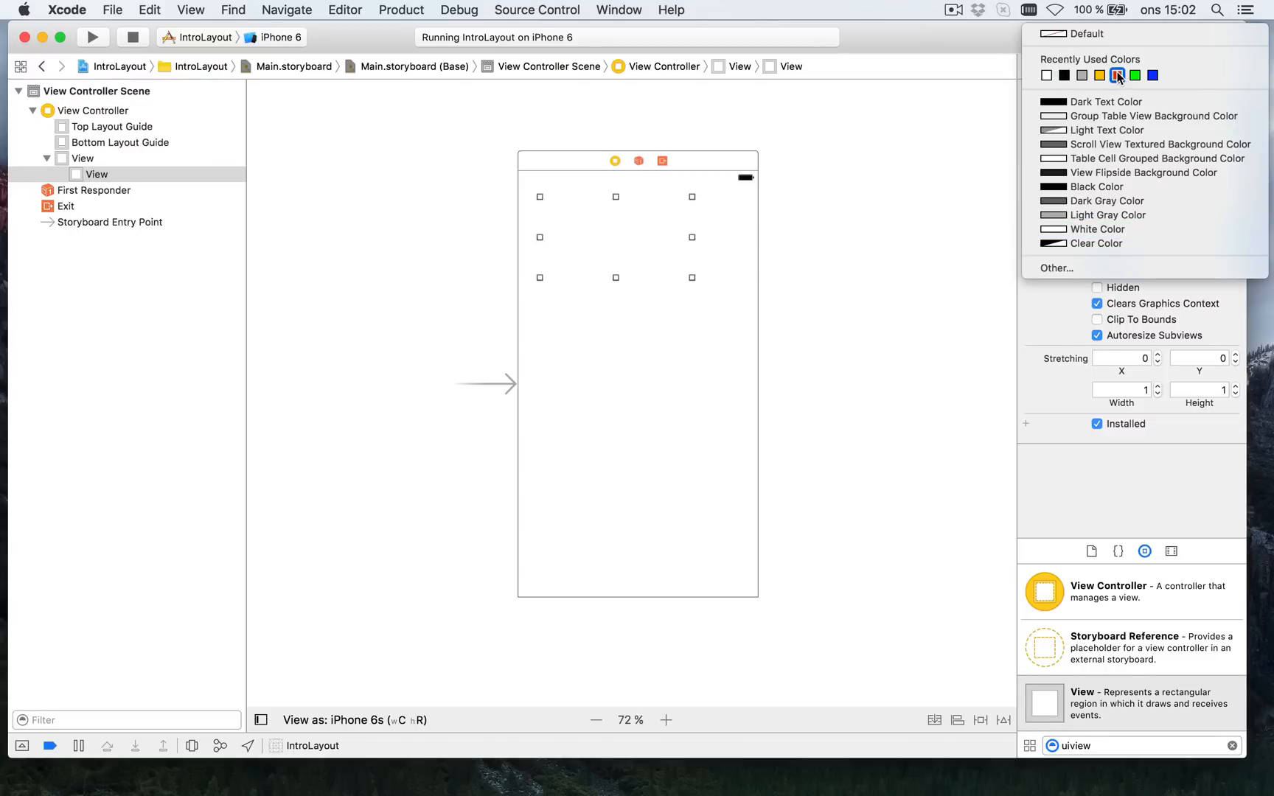
click(1121, 75)
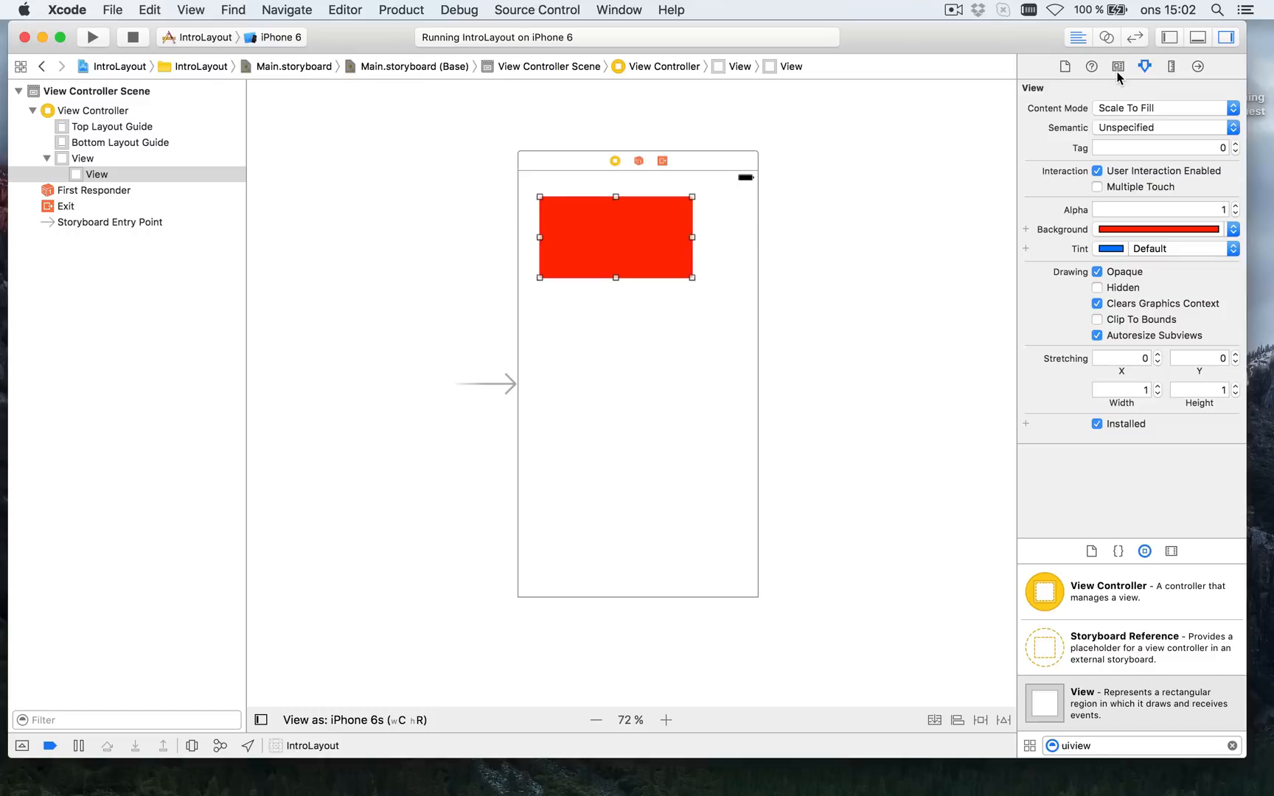
mouse_move(1117, 66)
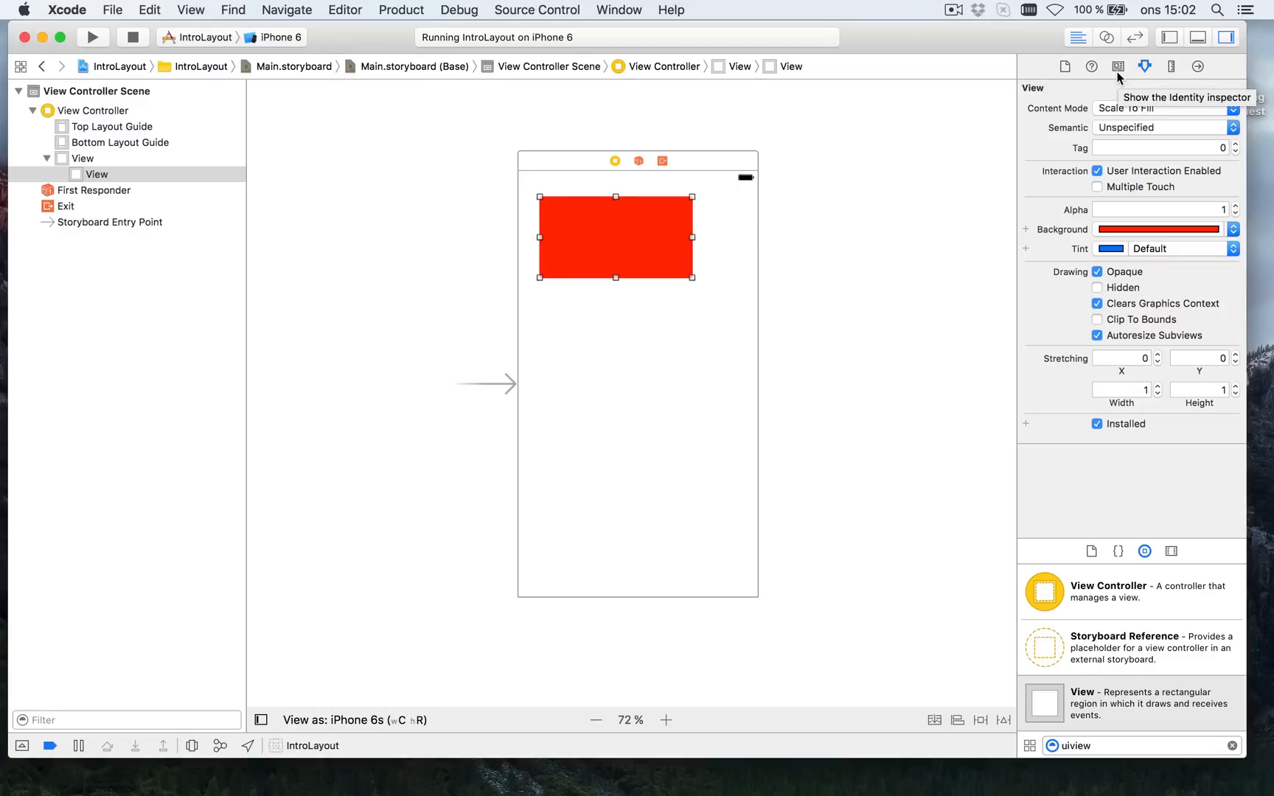
mouse_move(721, 229)
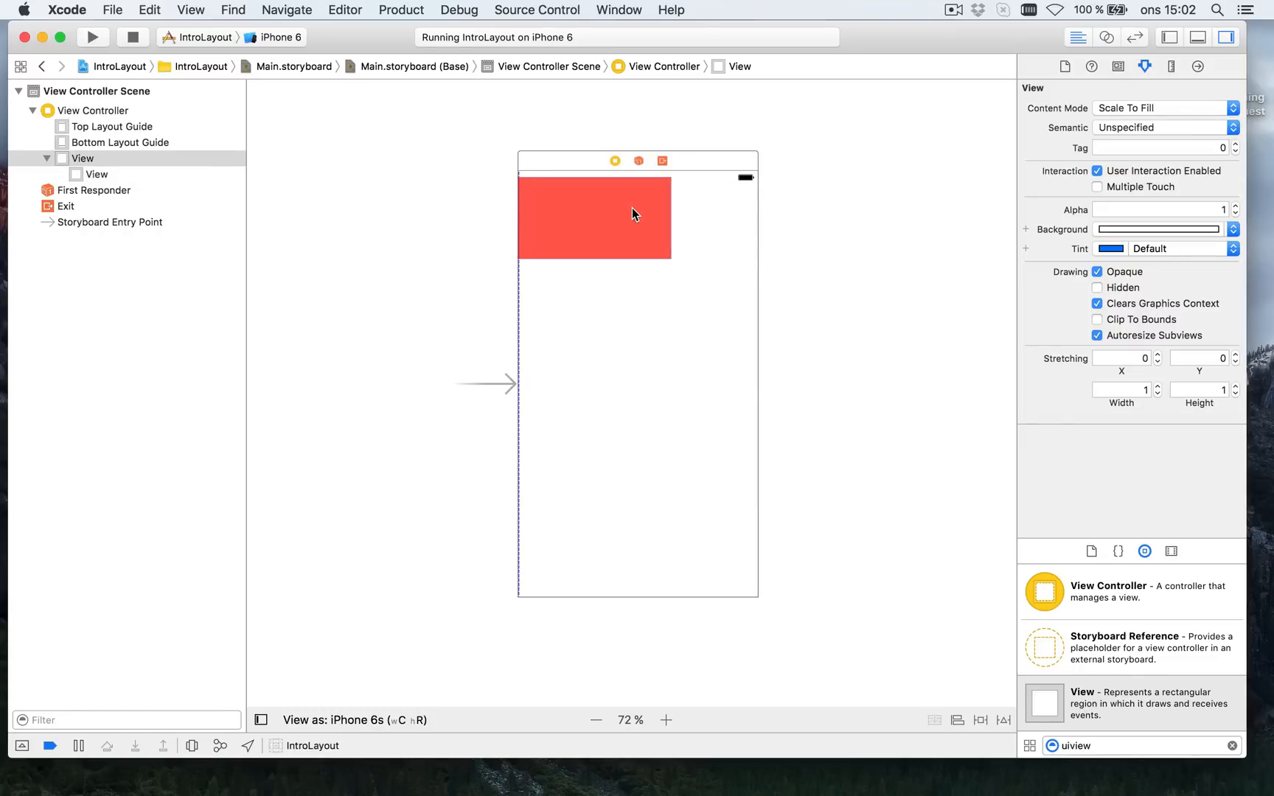
Move the red view to the top and stretch it across the full width
click(594, 217)
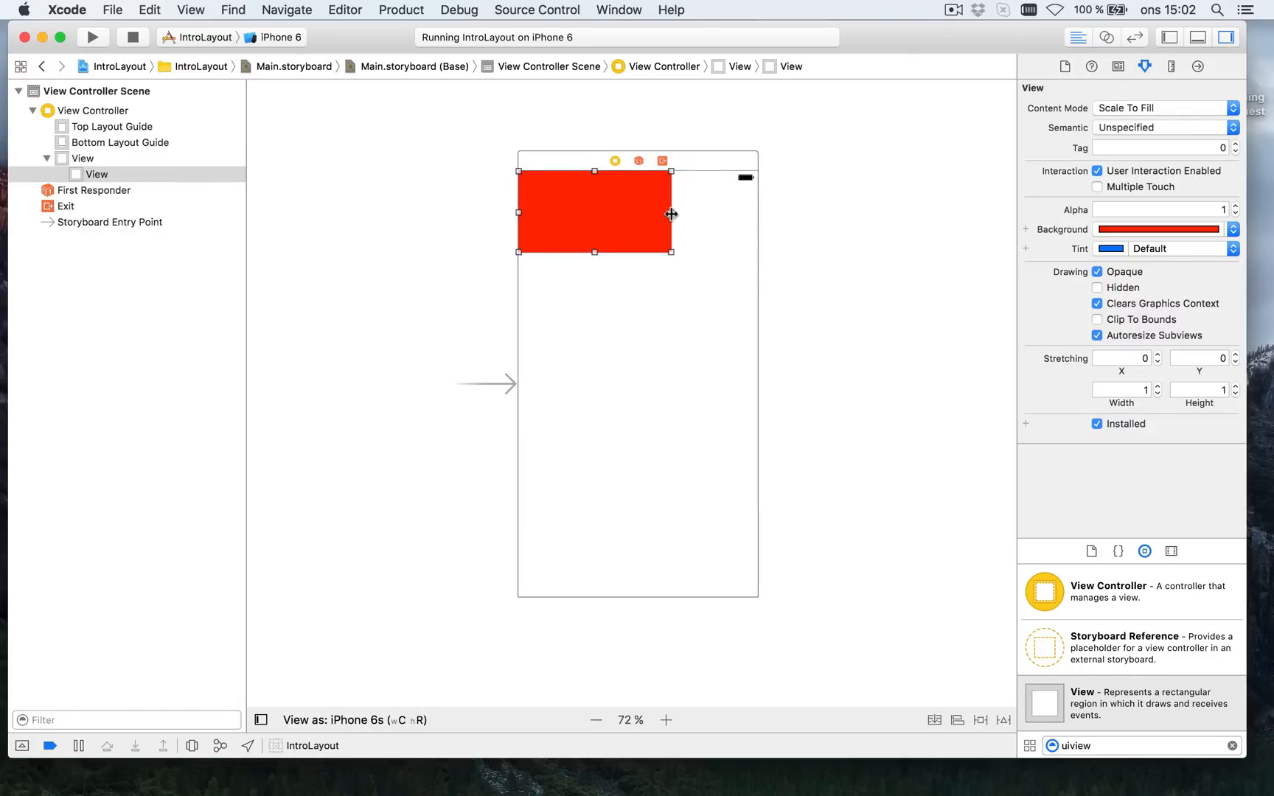
drag(671, 214, 758, 213)
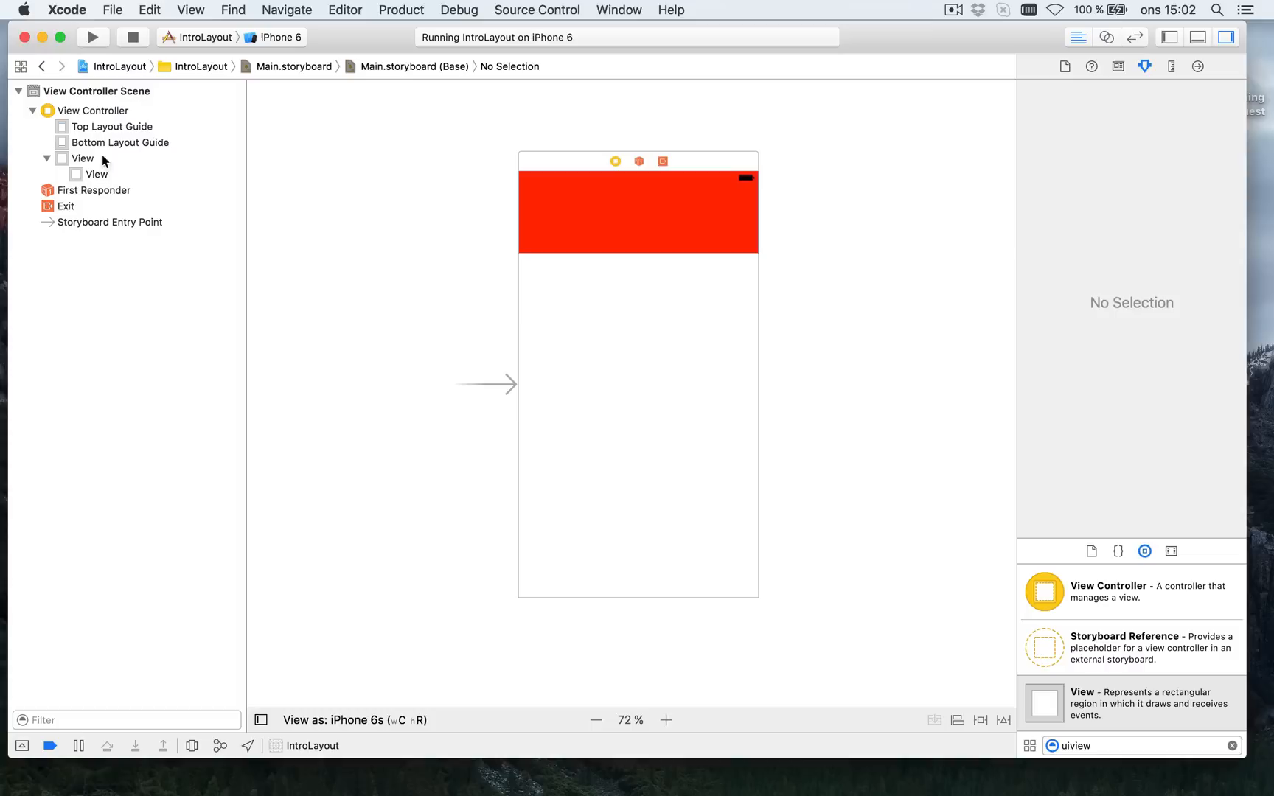
Run the app in the iPhone 6 Simulator to check the red top bar
click(93, 36)
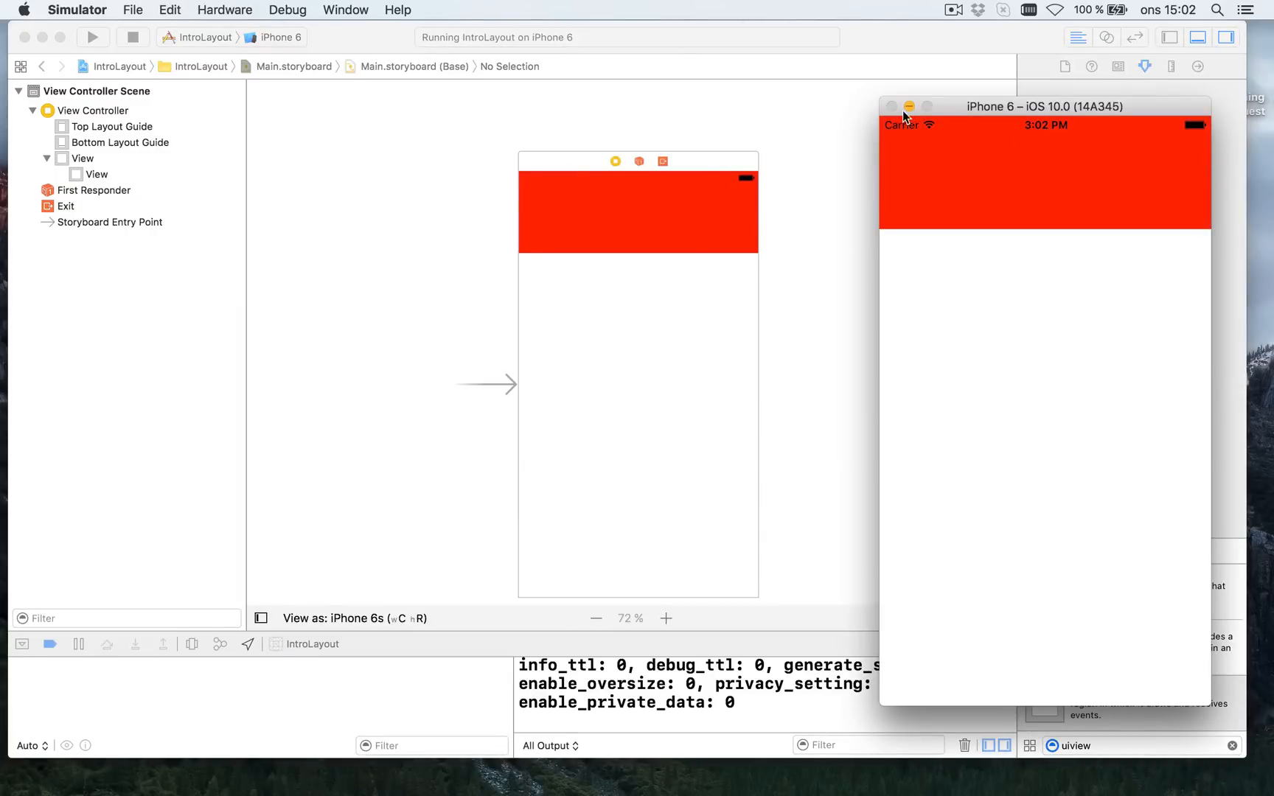
mouse_move(1158, 229)
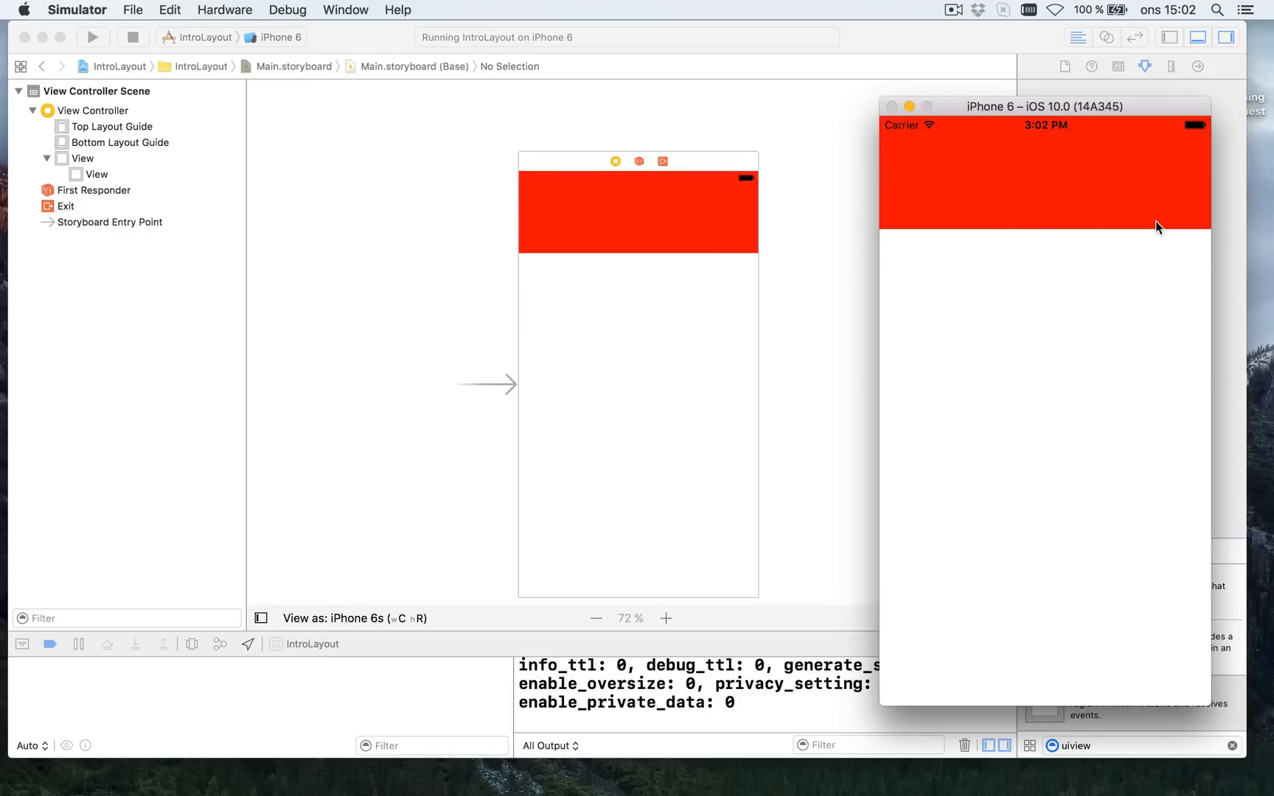
mouse_move(670, 150)
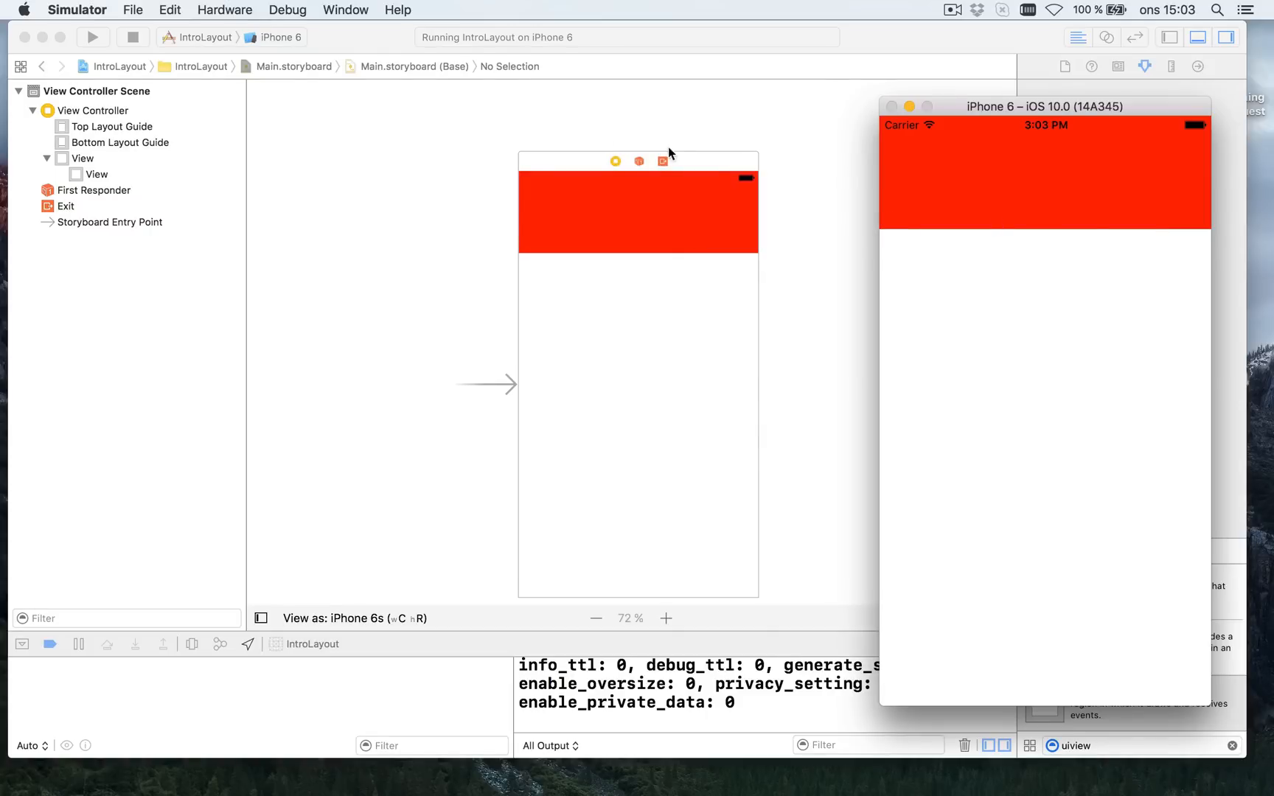
mouse_move(735, 193)
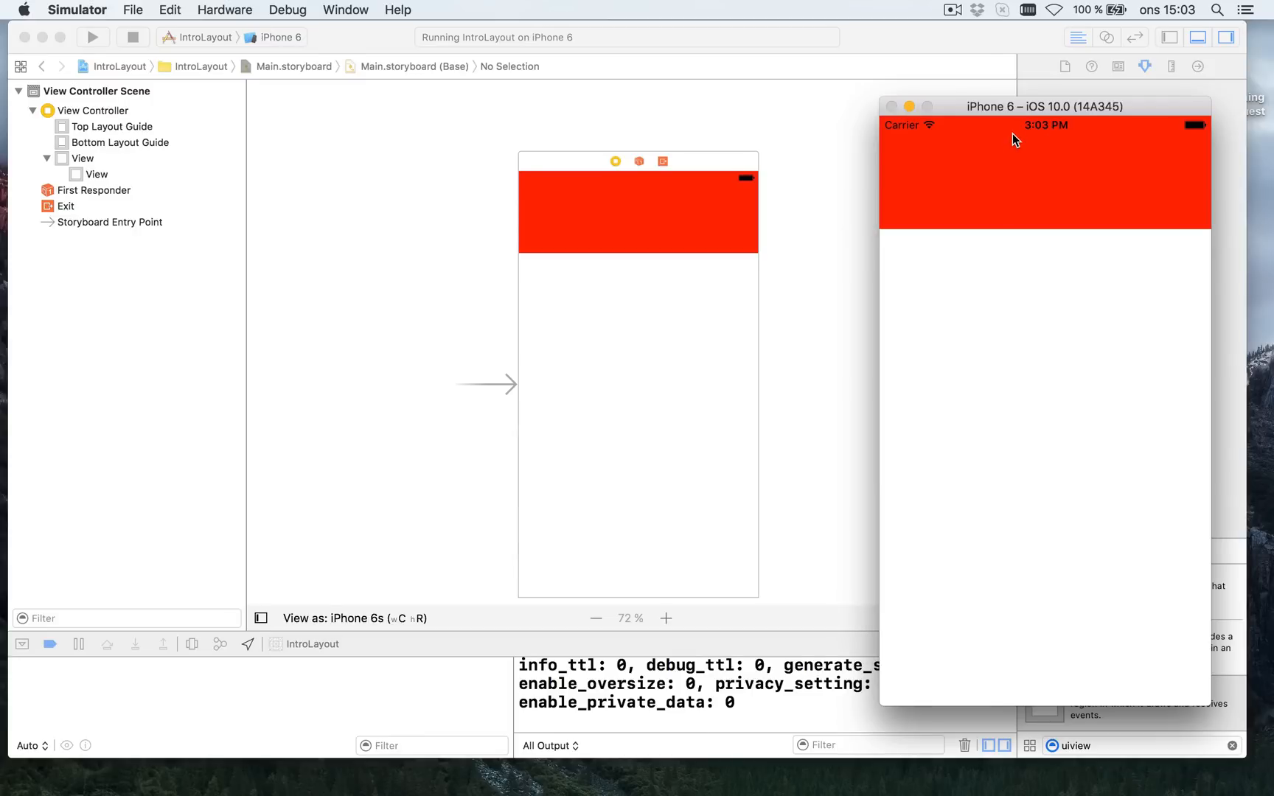
mouse_move(816, 169)
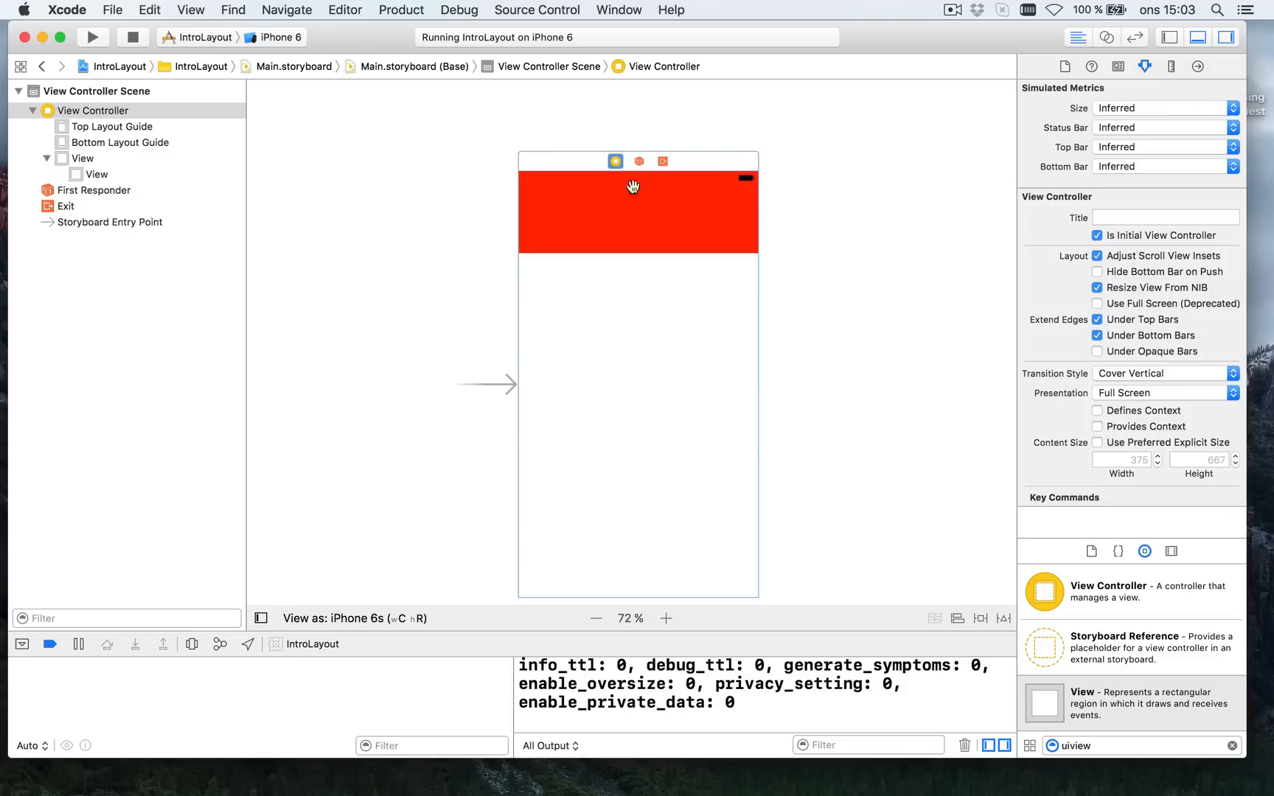
mouse_move(683, 193)
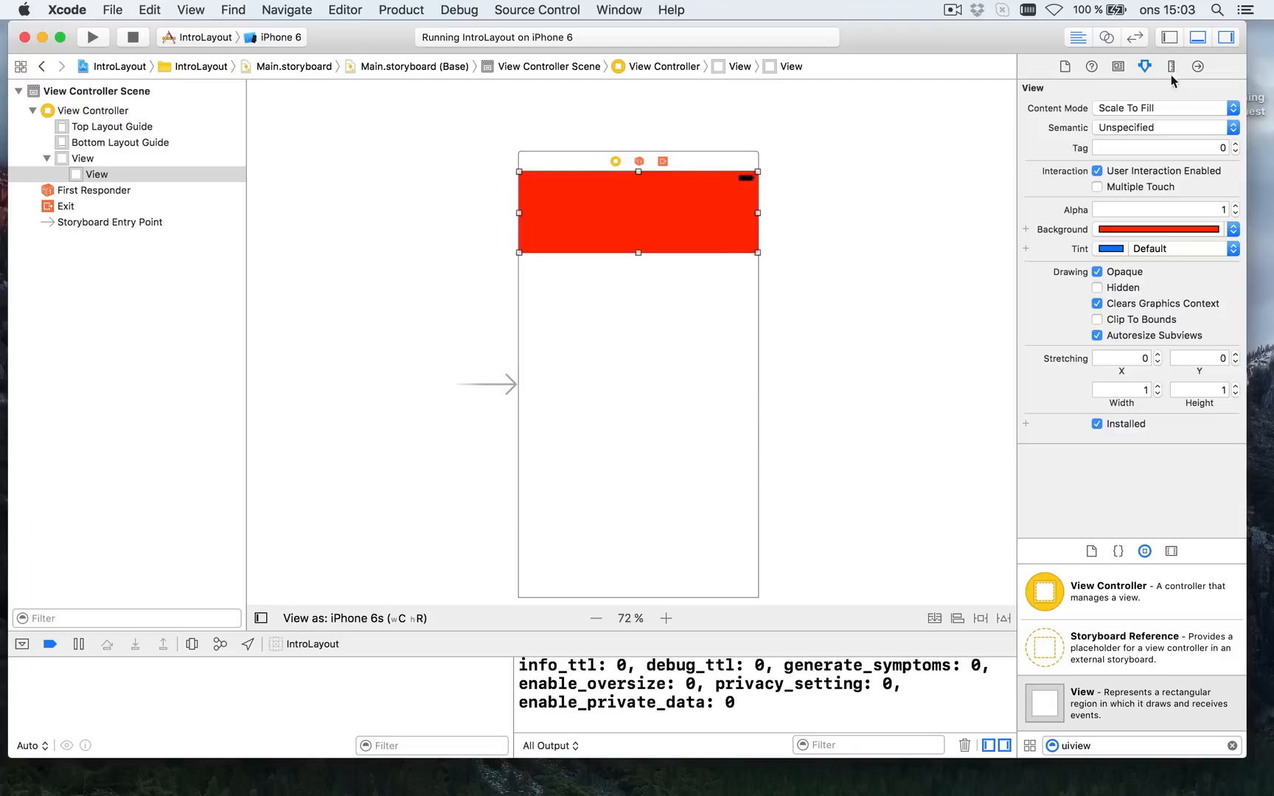
Show the red bar's Size inspector: origin 0,0, width 375, height 128
click(1172, 67)
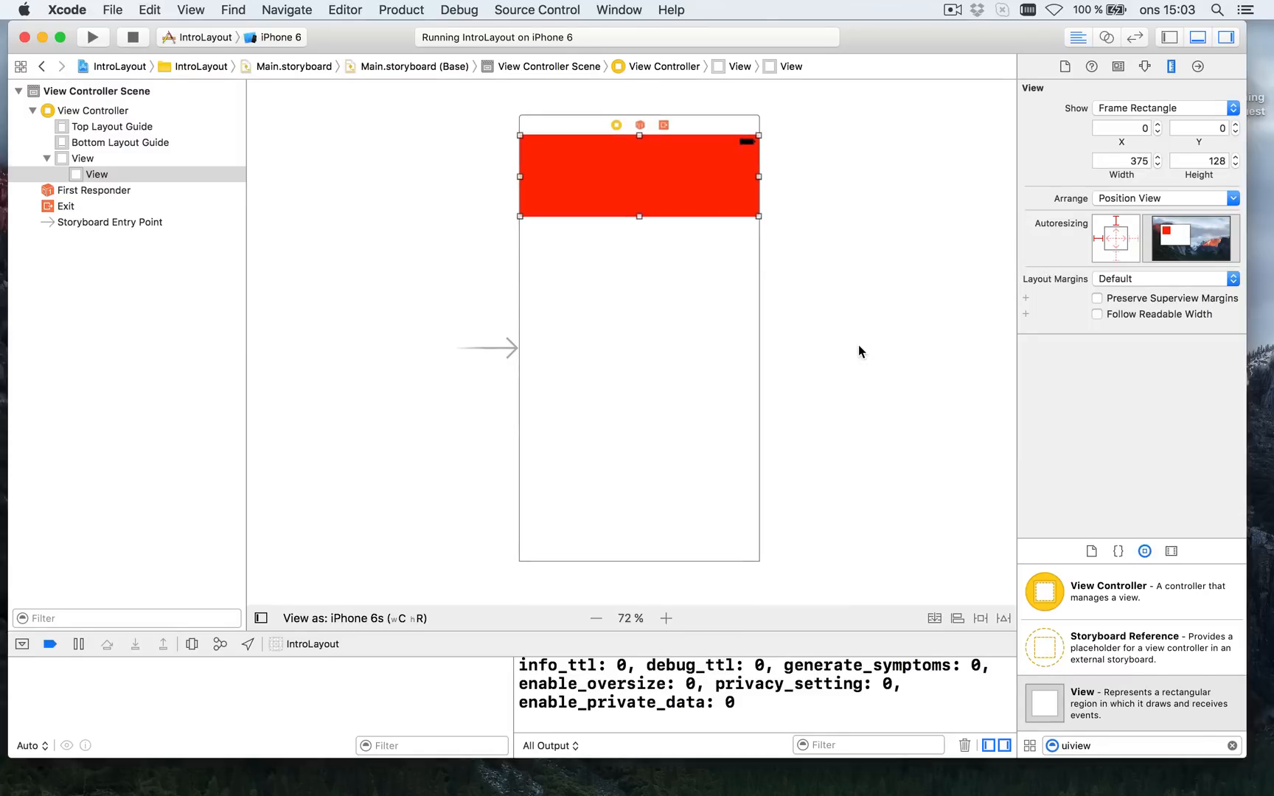
mouse_move(336, 569)
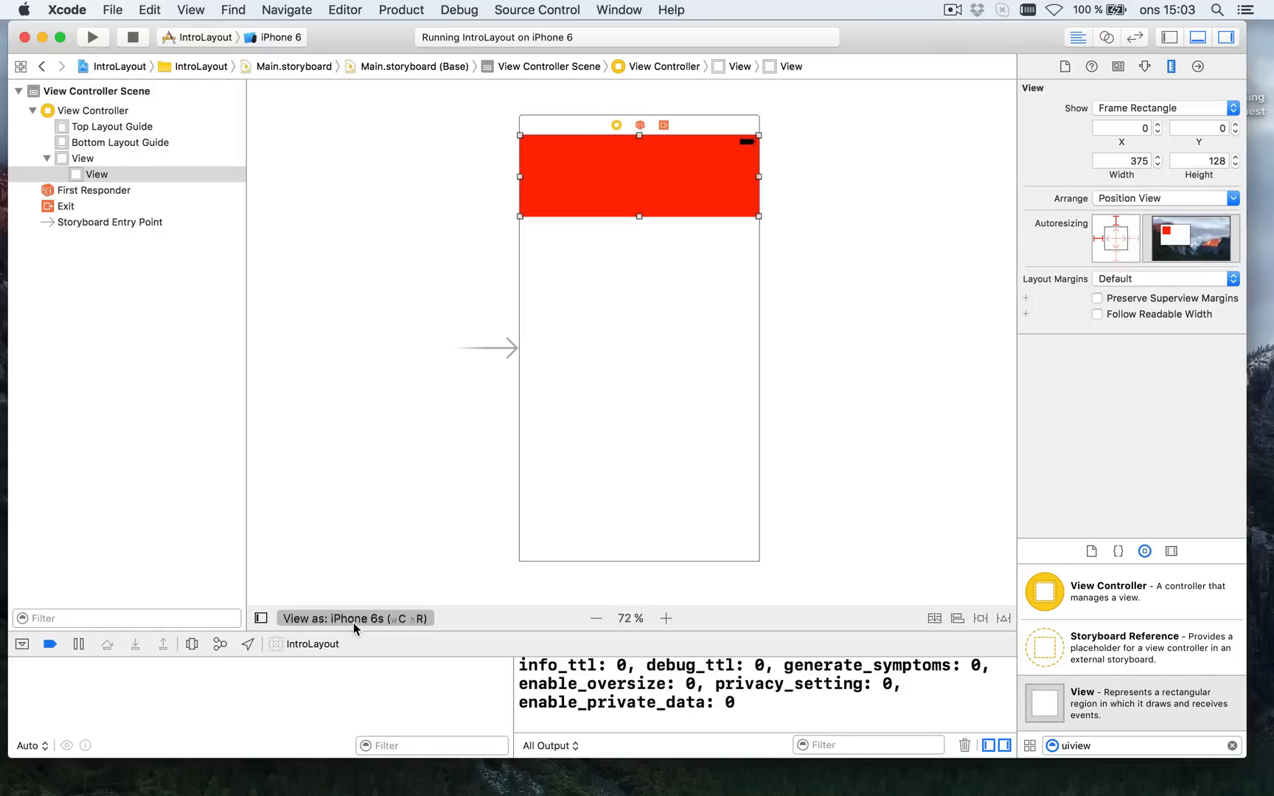
mouse_move(385, 633)
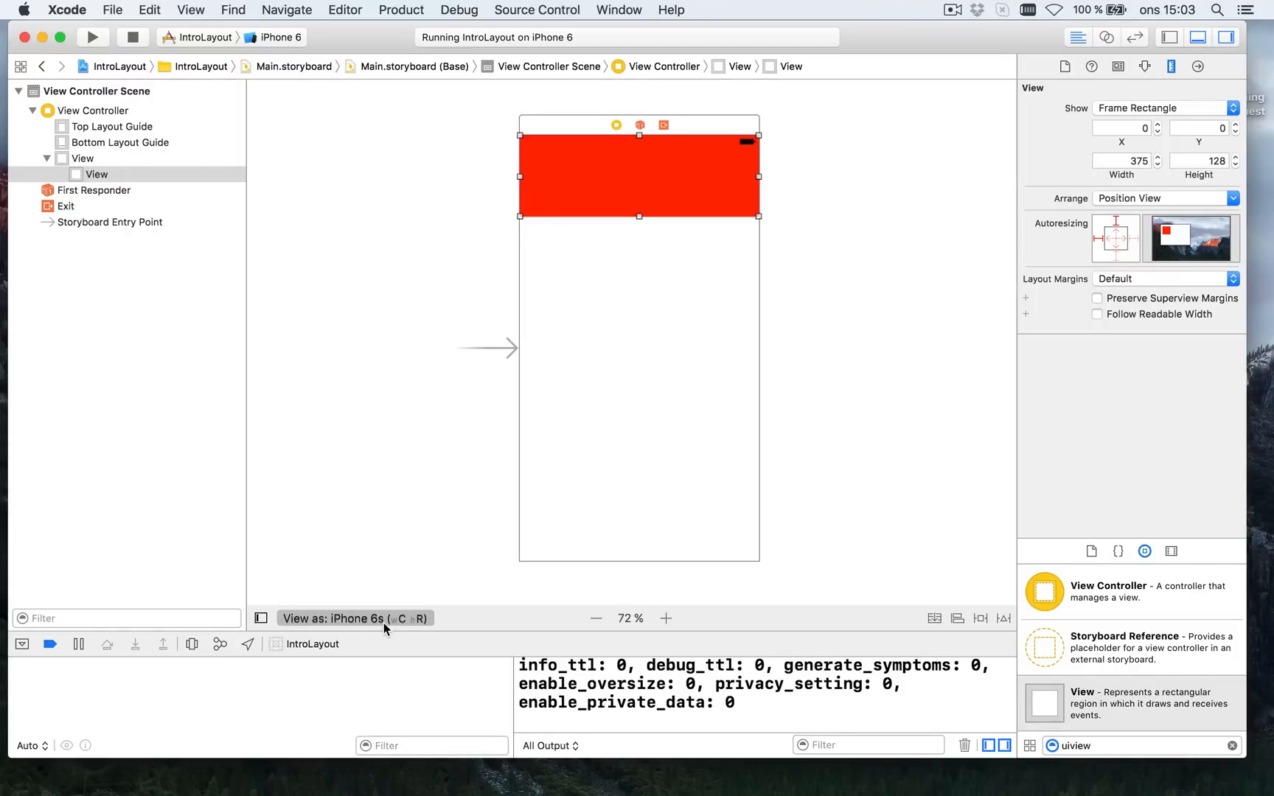
mouse_move(382, 626)
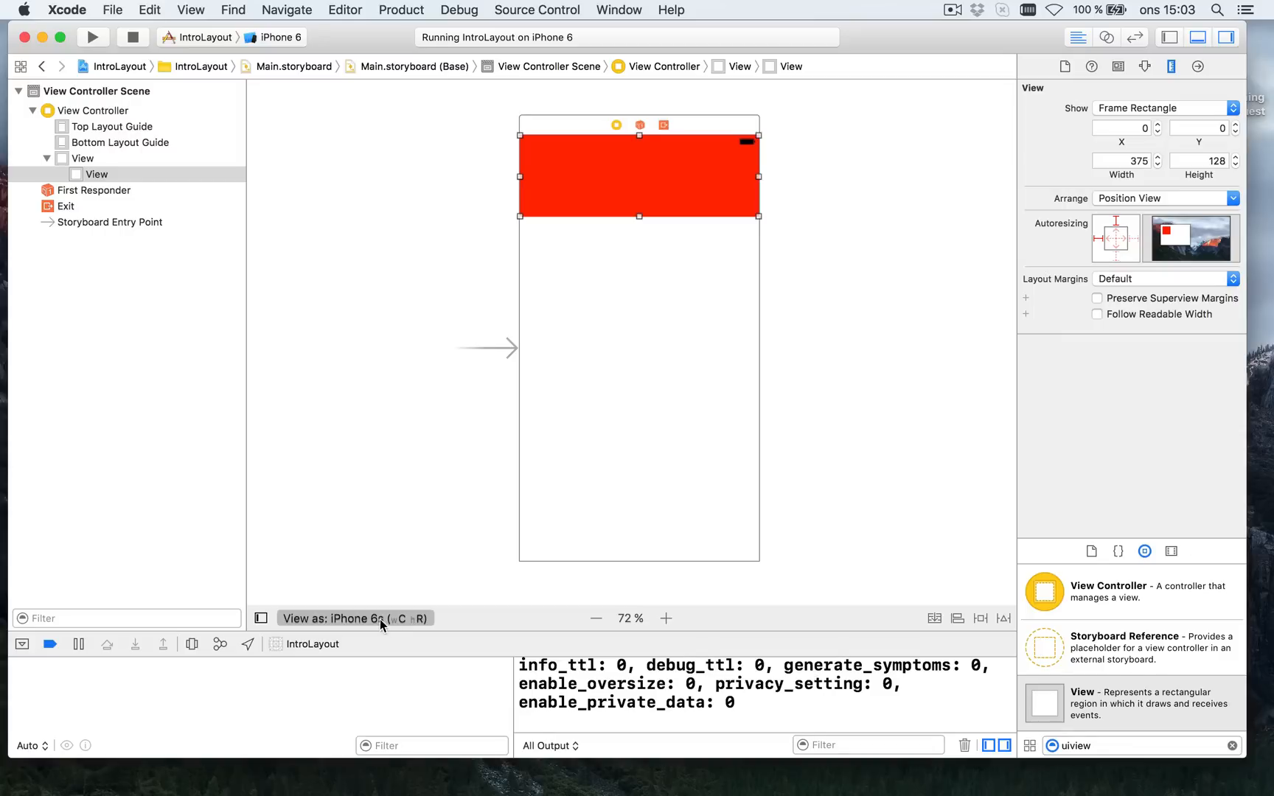
Preview the layout on iPhone 6s Plus and iPhone 4s, then return to iPhone 6s
click(355, 618)
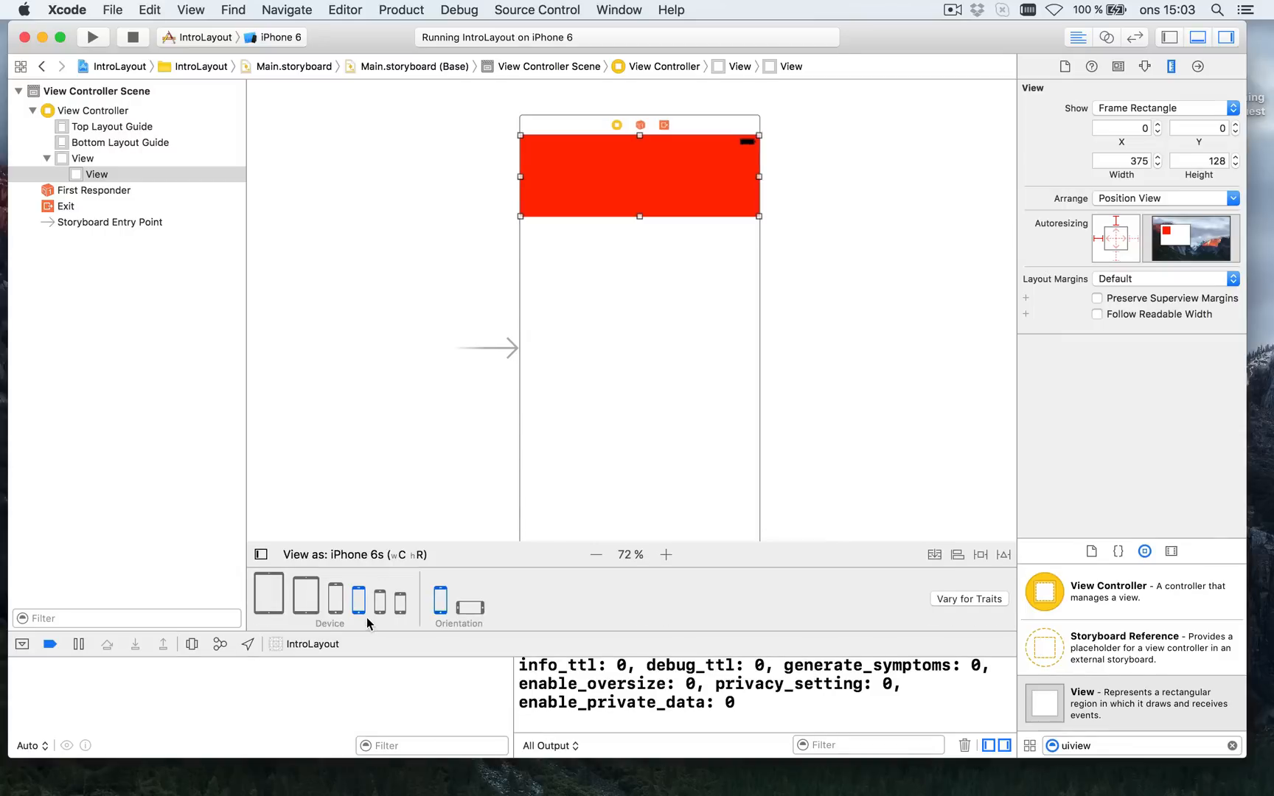
mouse_move(365, 580)
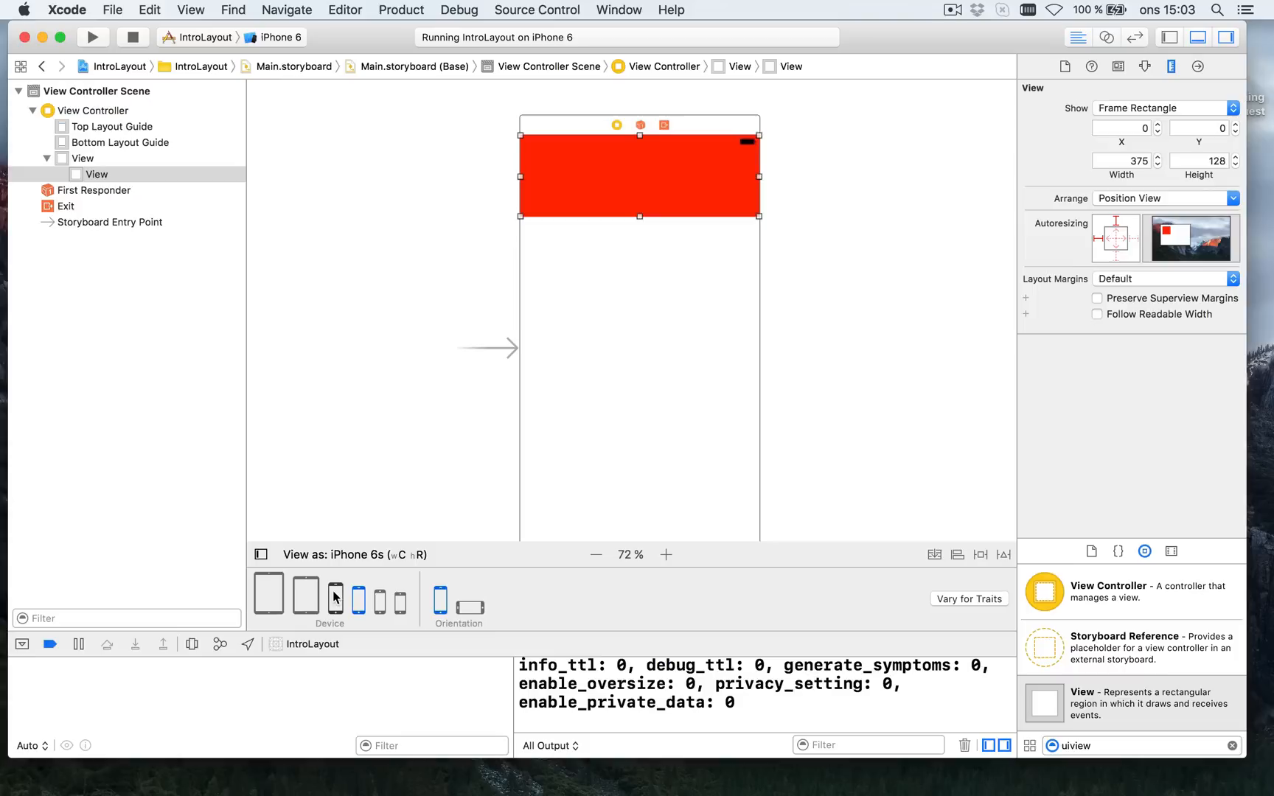
click(358, 599)
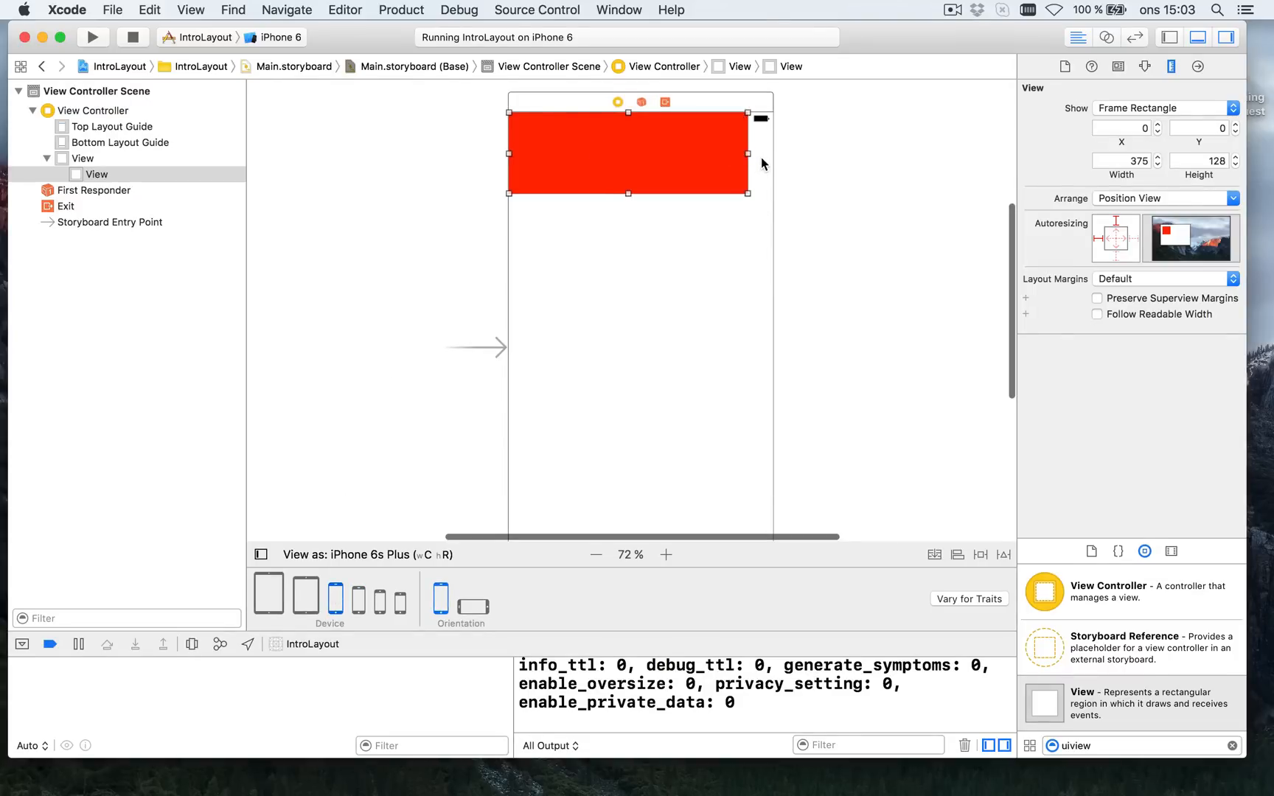
mouse_move(442, 340)
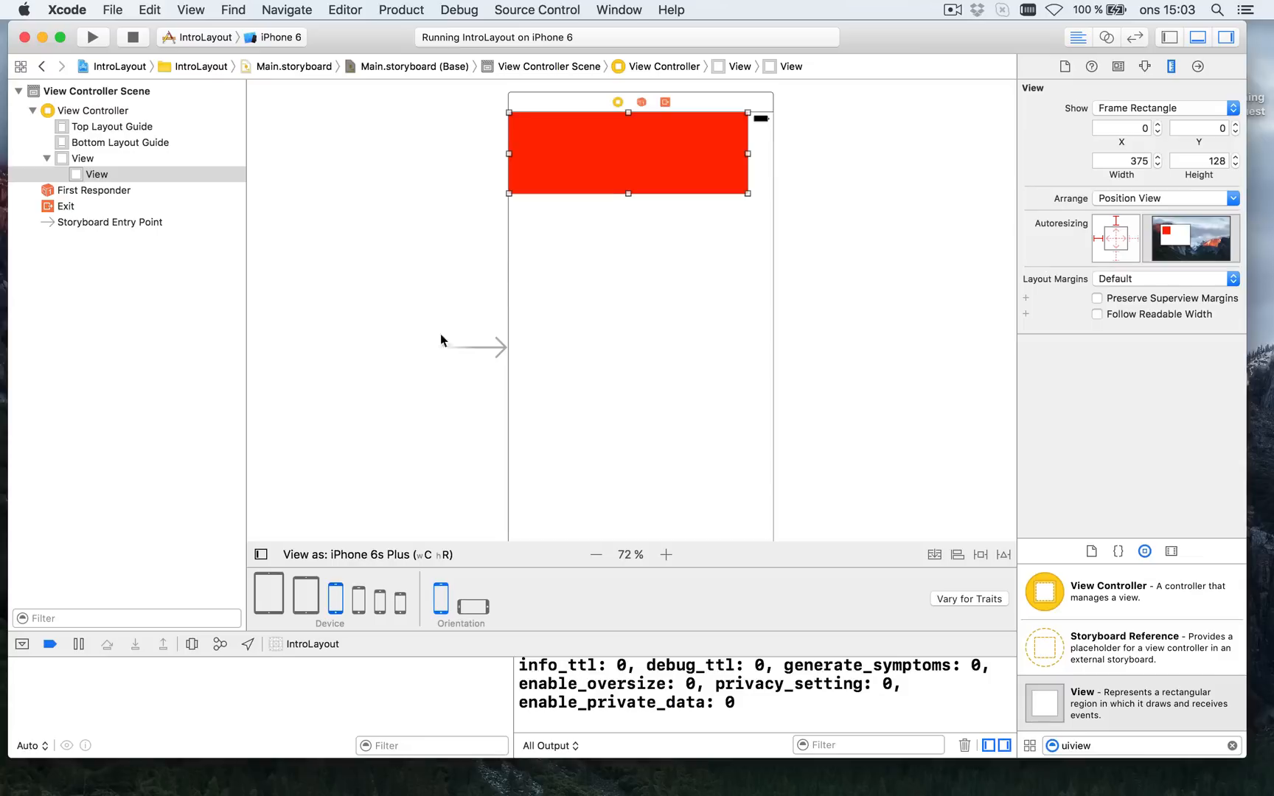
click(398, 600)
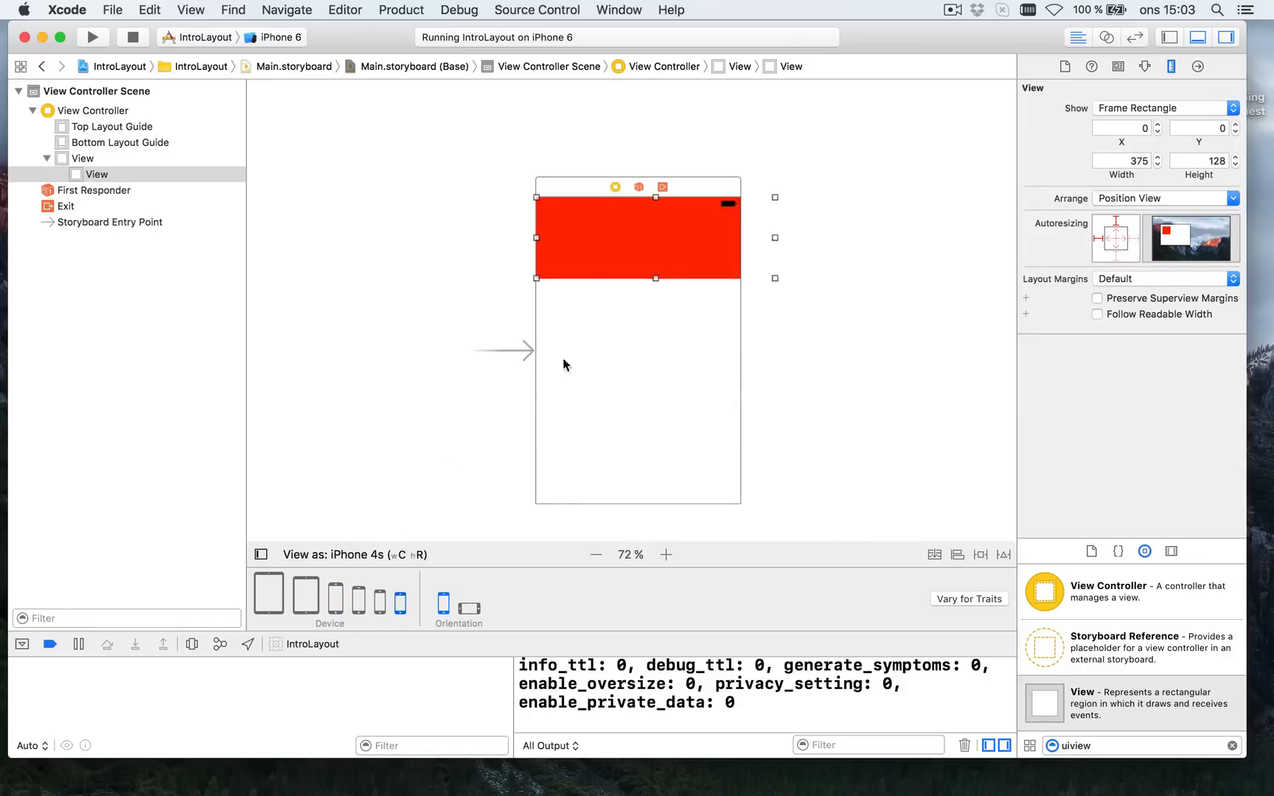
click(81, 157)
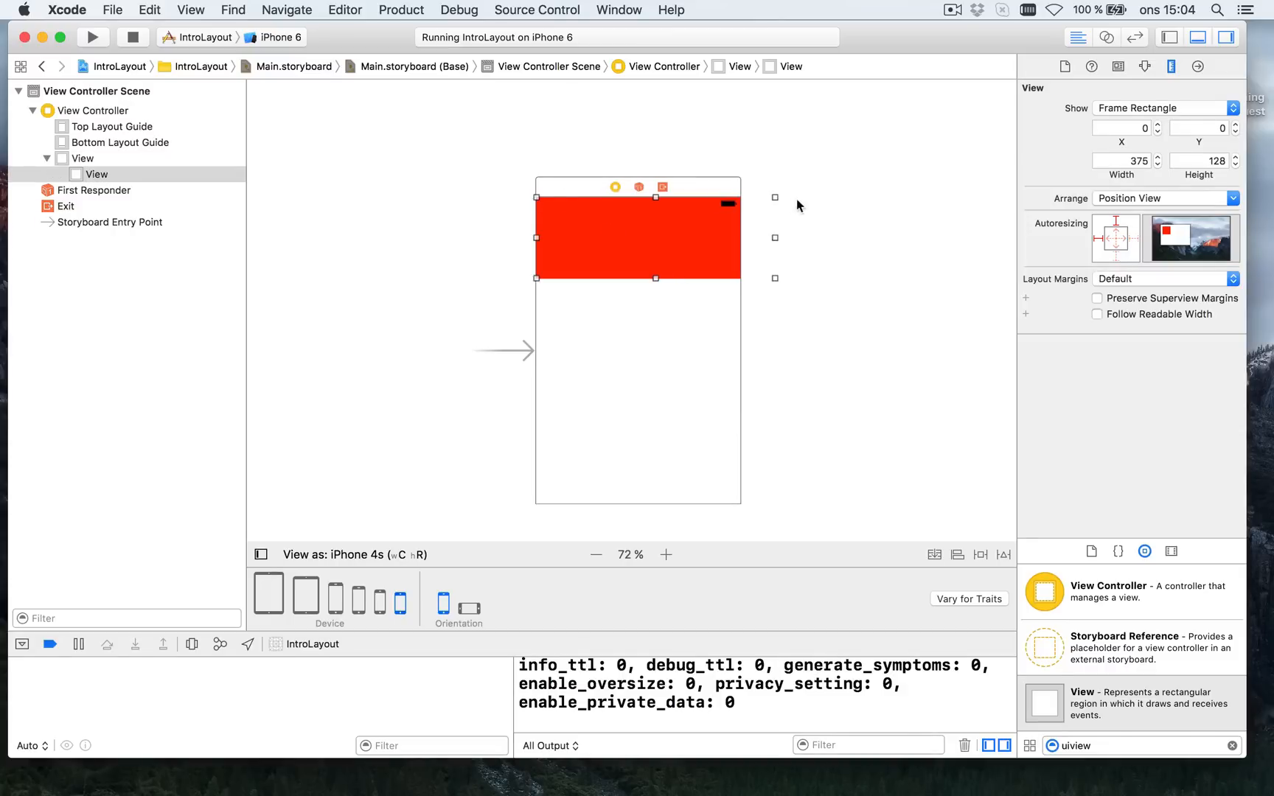
mouse_move(681, 273)
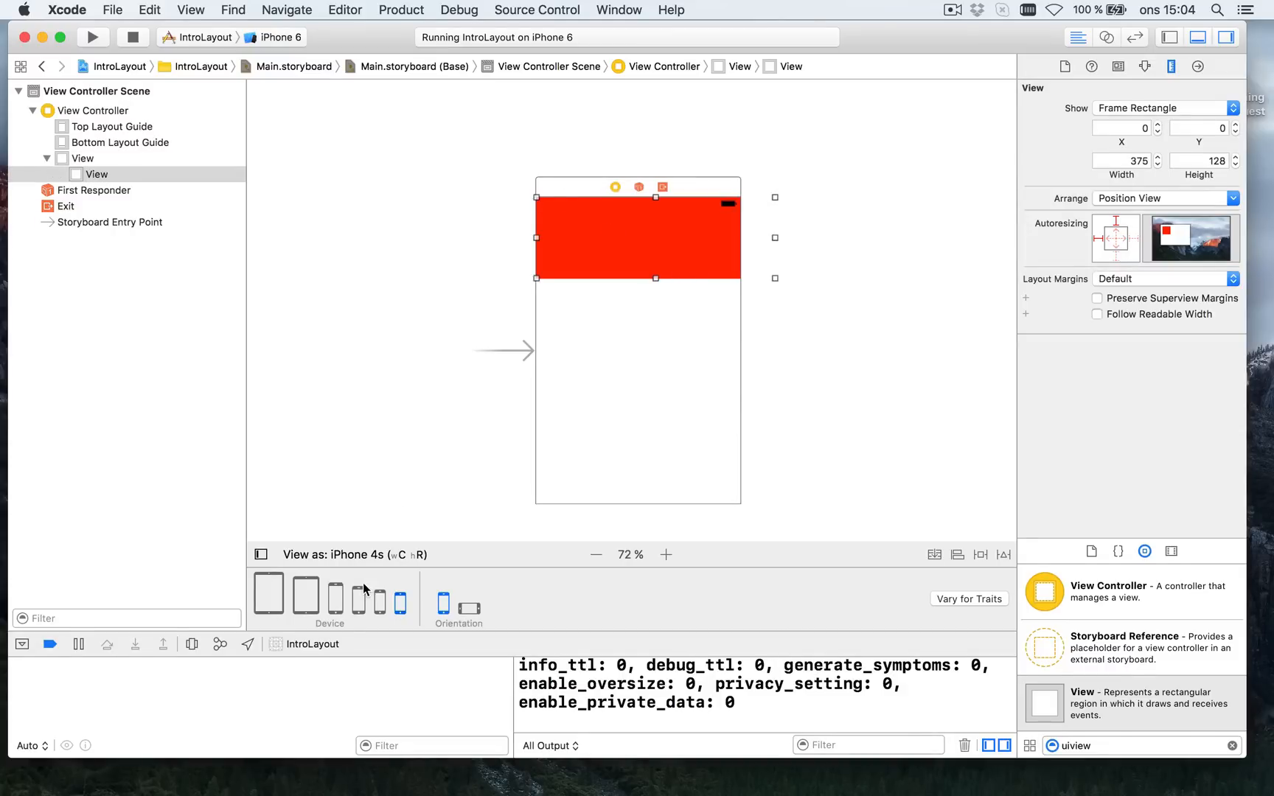
click(357, 600)
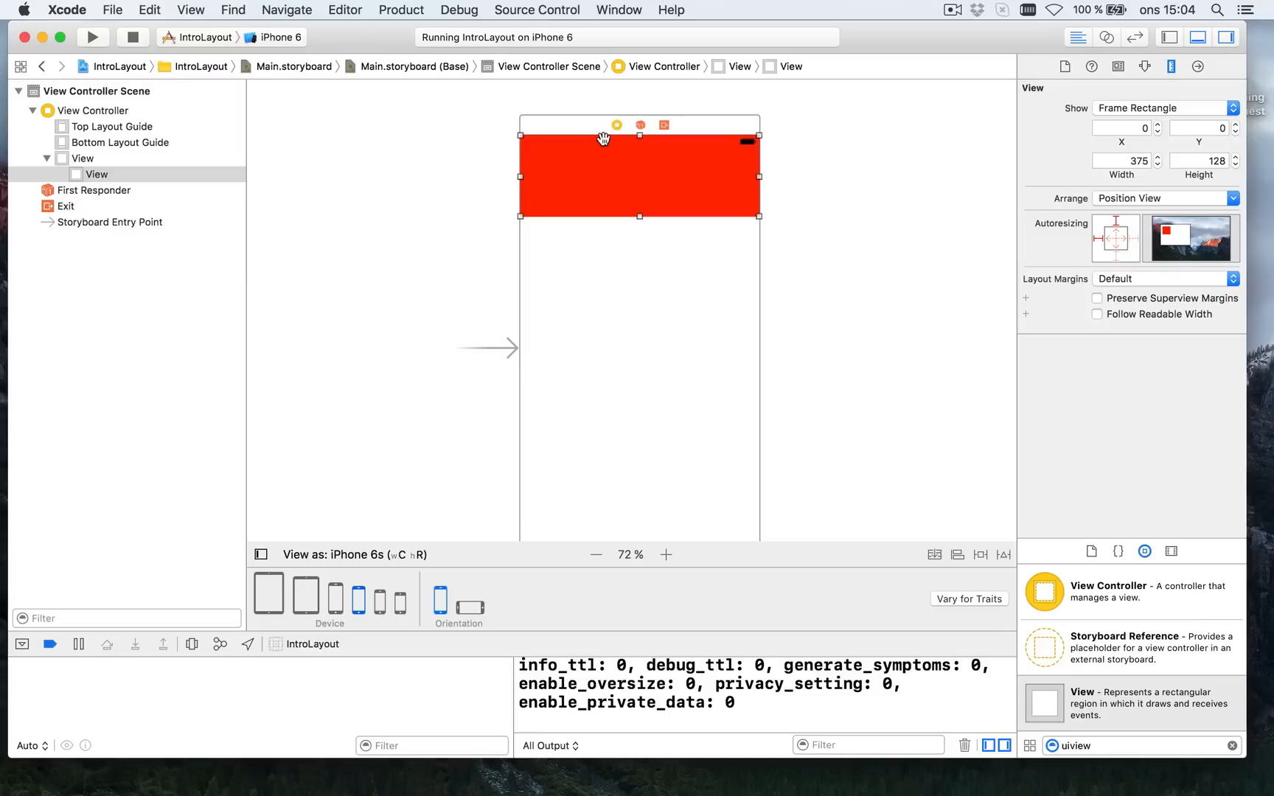
mouse_move(752, 171)
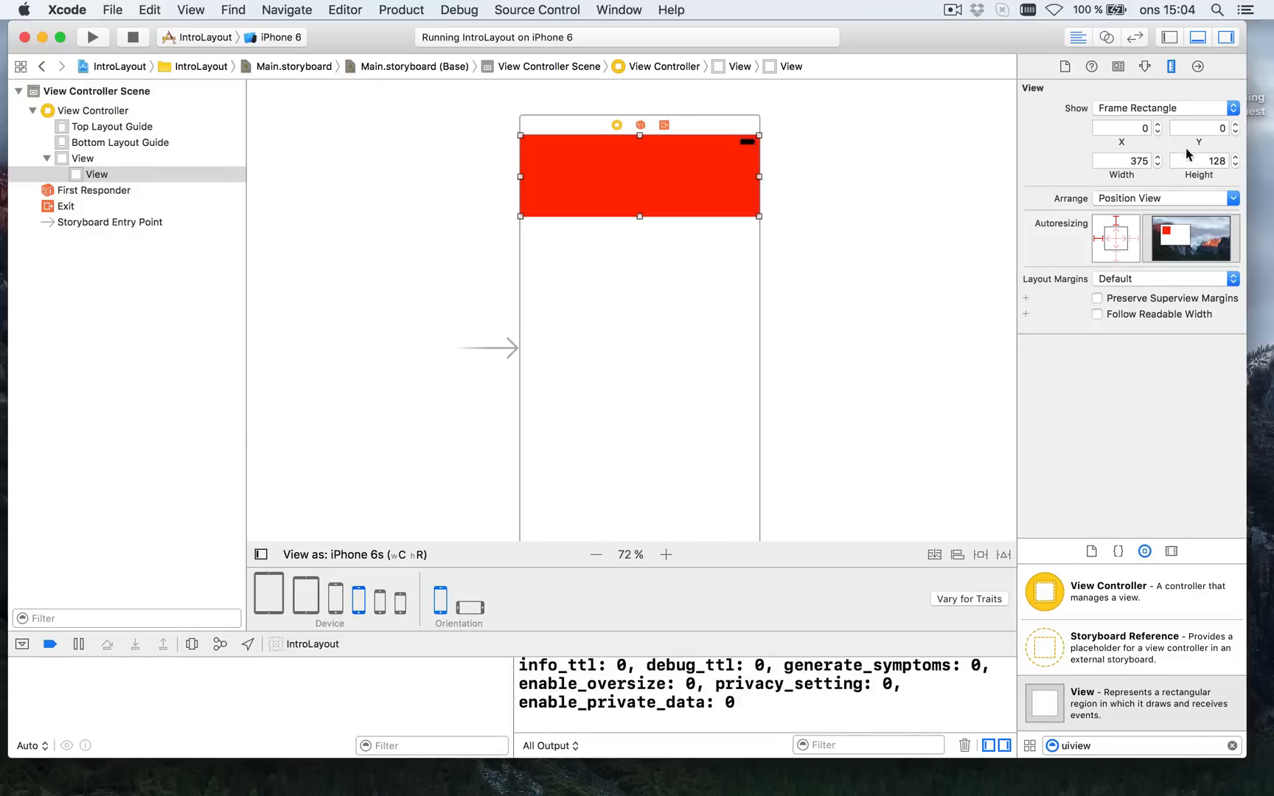
mouse_move(1228, 159)
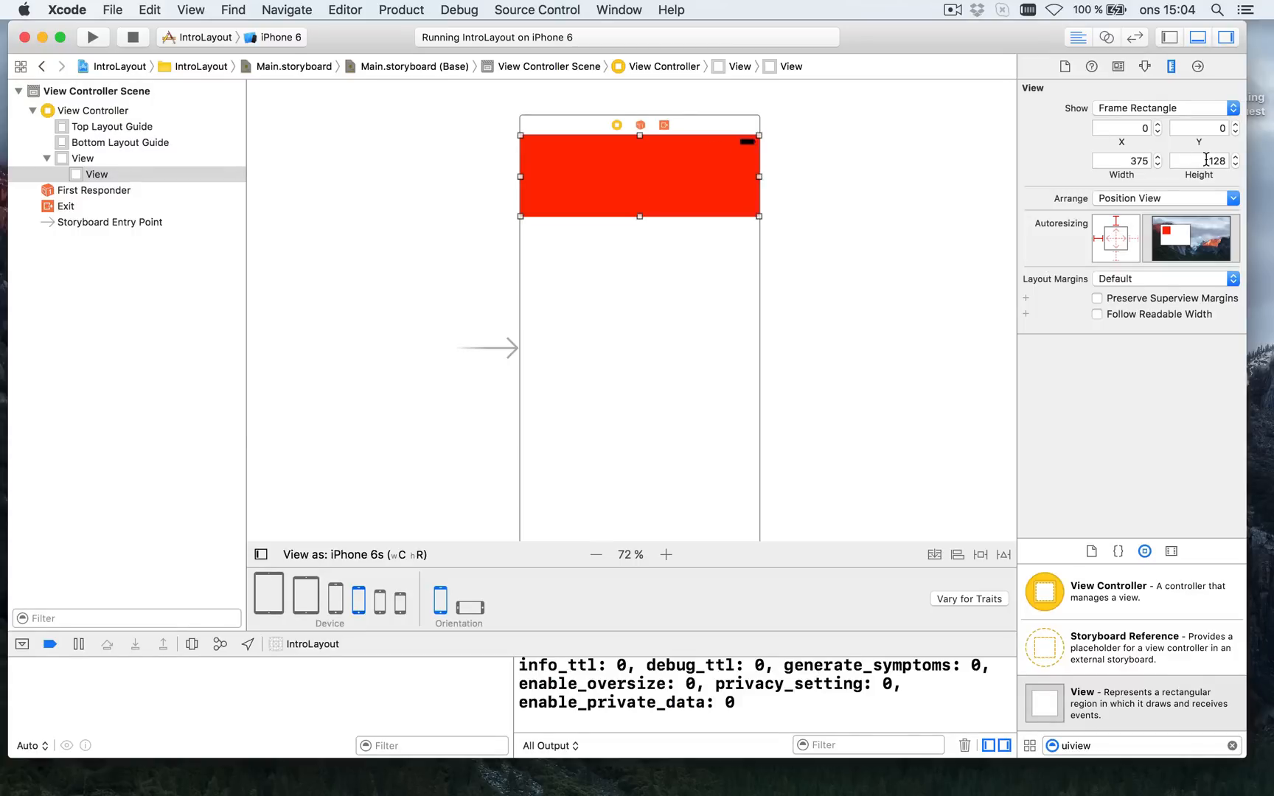
Change the red bar's height from 128 to 100 and reselect it
click(1202, 161)
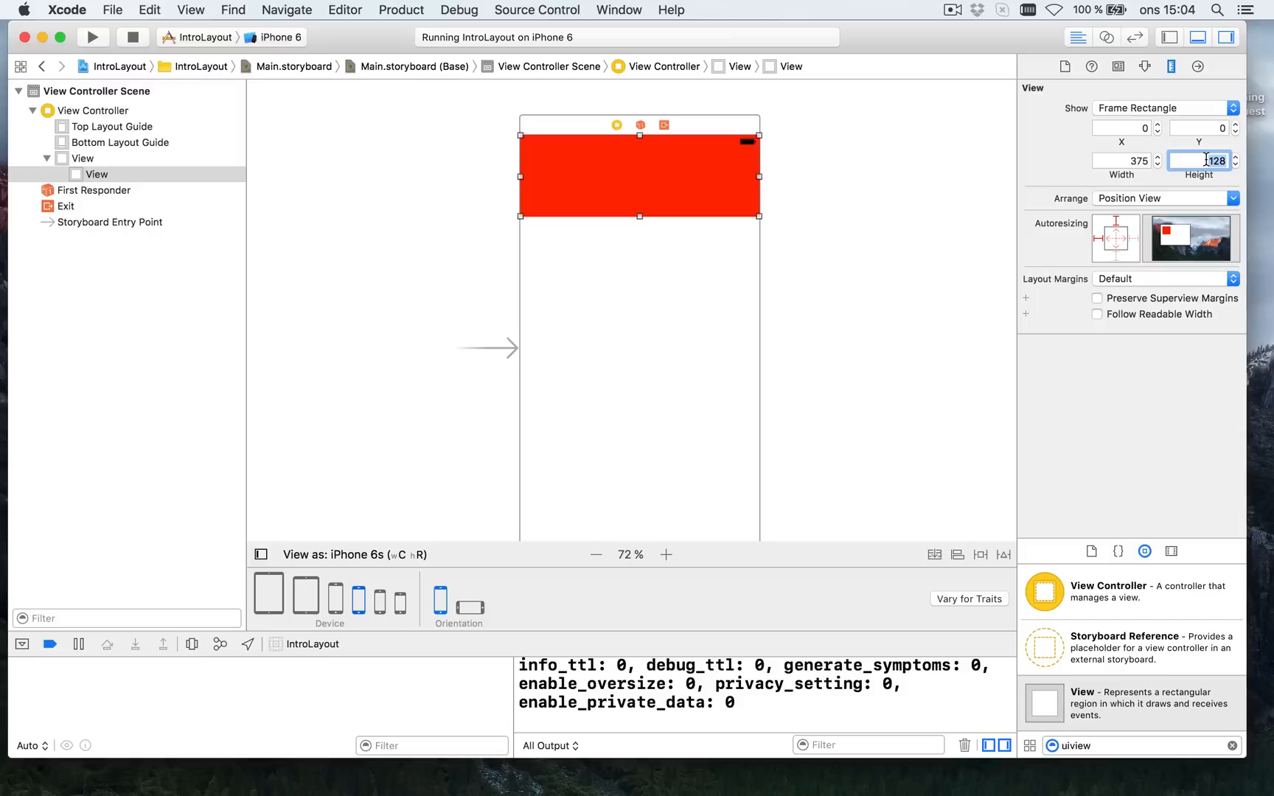
text(100)
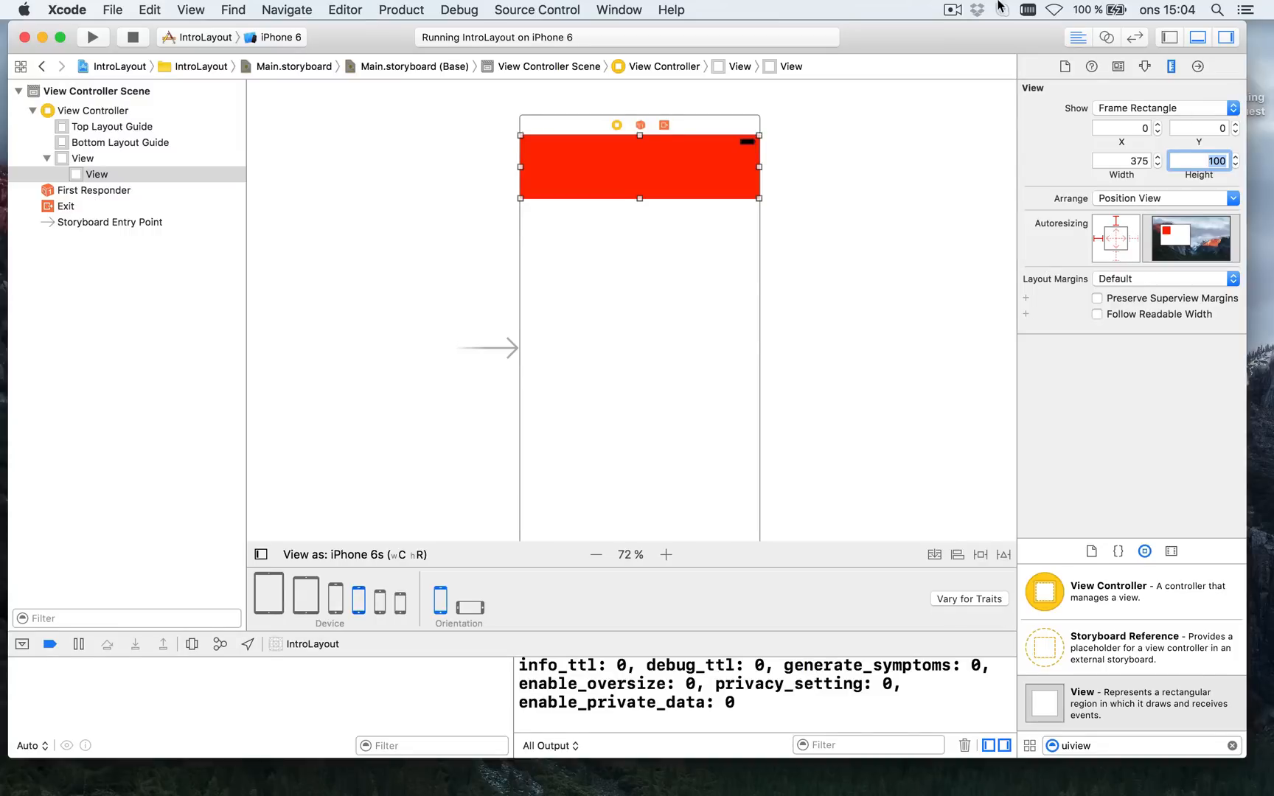
click(867, 174)
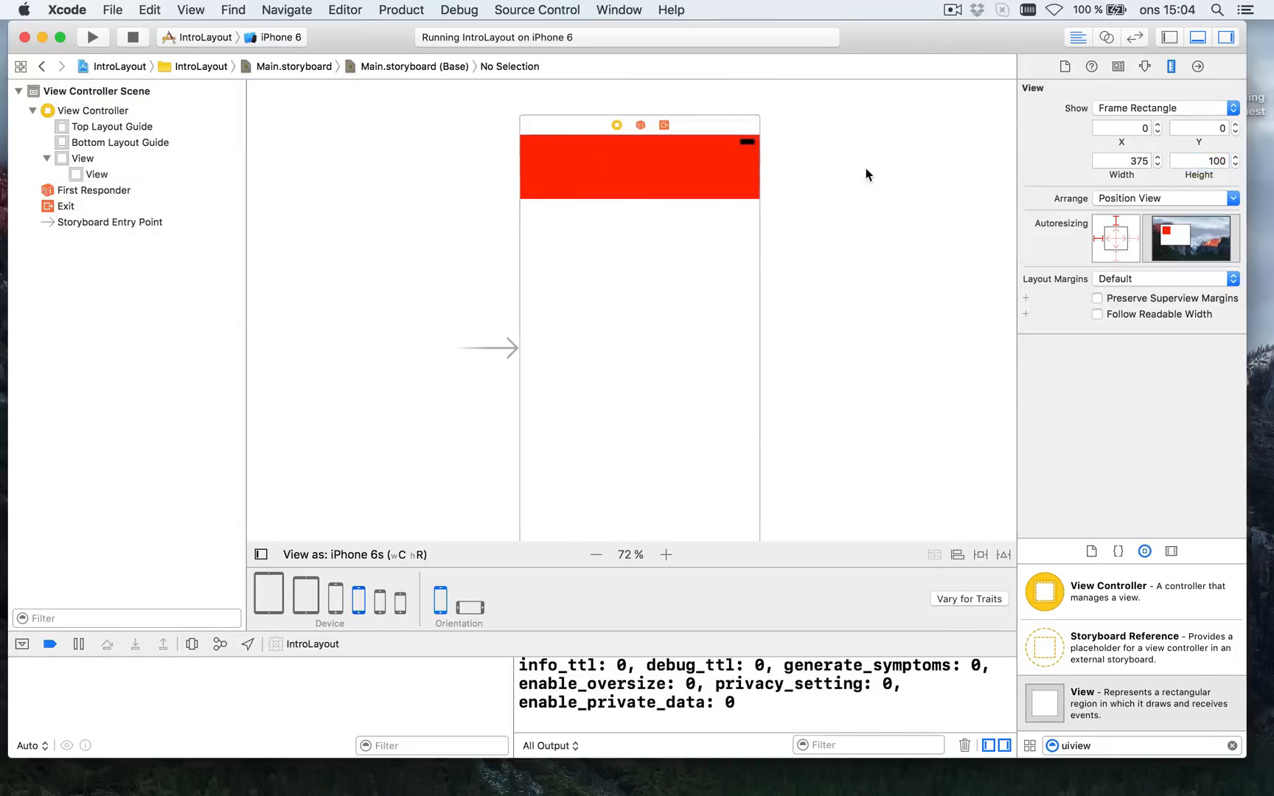
click(639, 162)
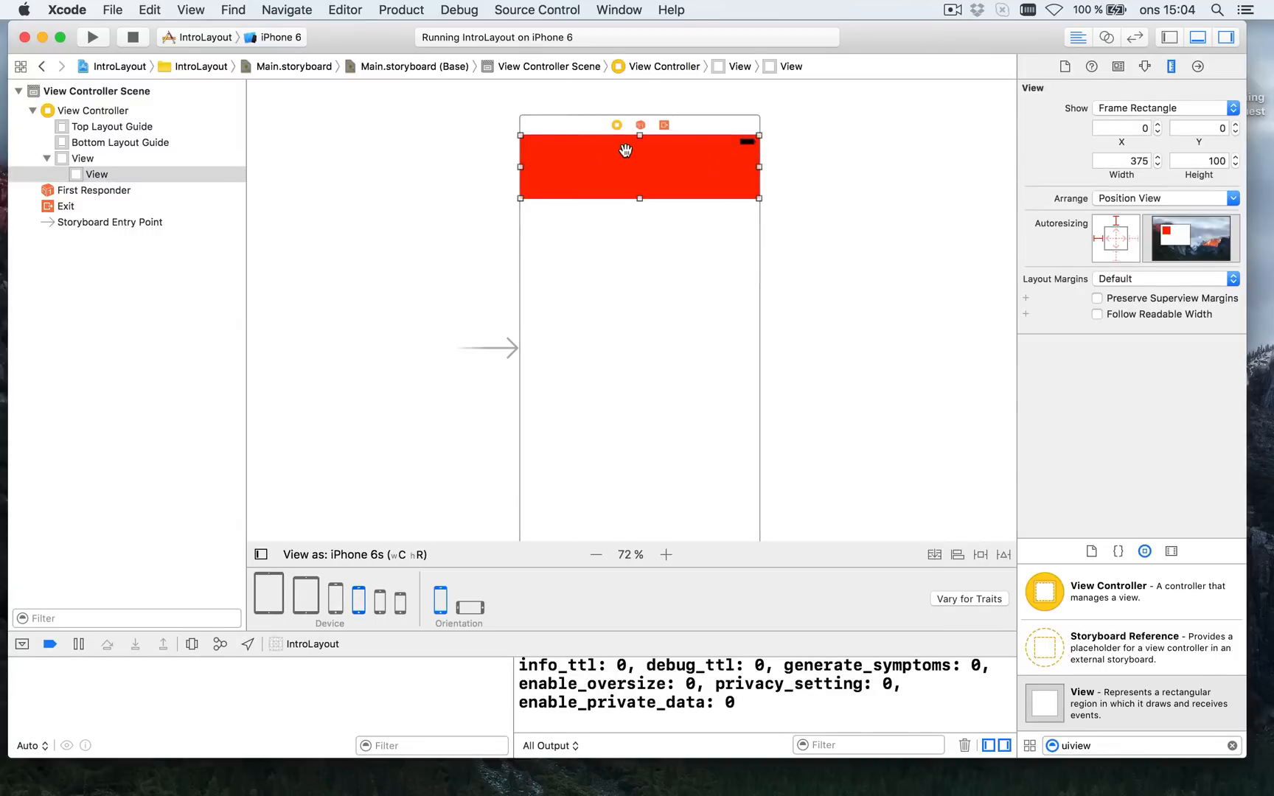
mouse_move(976, 509)
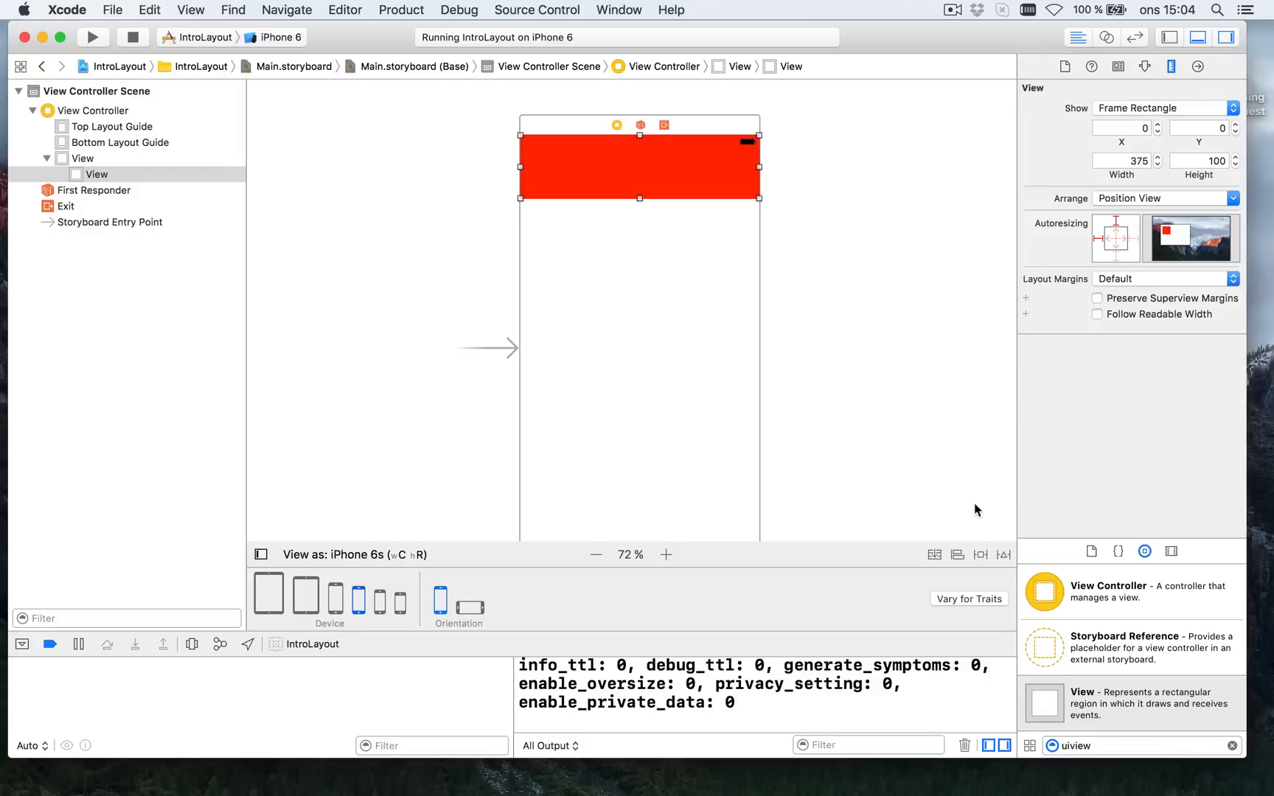
mouse_move(981, 554)
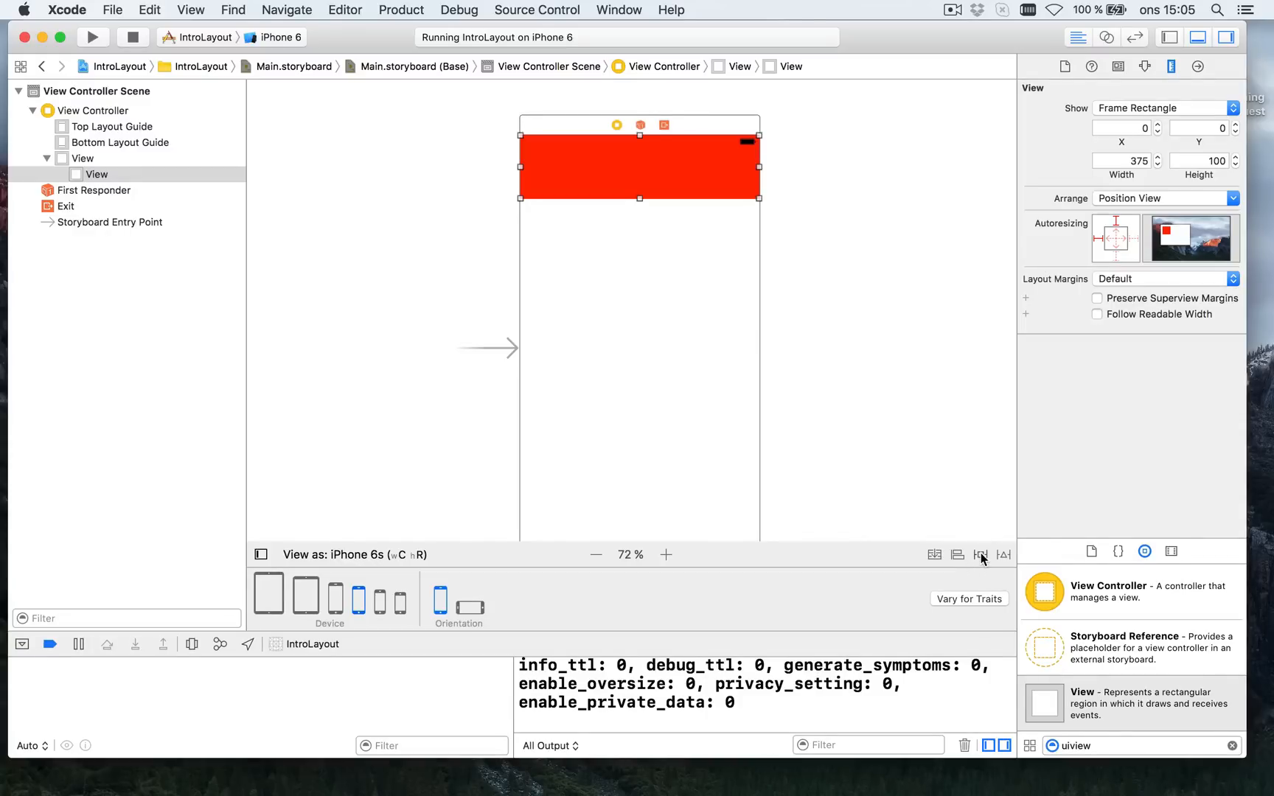
In the Pin menu, enable the red bar's top and side spacing struts at 0
click(981, 555)
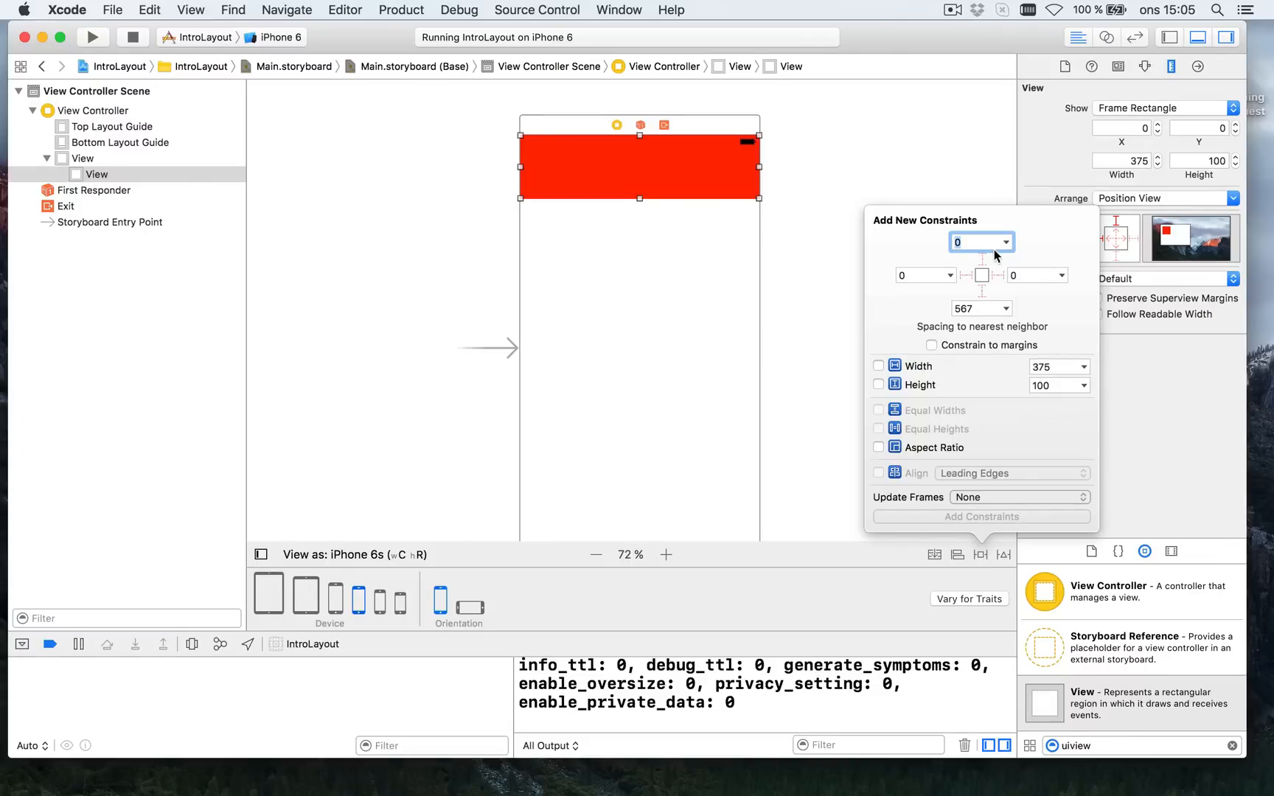
mouse_move(974, 232)
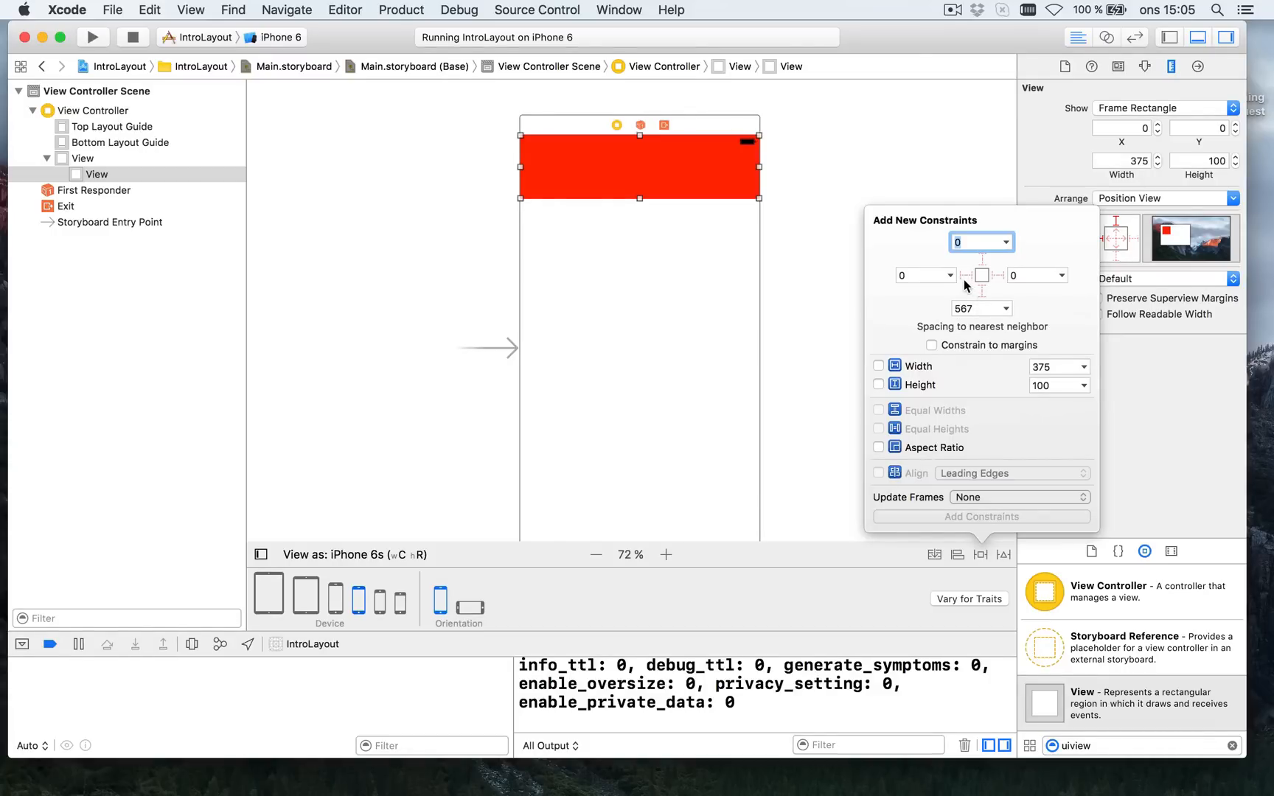
mouse_move(504, 204)
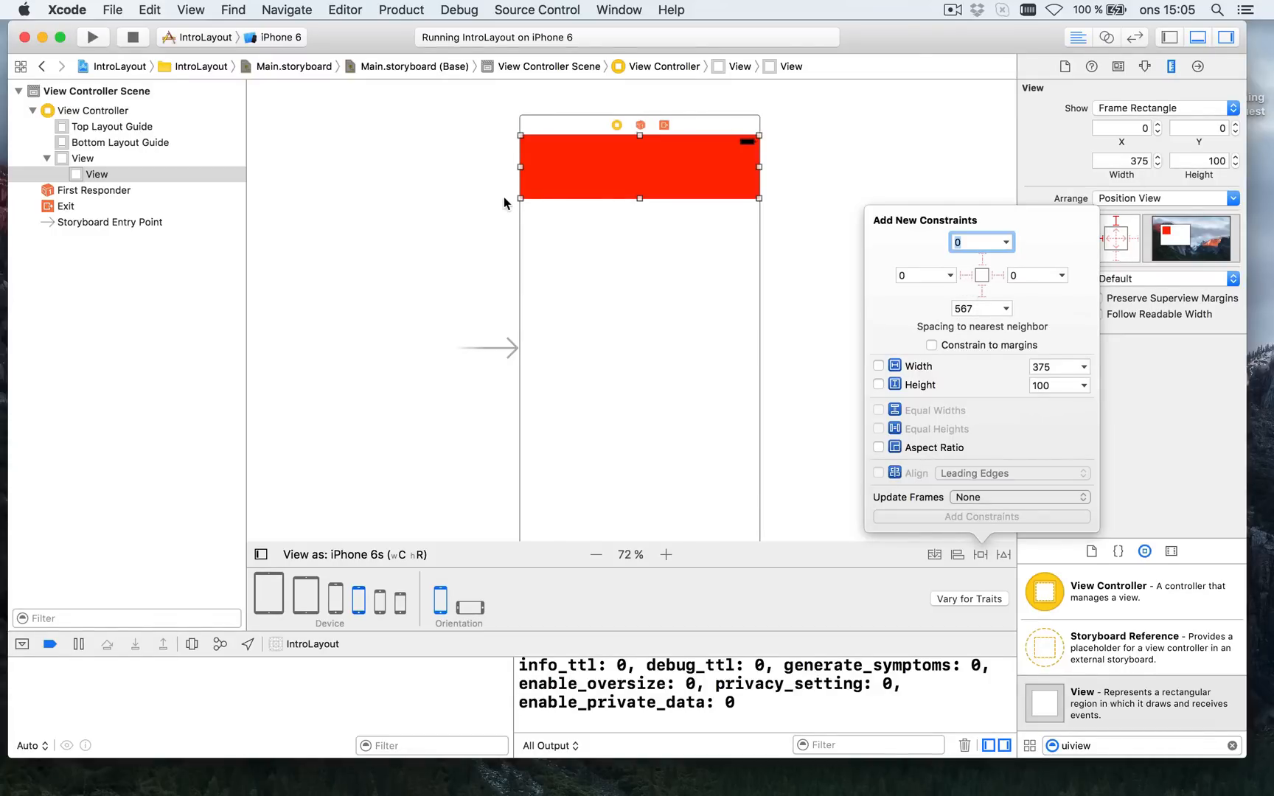
mouse_move(520, 133)
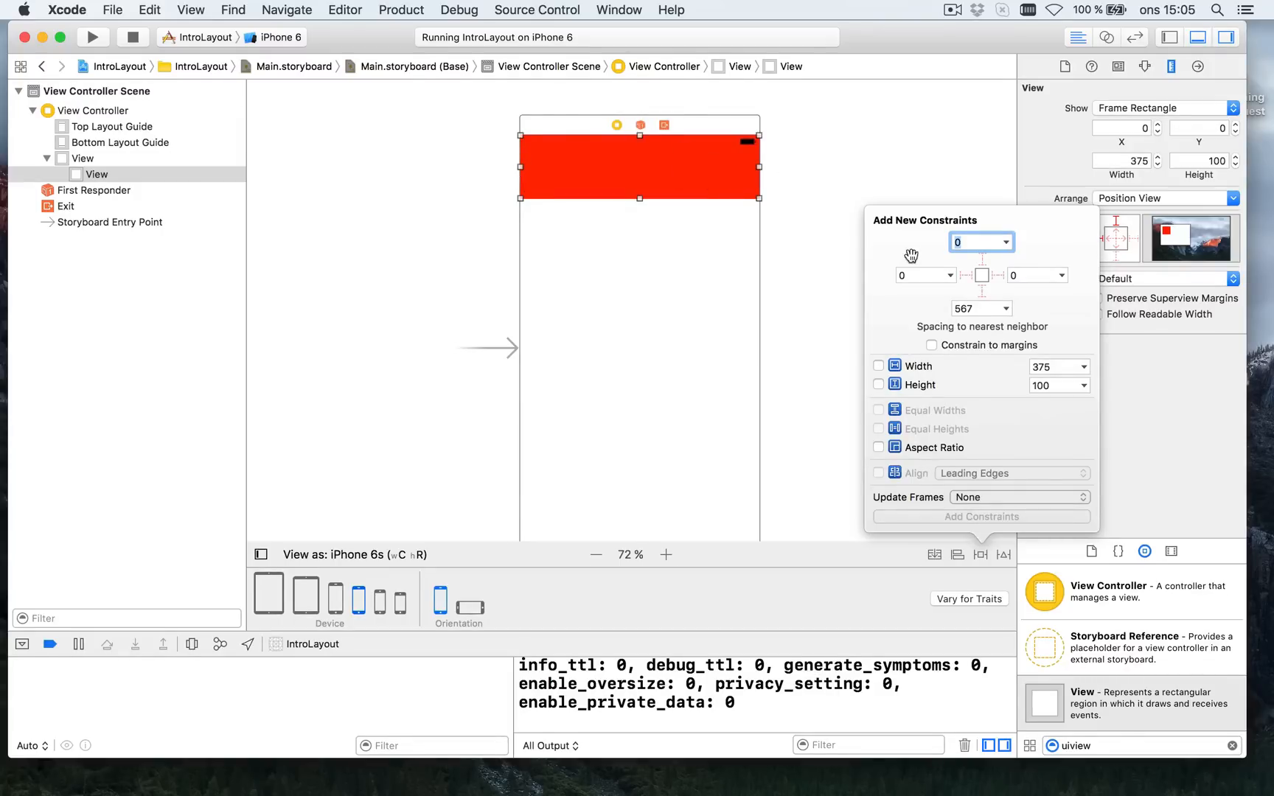
click(966, 274)
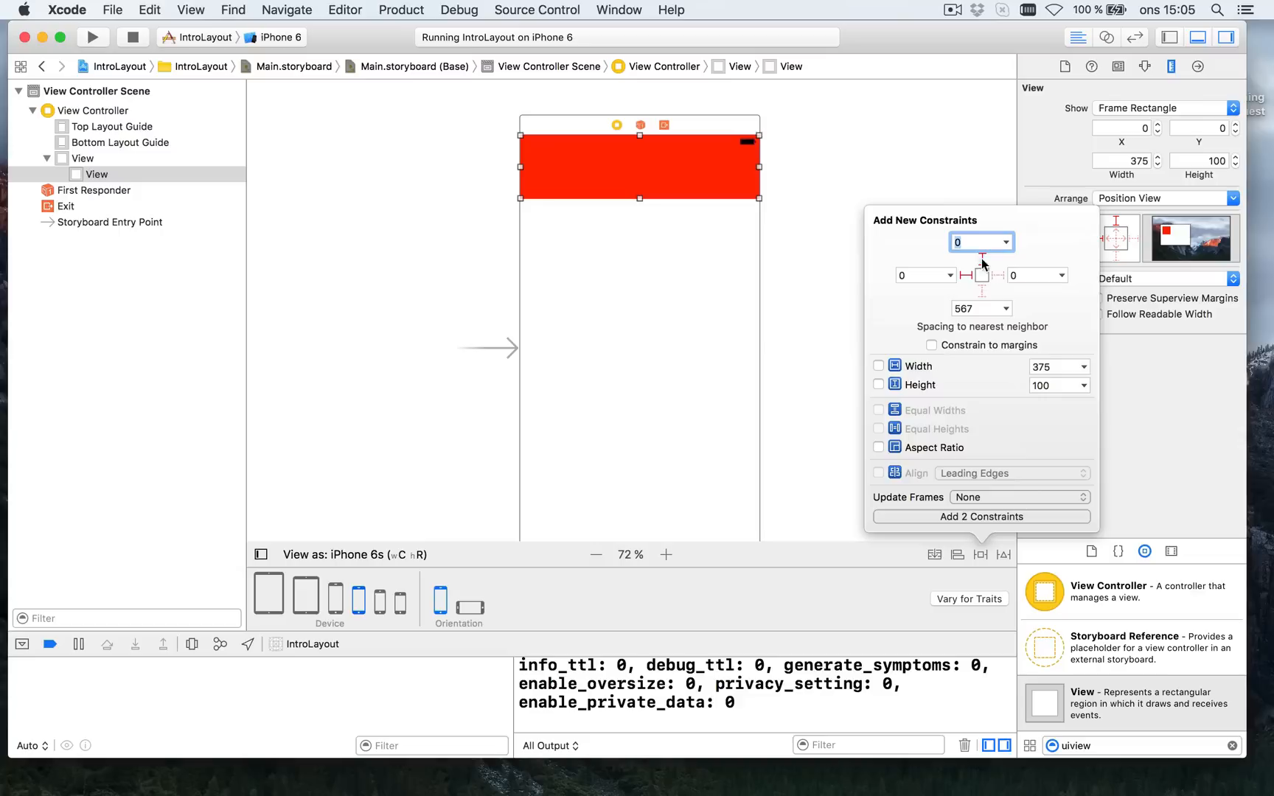
click(982, 274)
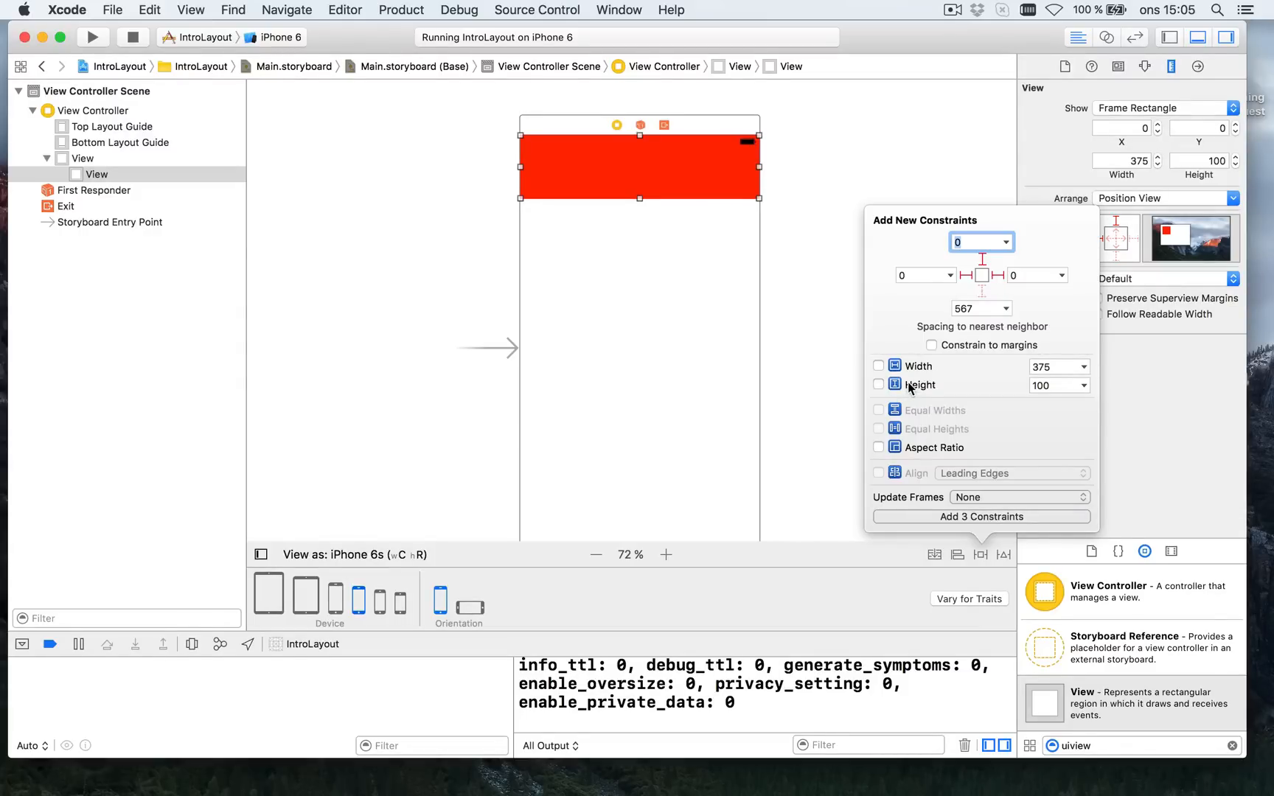
click(878, 385)
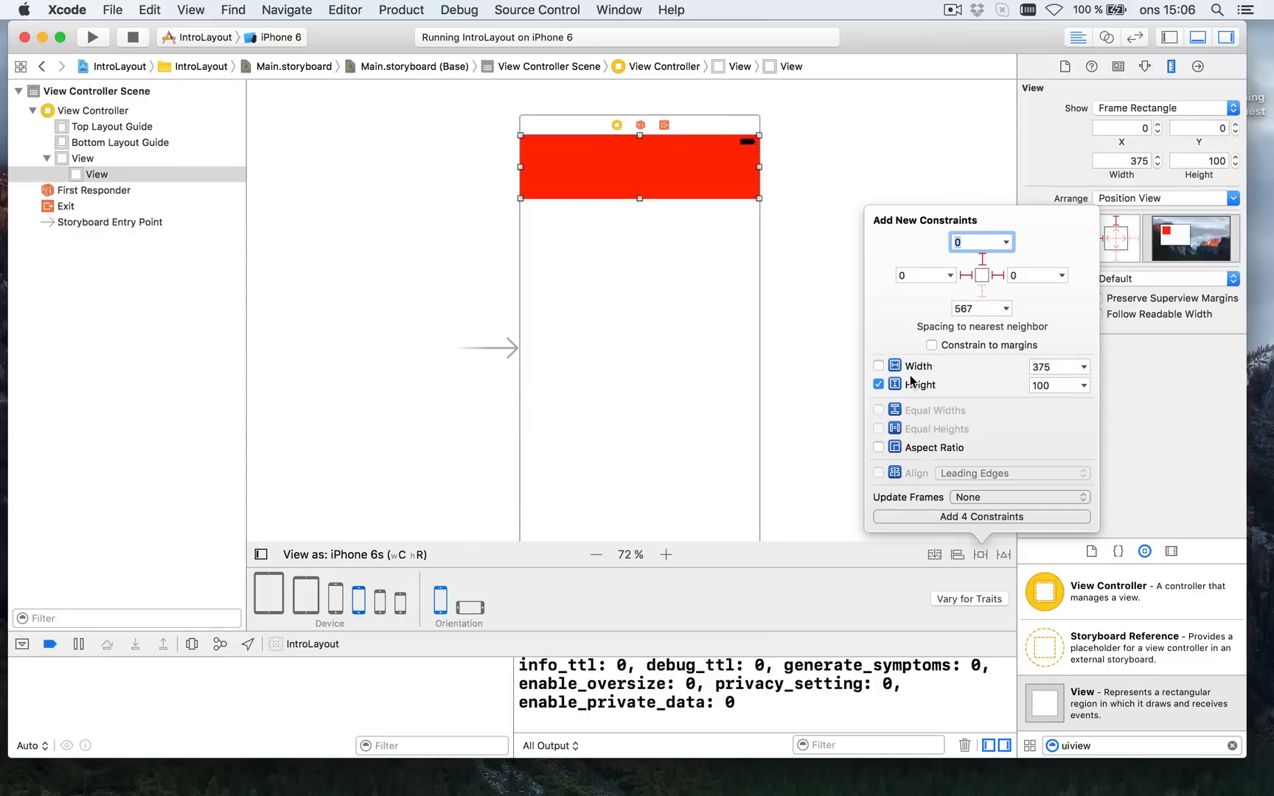
mouse_move(987, 299)
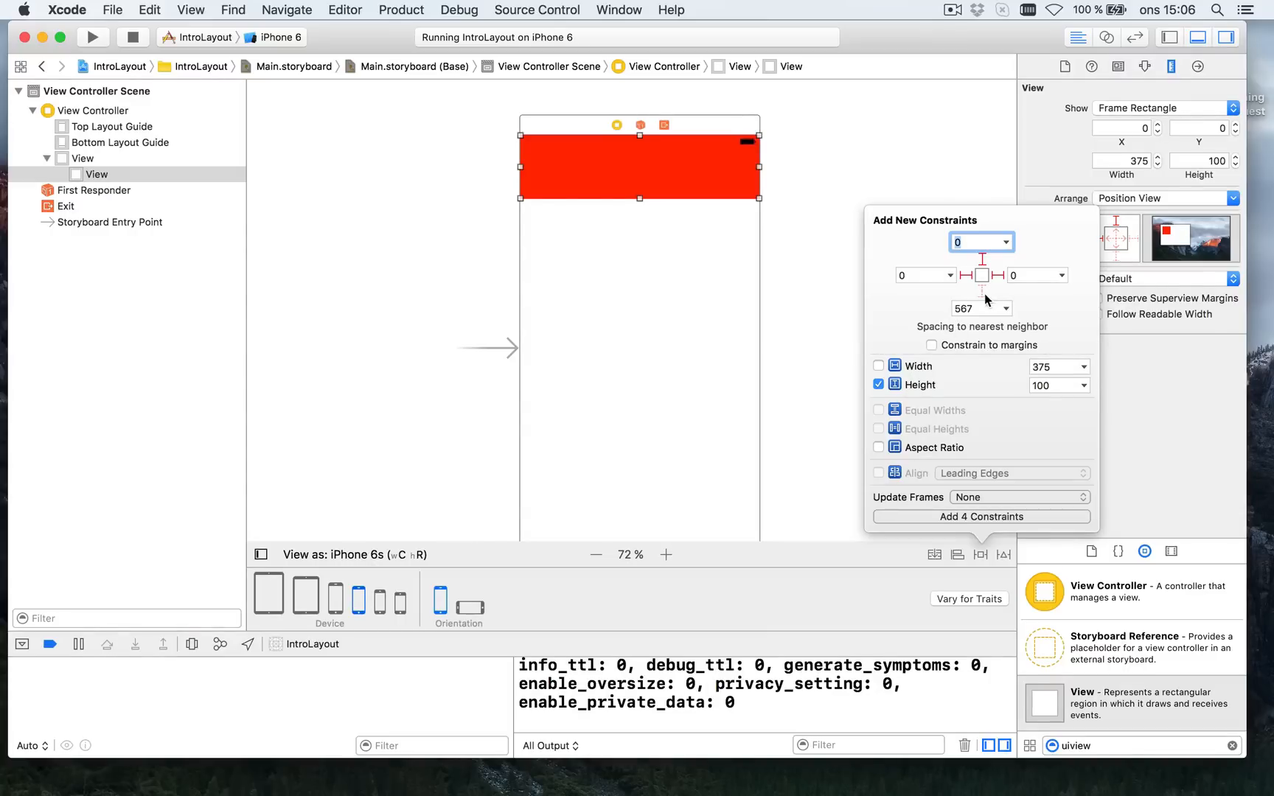
click(879, 385)
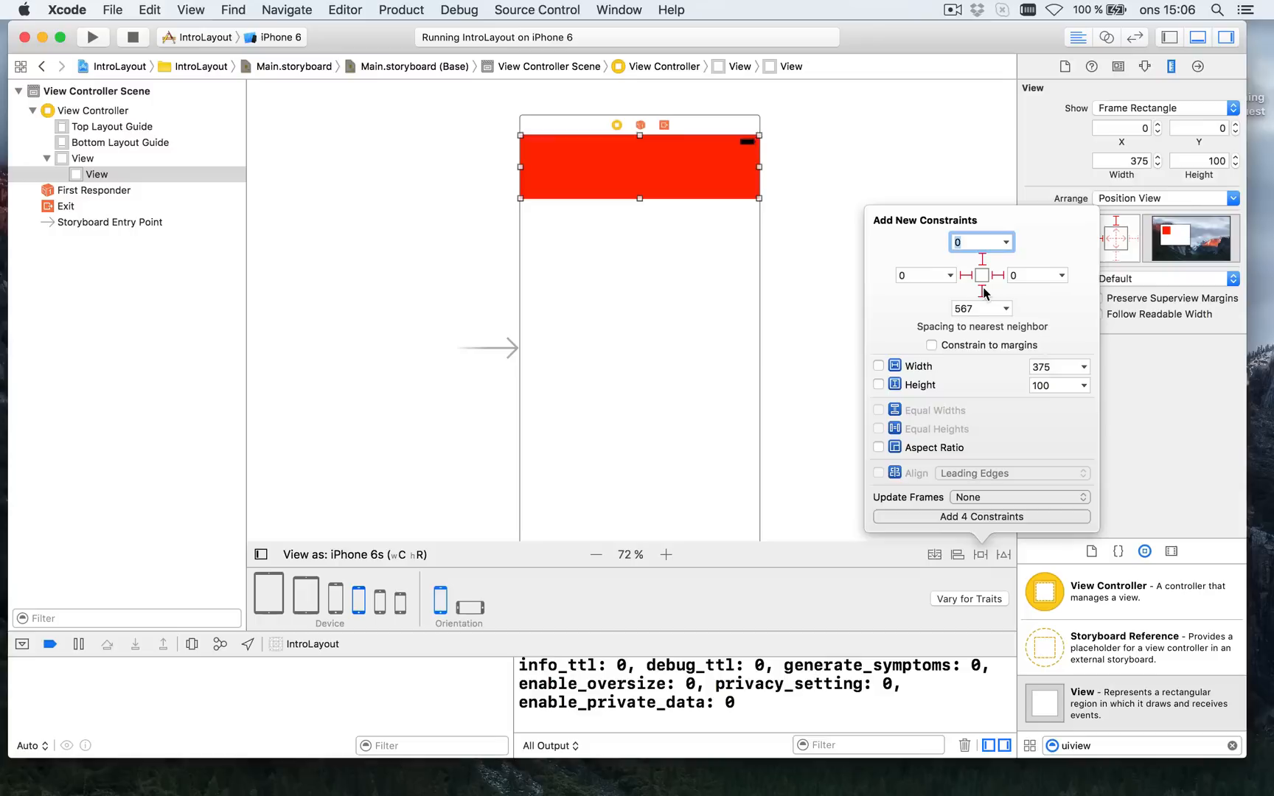
mouse_move(796, 346)
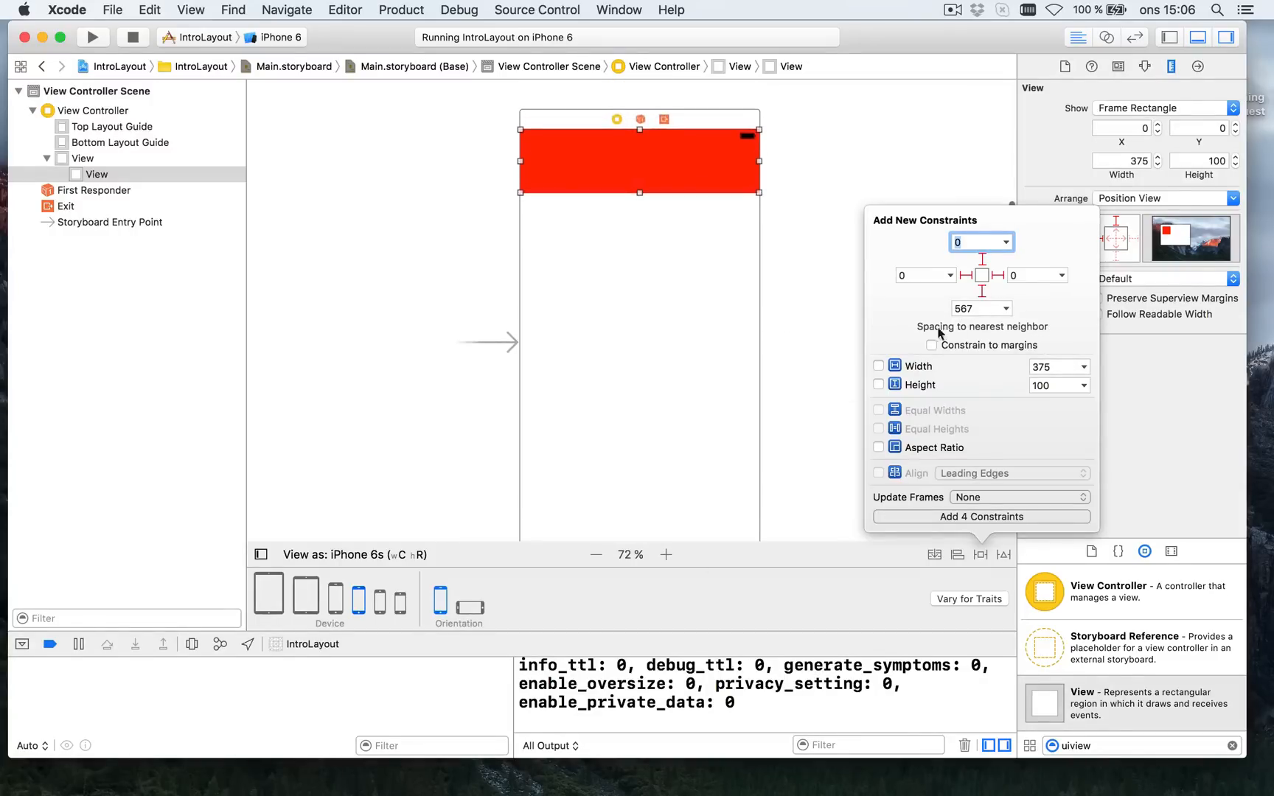
Fix the red bar's height at 100 and add the four constraints
click(980, 292)
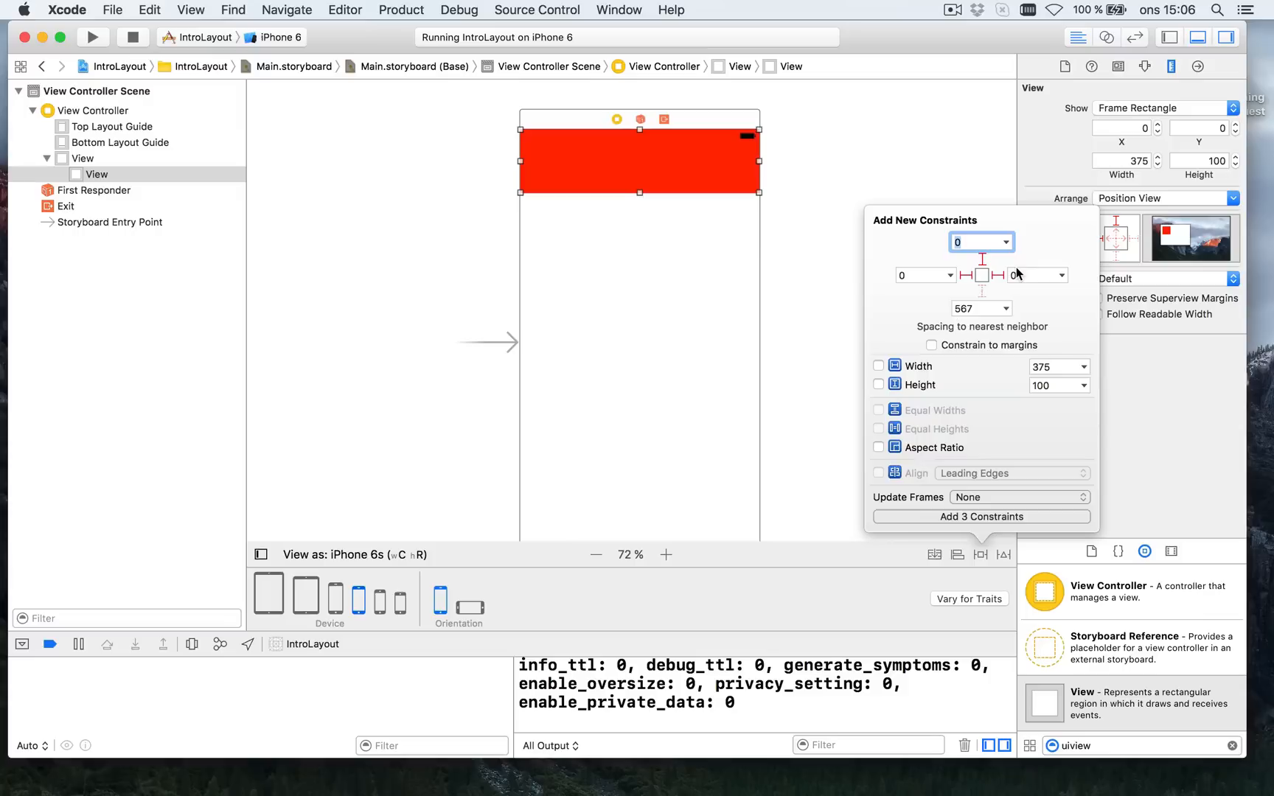
click(879, 385)
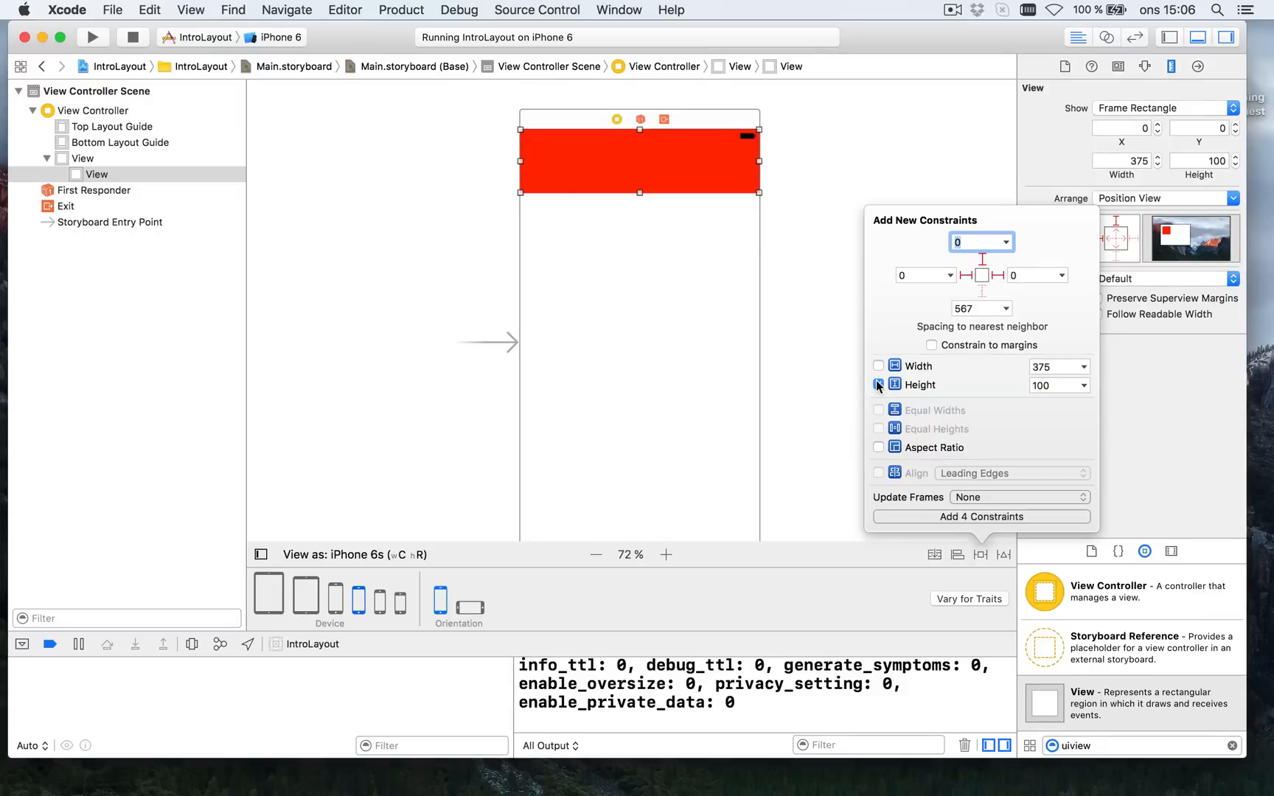
click(879, 385)
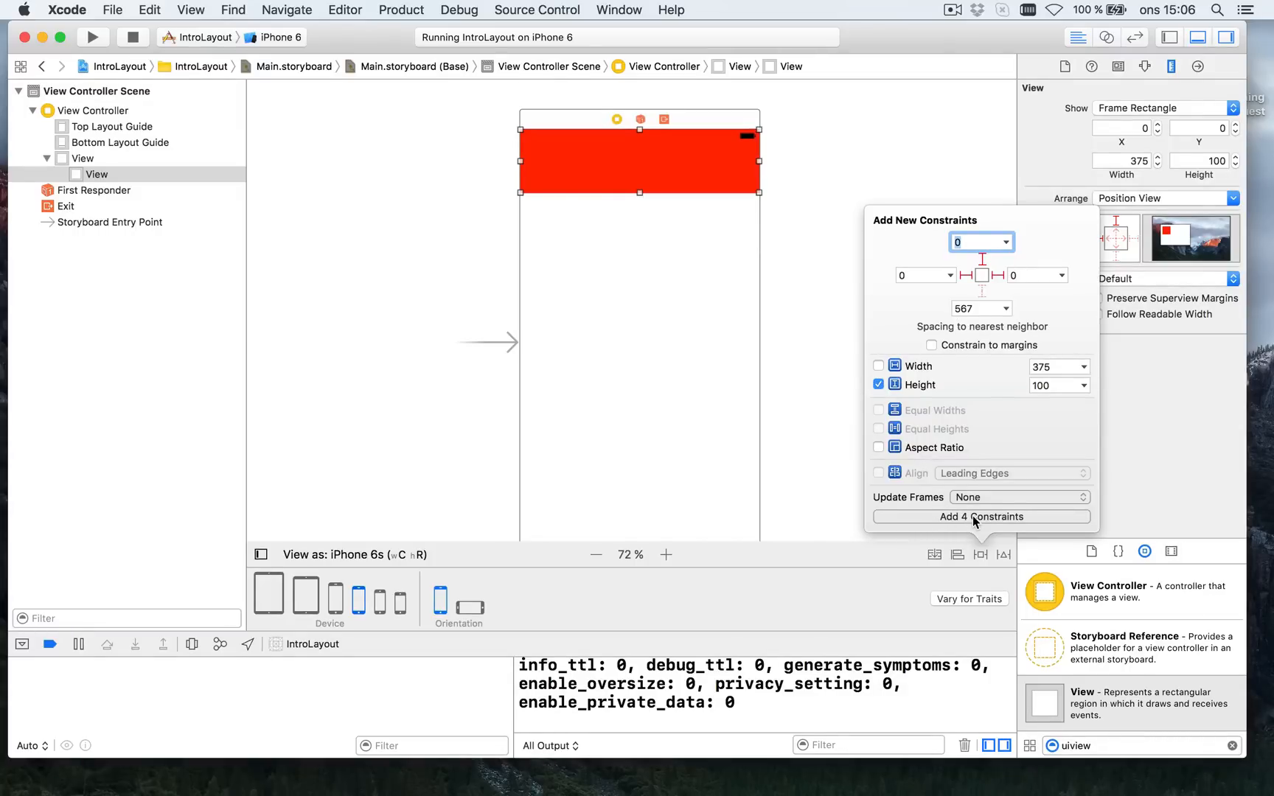
click(981, 516)
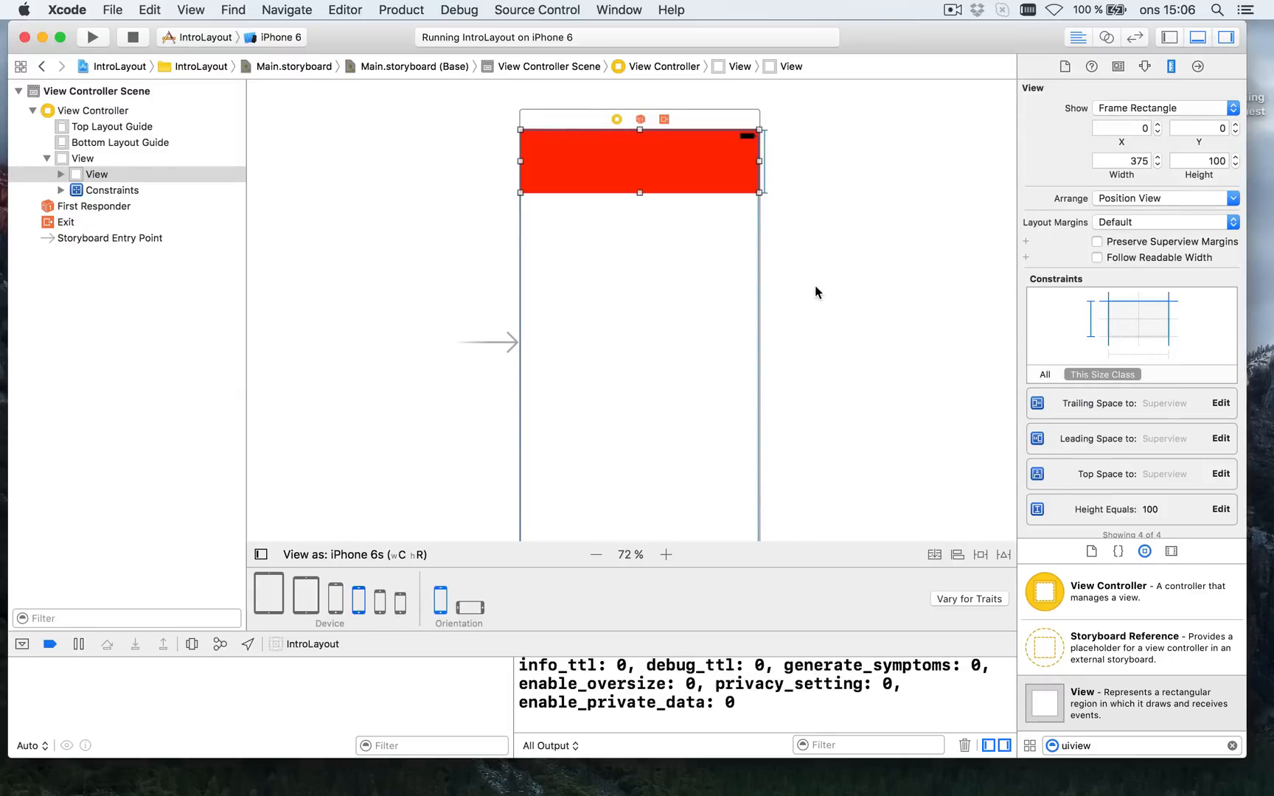
mouse_move(1171, 66)
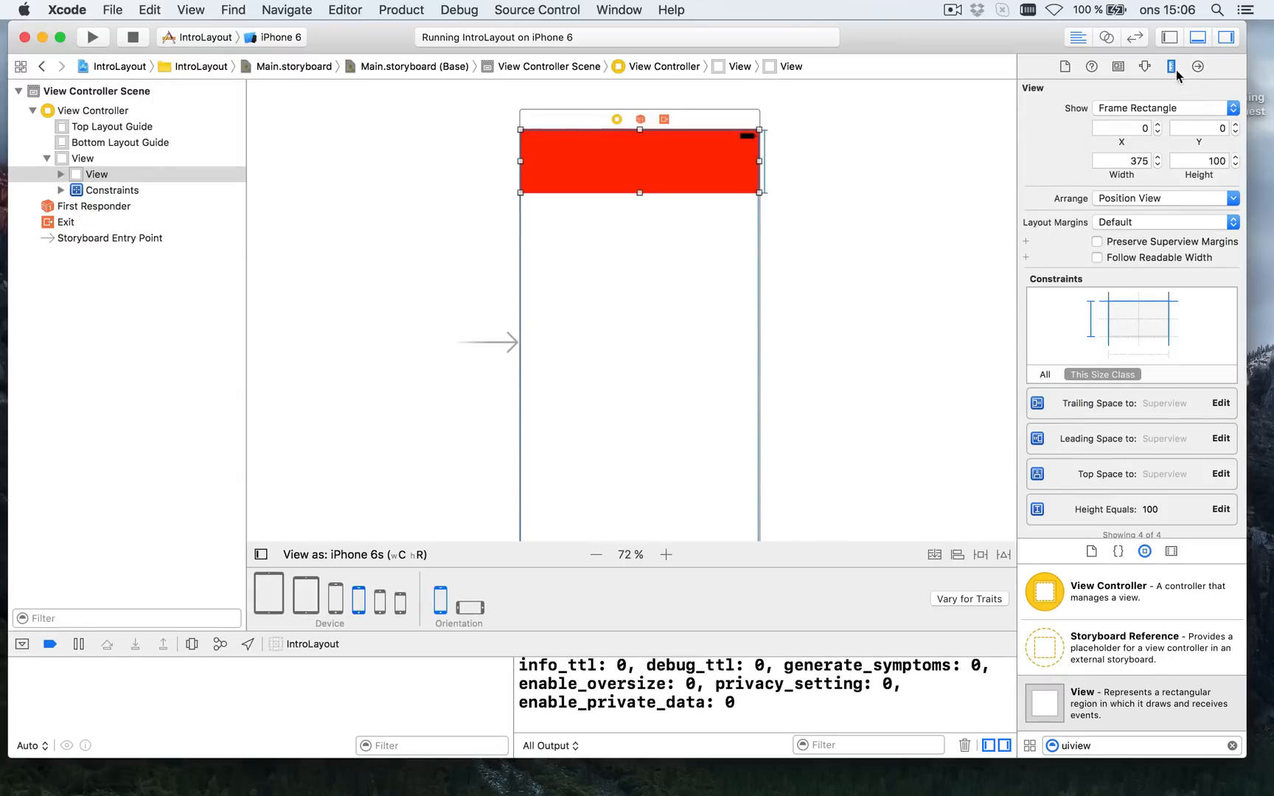
scroll(down, 3)
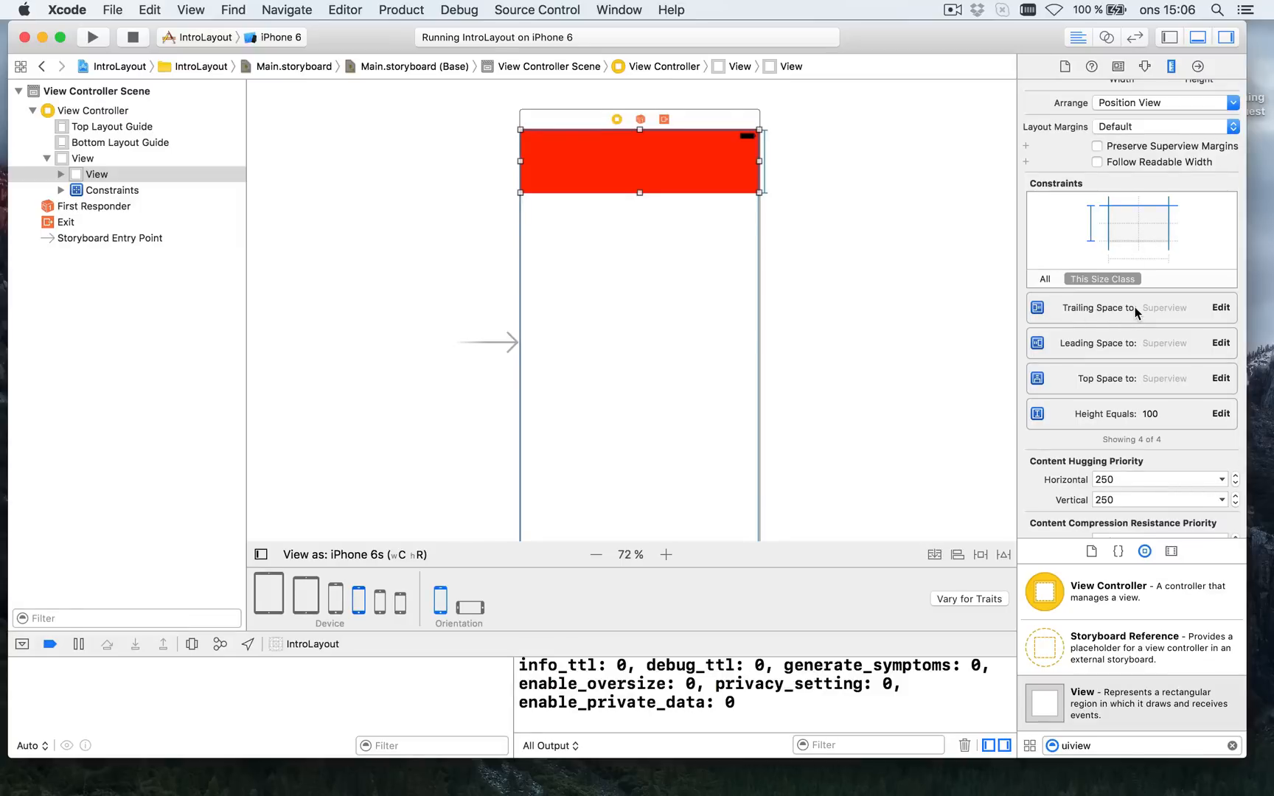
mouse_move(1074, 312)
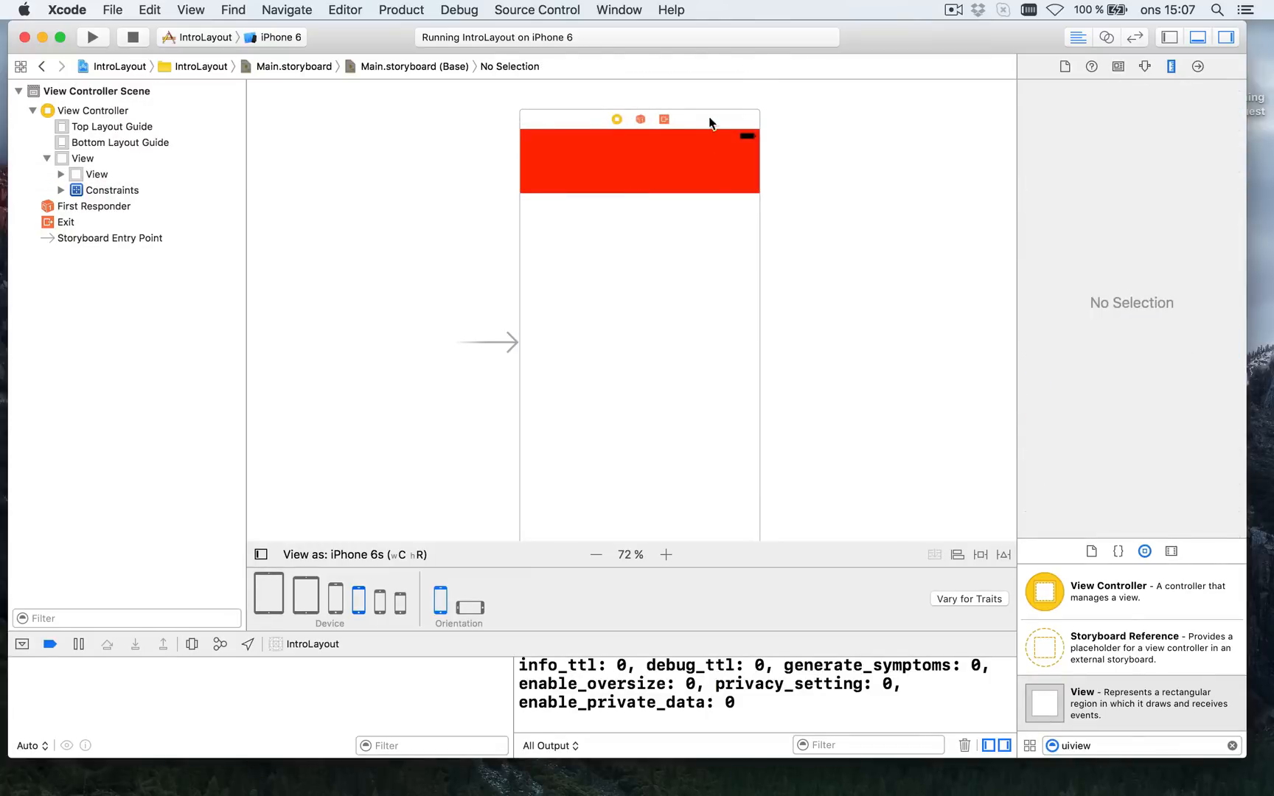
click(616, 119)
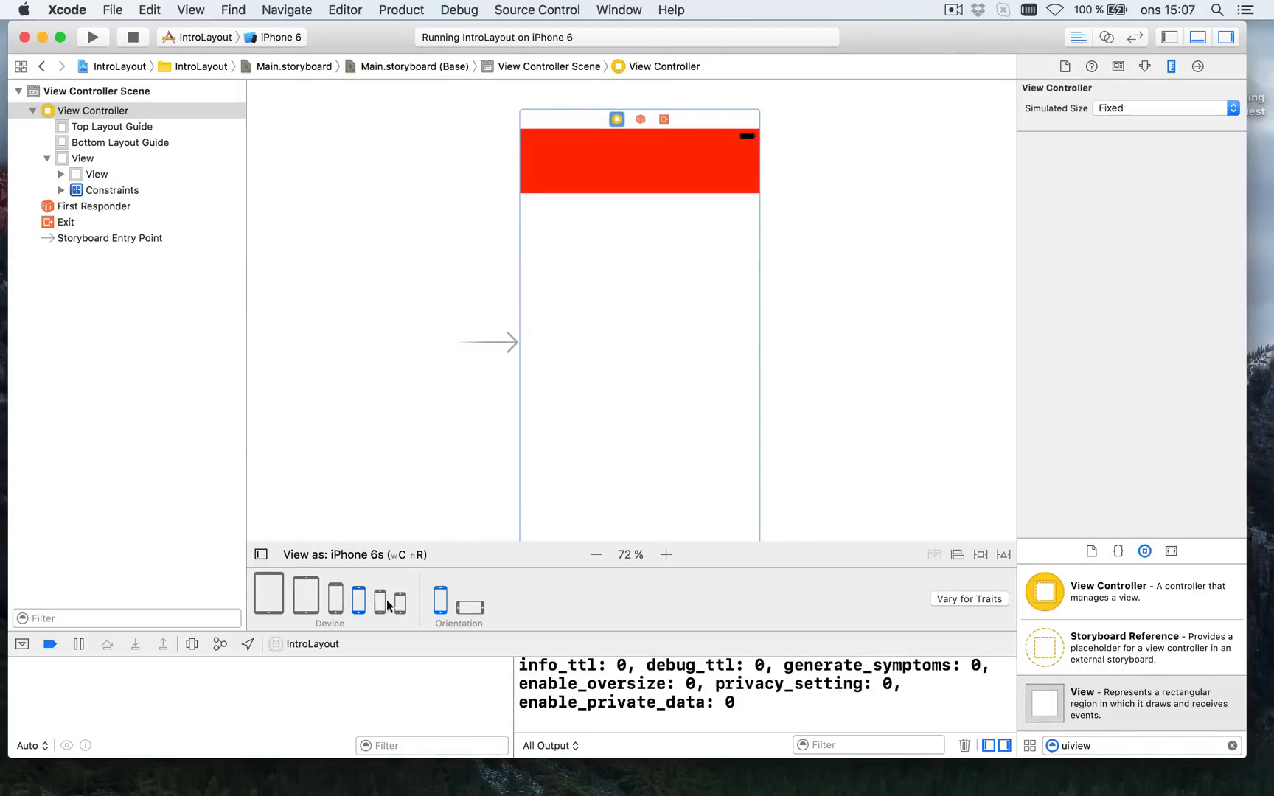
click(379, 592)
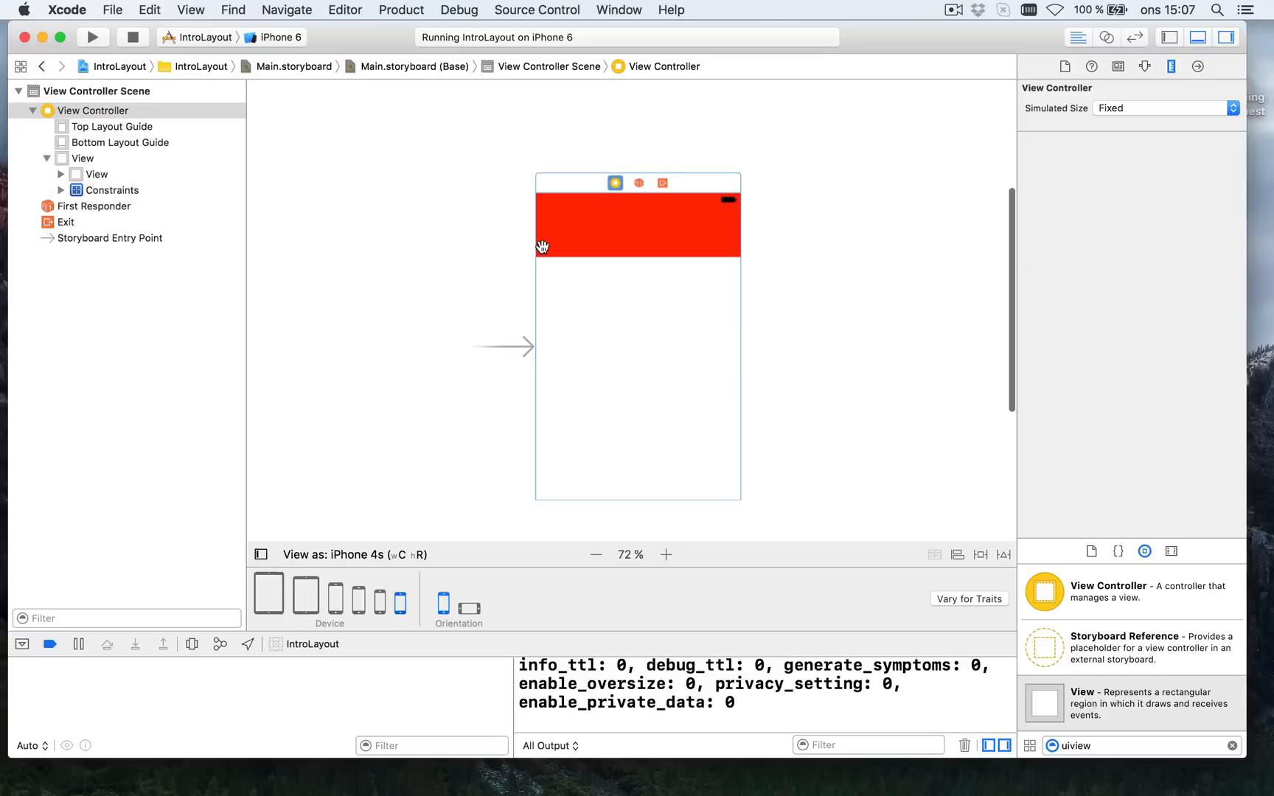
click(639, 224)
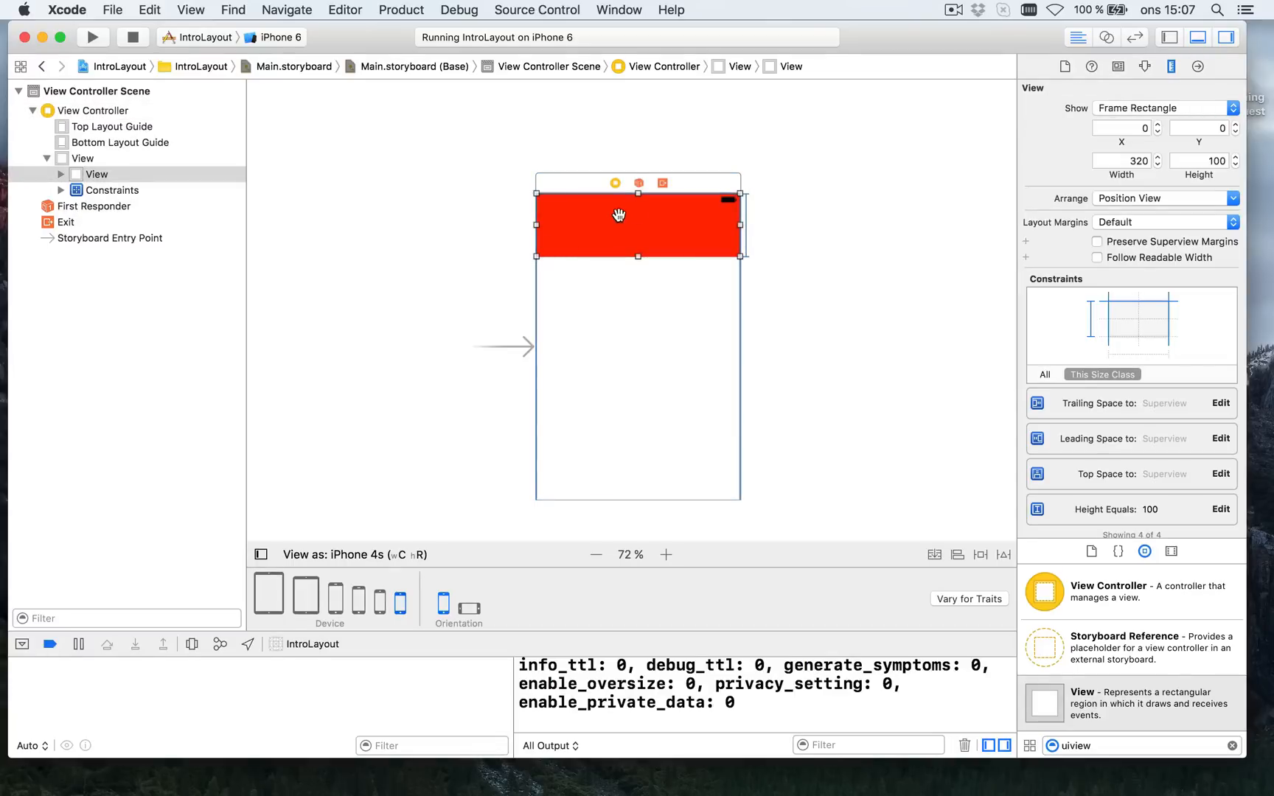
mouse_move(1137, 172)
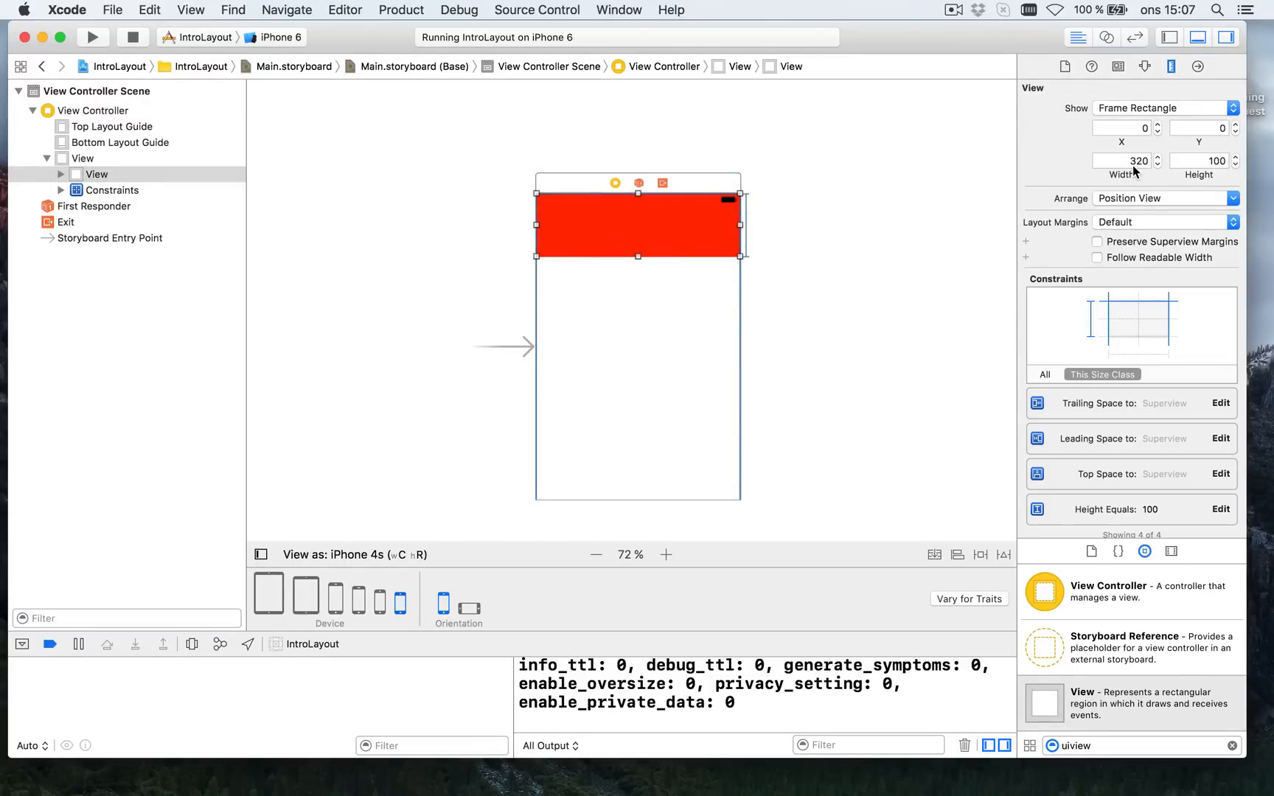
click(334, 594)
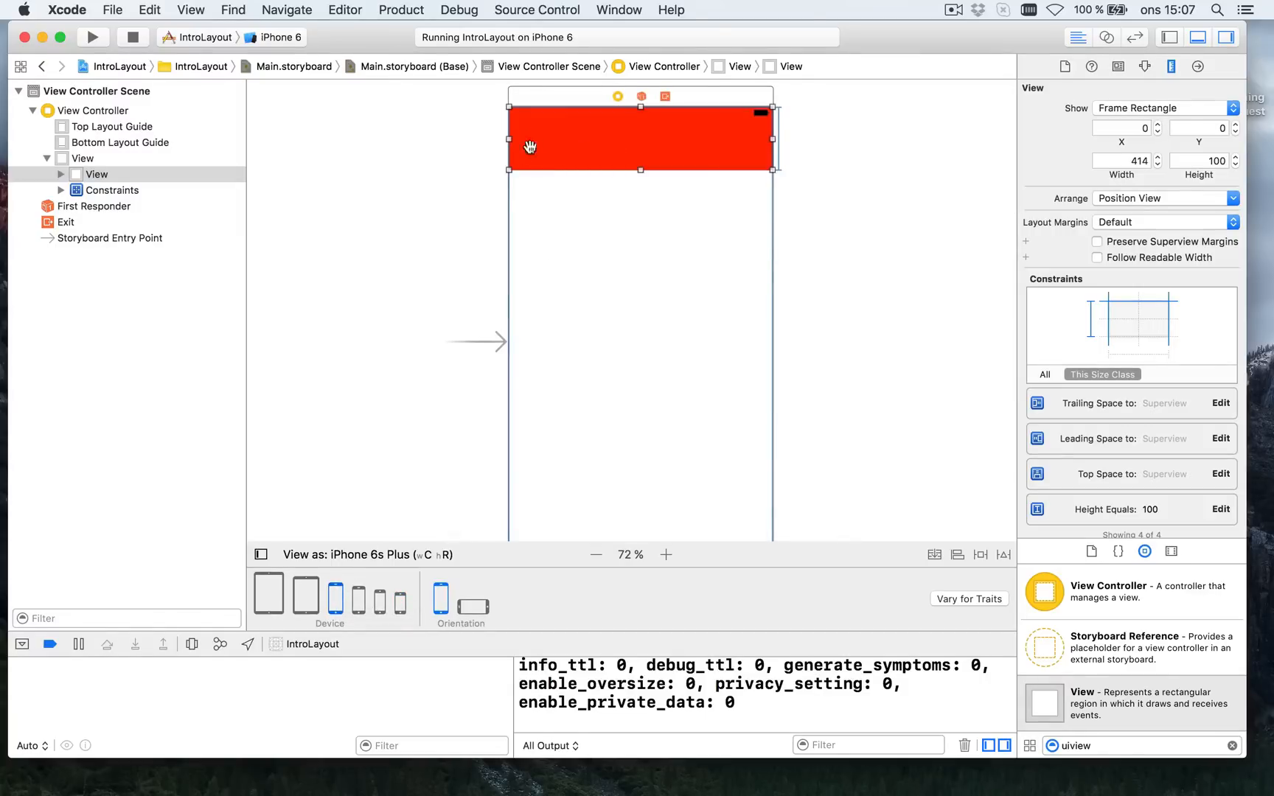
mouse_move(743, 156)
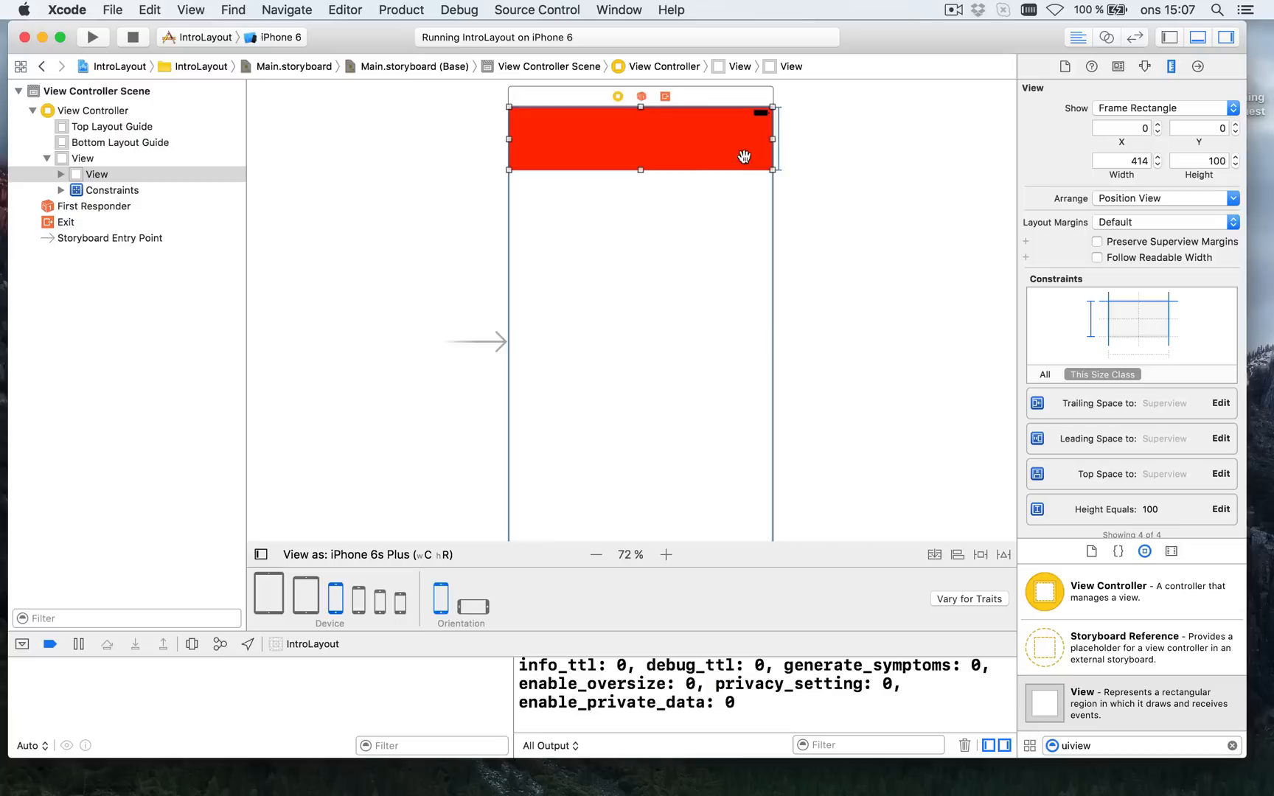
mouse_move(743, 168)
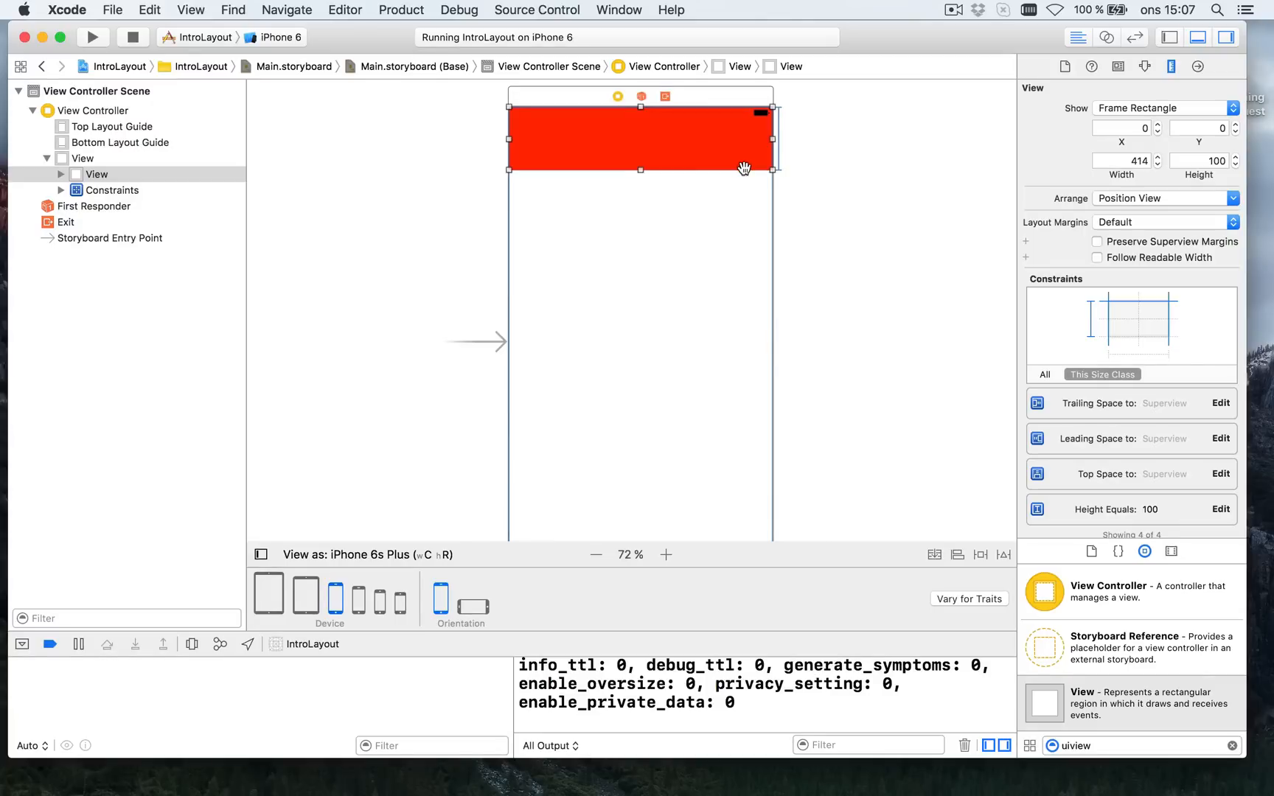
mouse_move(611, 126)
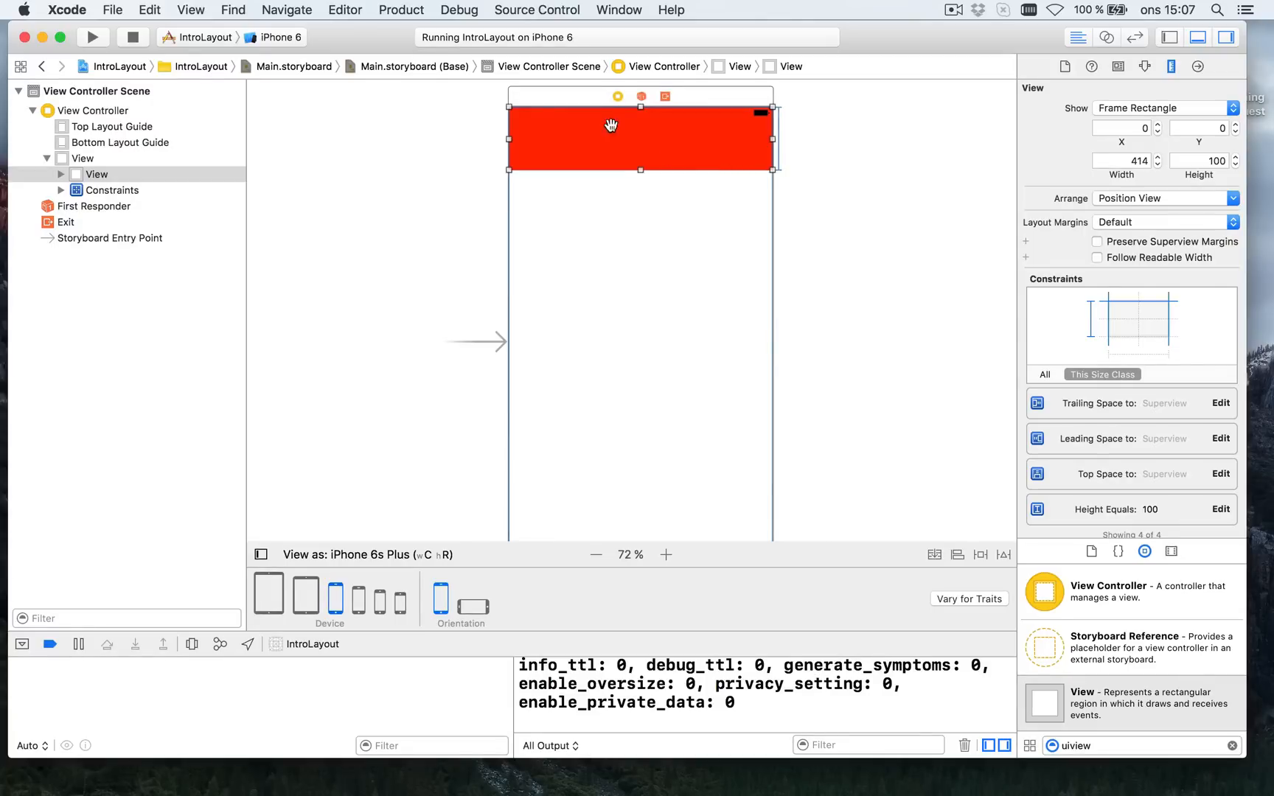
mouse_move(528, 329)
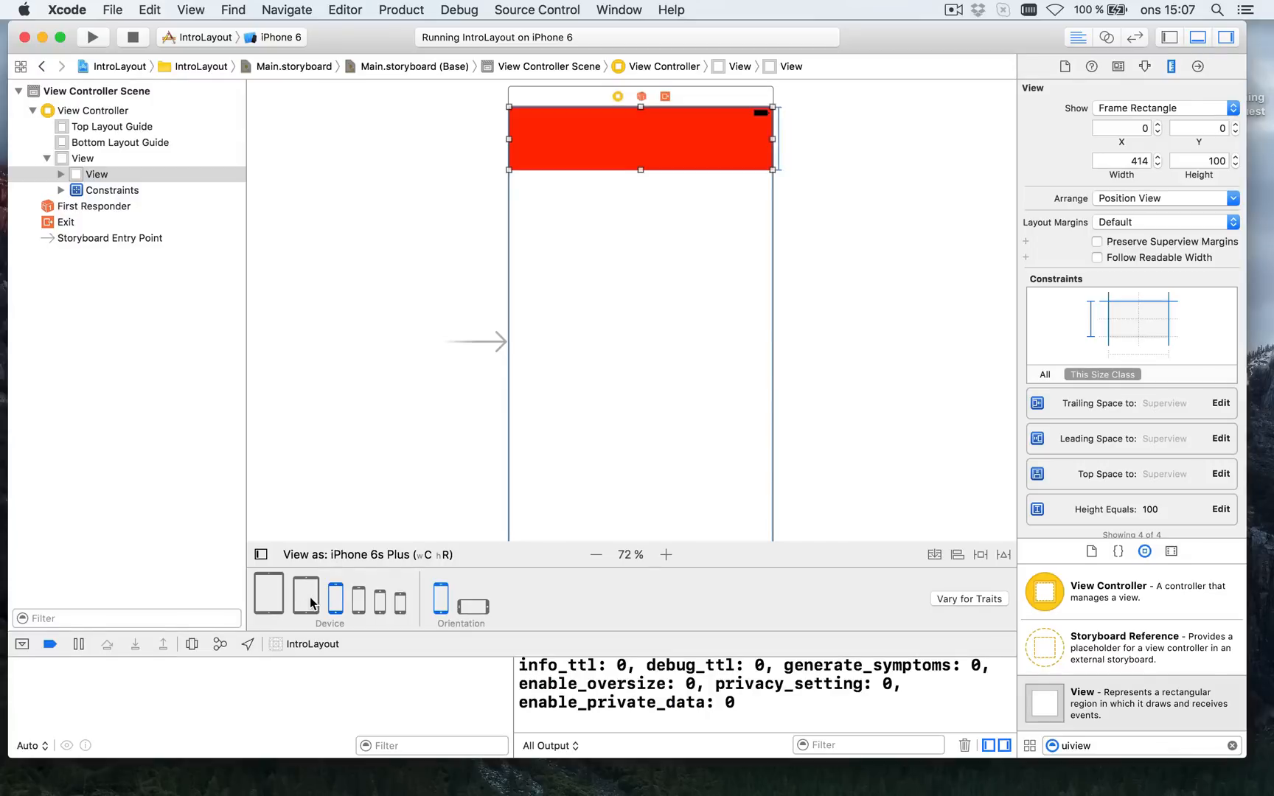
click(305, 595)
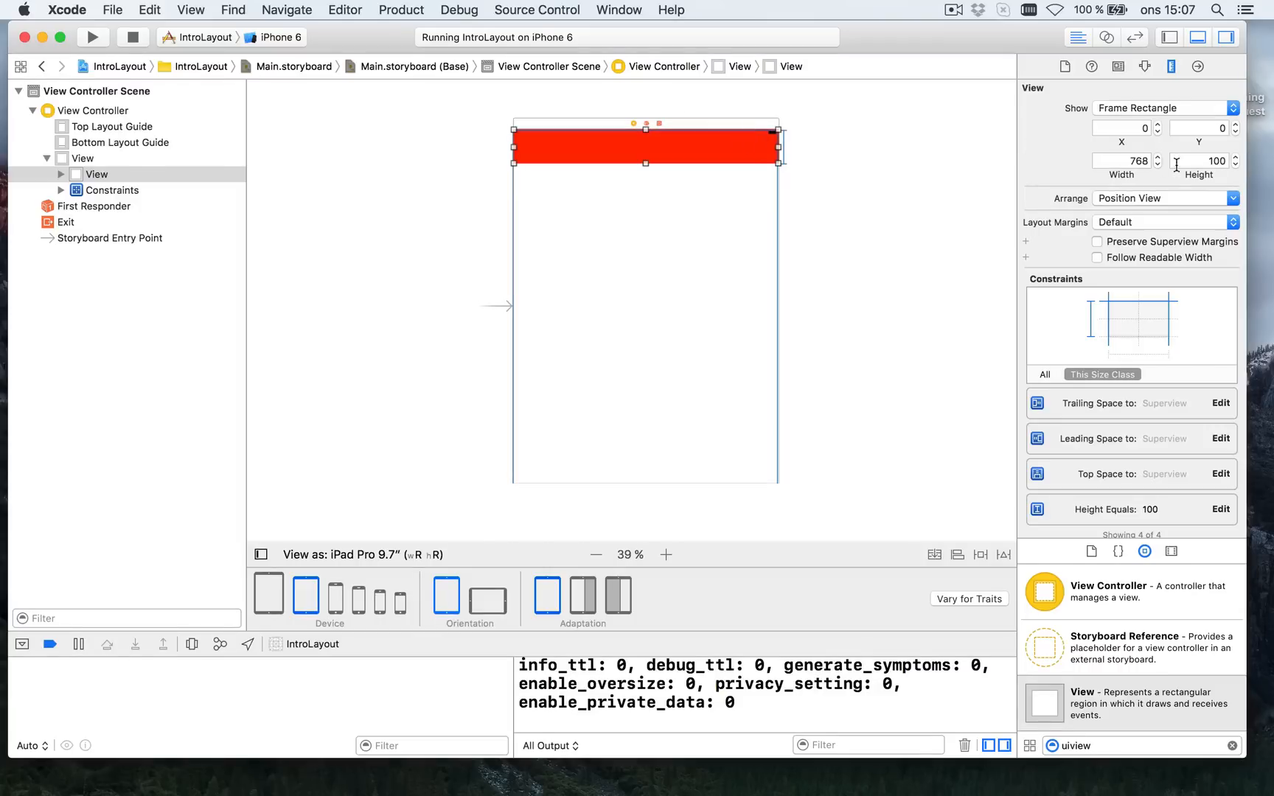
mouse_move(349, 603)
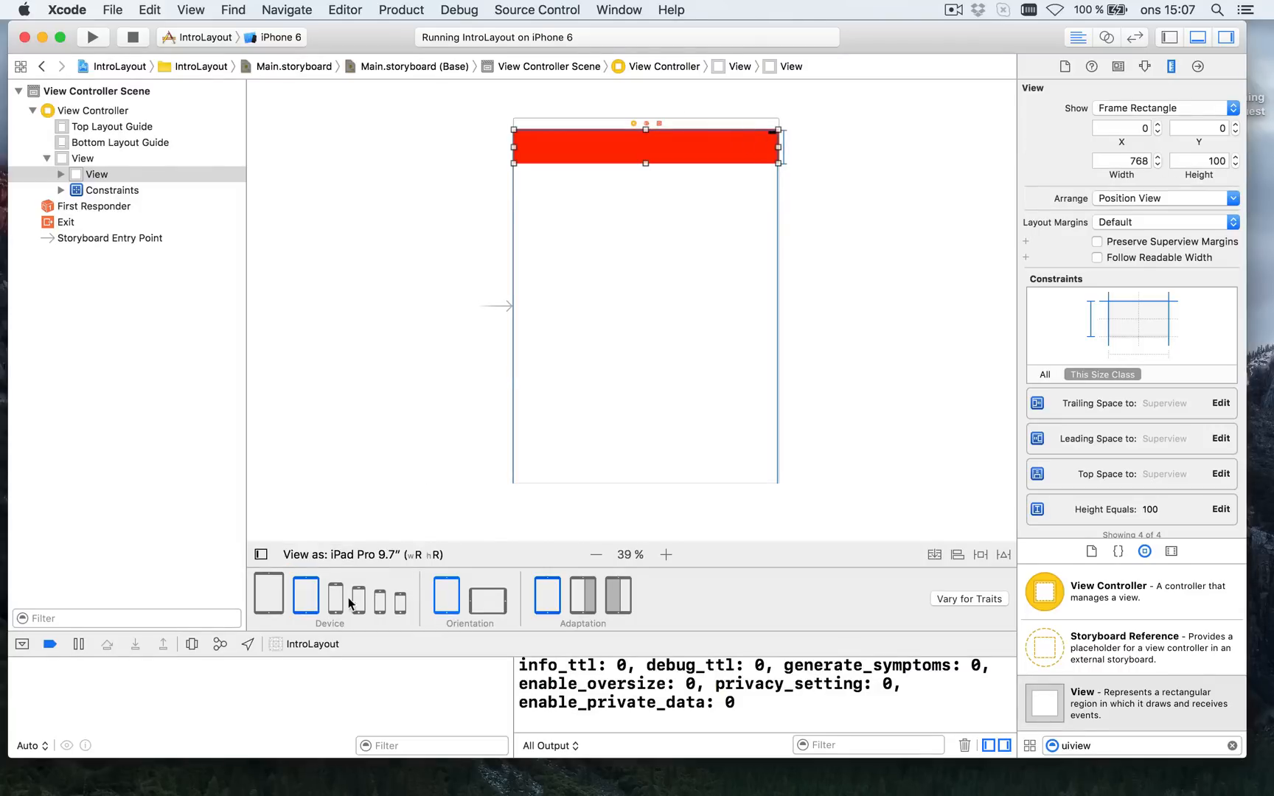
click(306, 593)
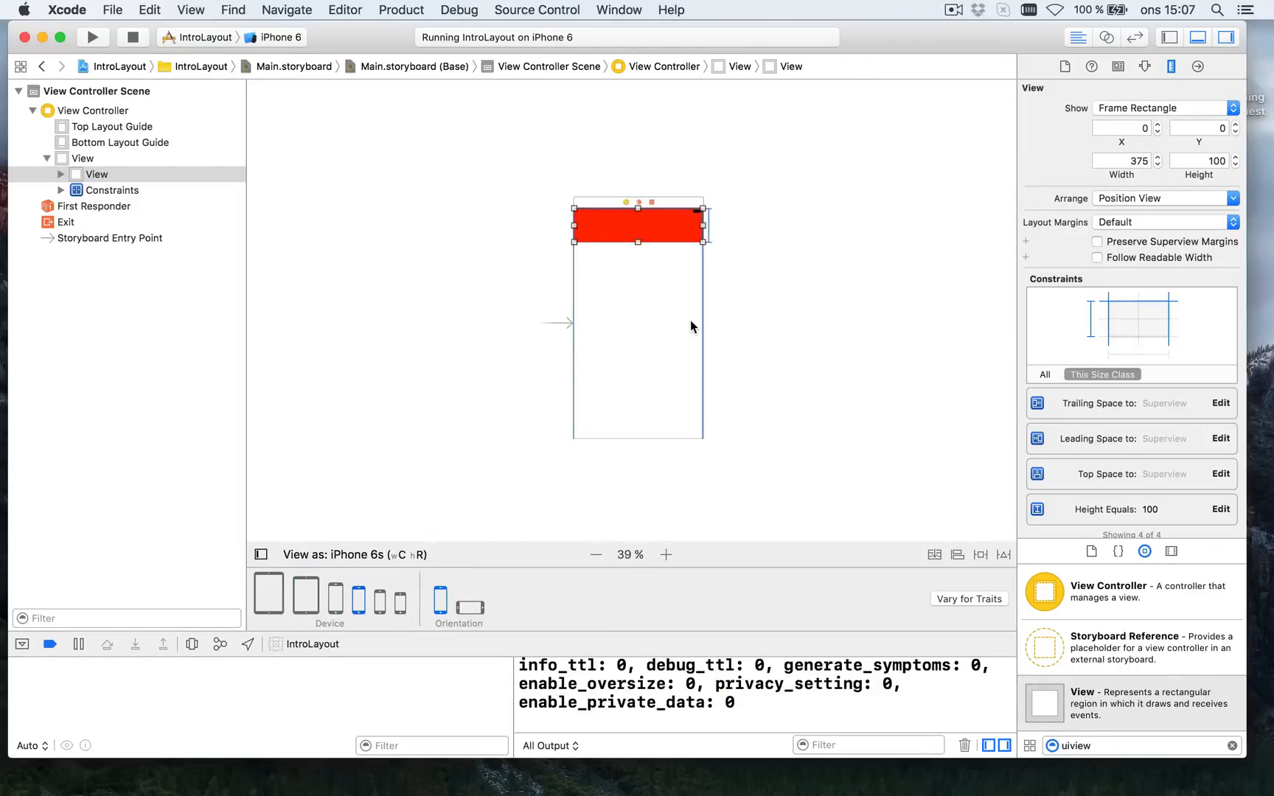
click(665, 554)
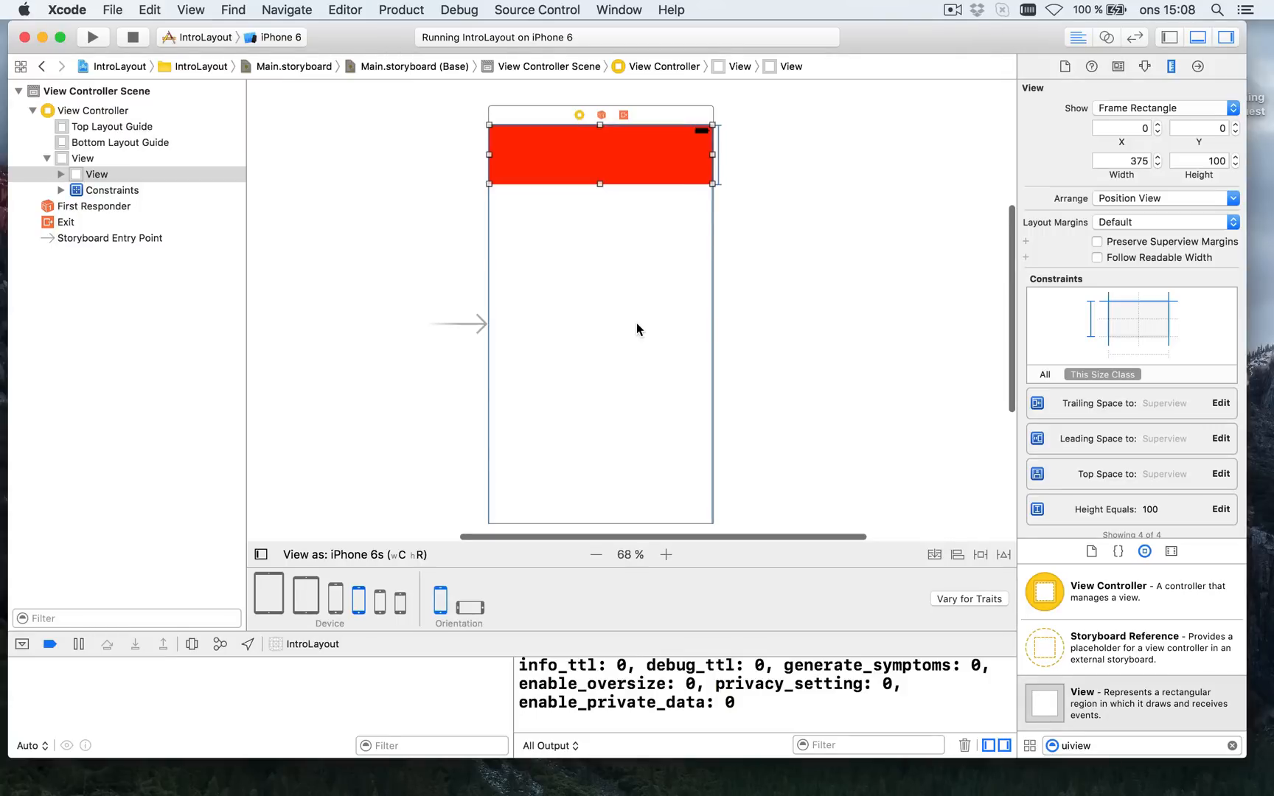
click(639, 328)
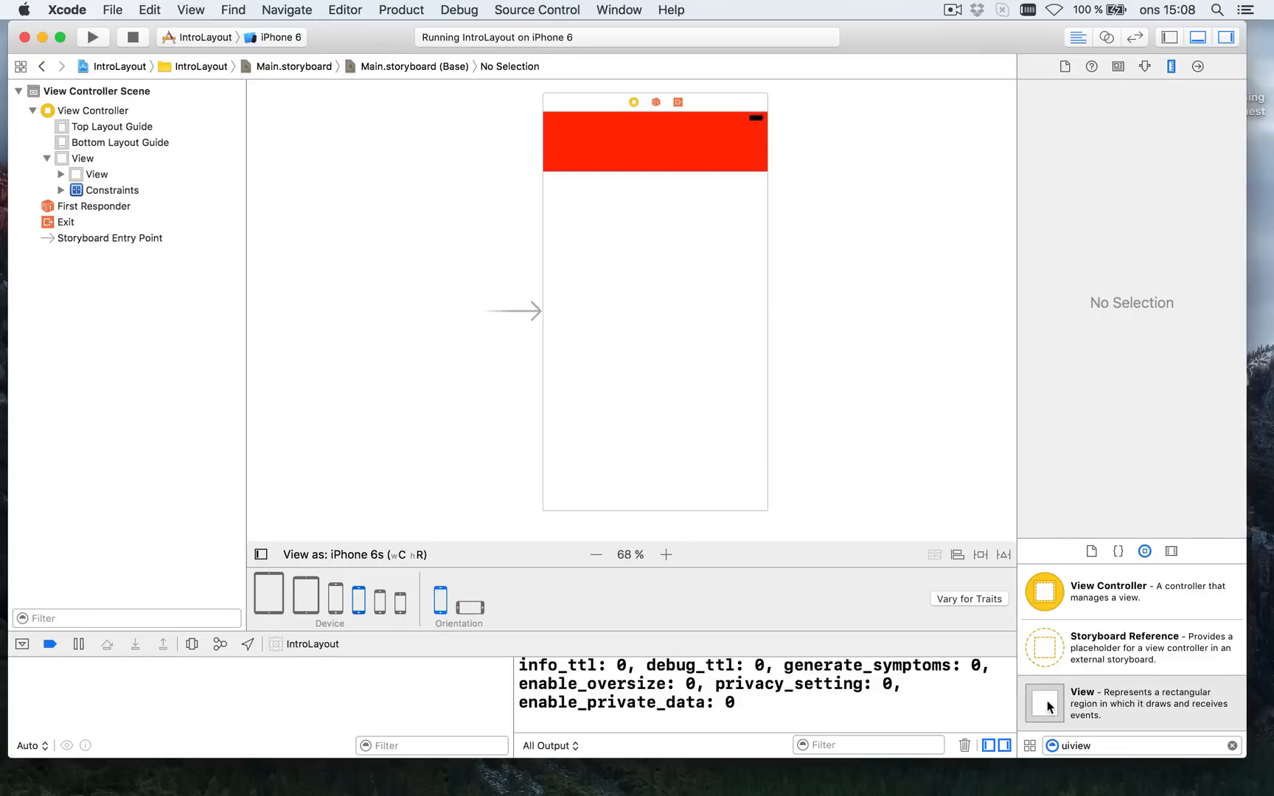
Place a new view below the red bar and give it a green background
drag(1044, 704, 666, 260)
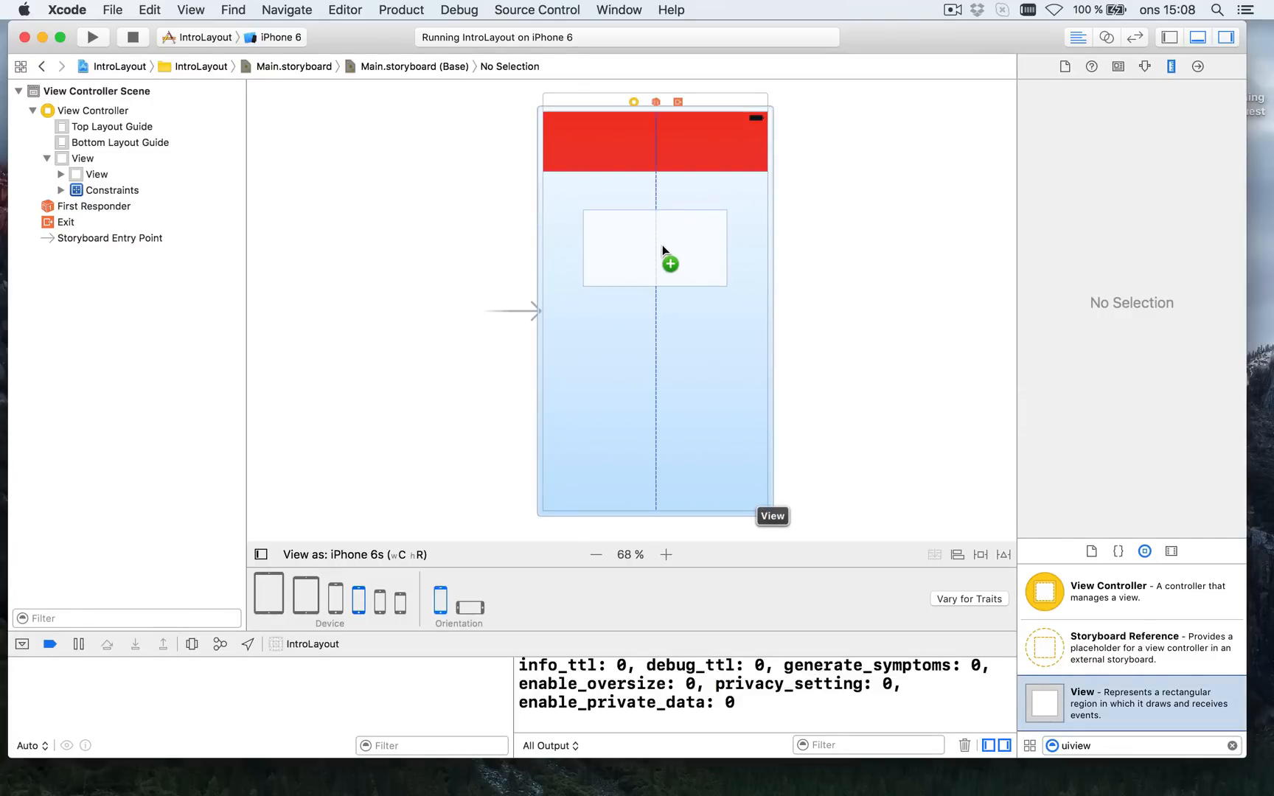
click(654, 248)
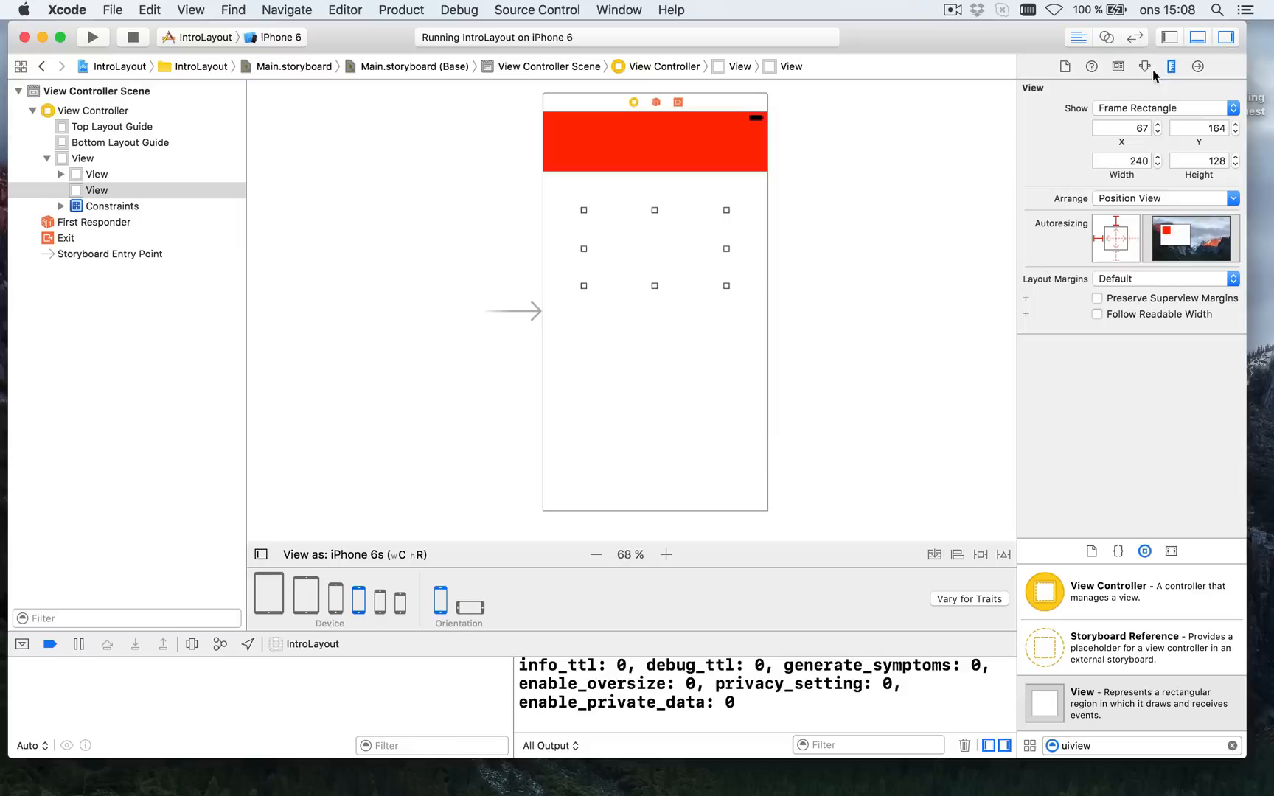
click(1144, 67)
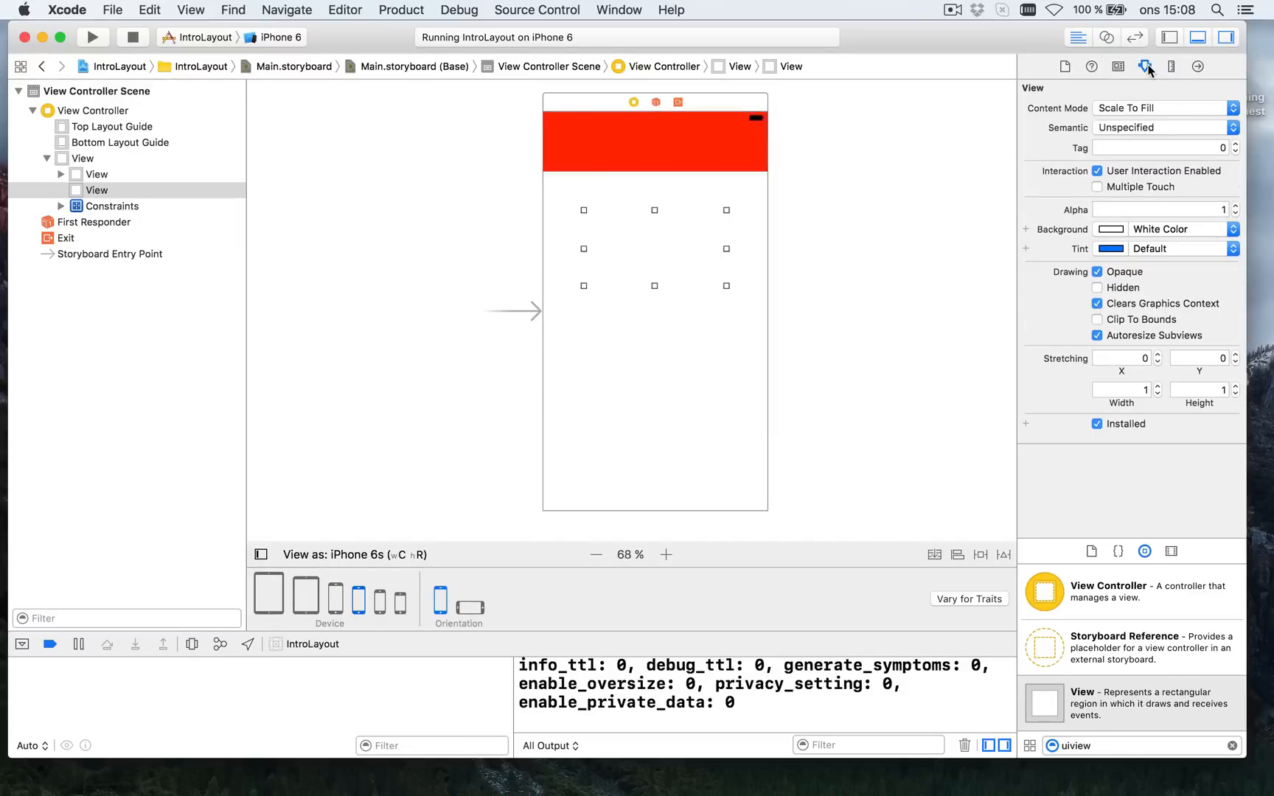
mouse_move(1217, 234)
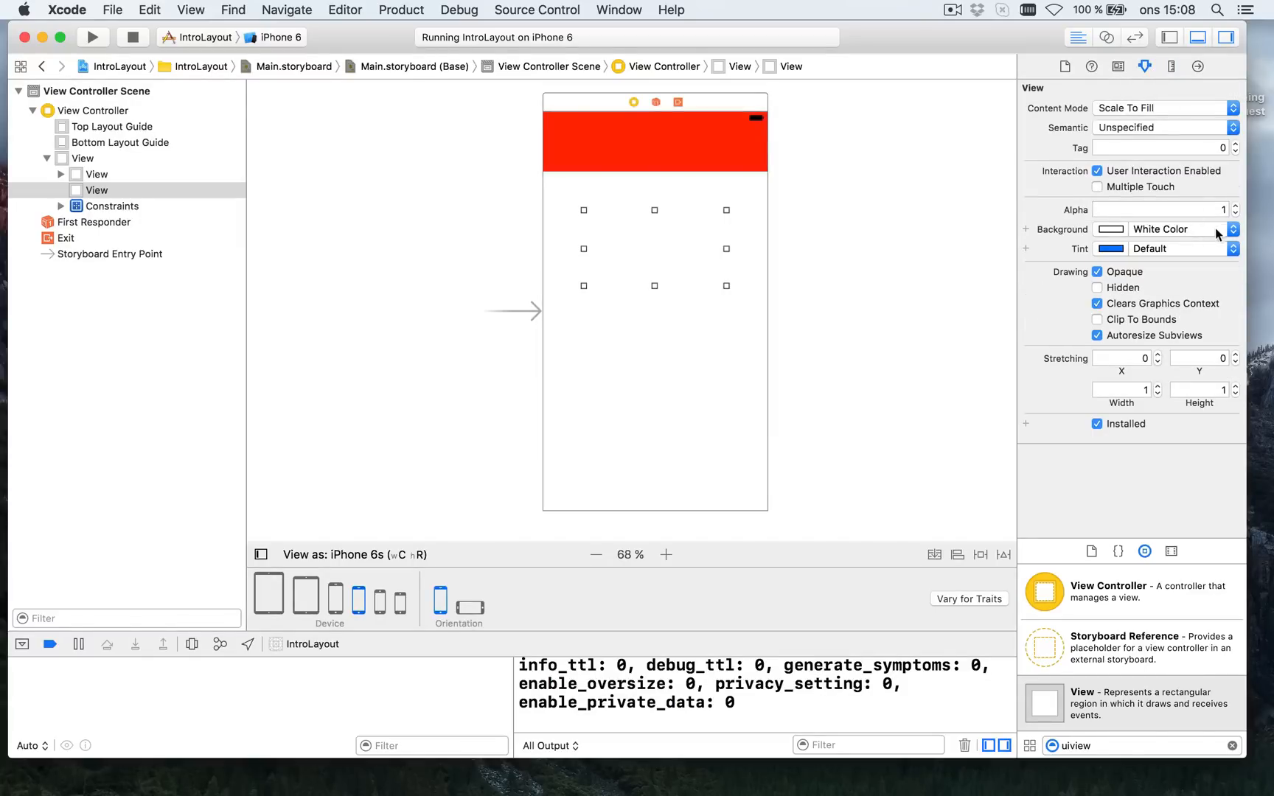
click(1231, 228)
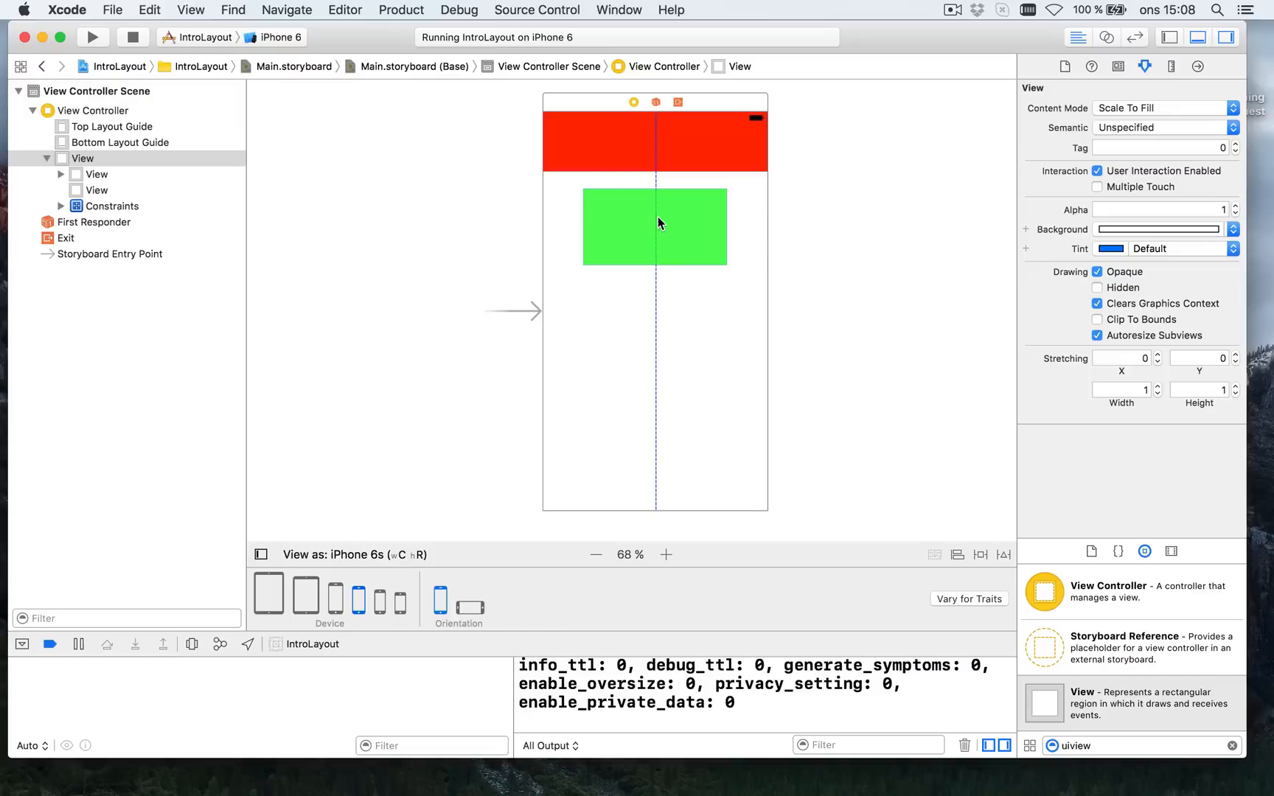
Select the green view and bring up its Add New Constraints popover
click(655, 226)
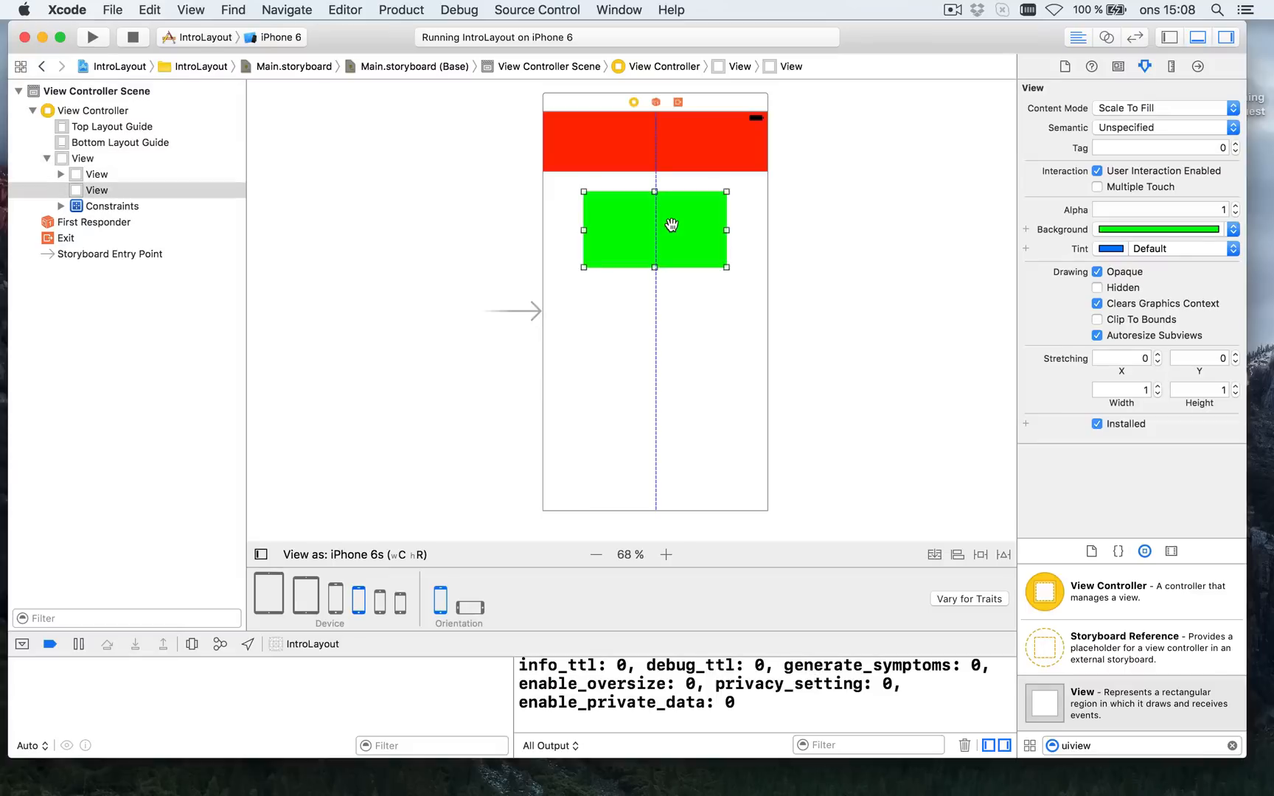
mouse_move(556, 230)
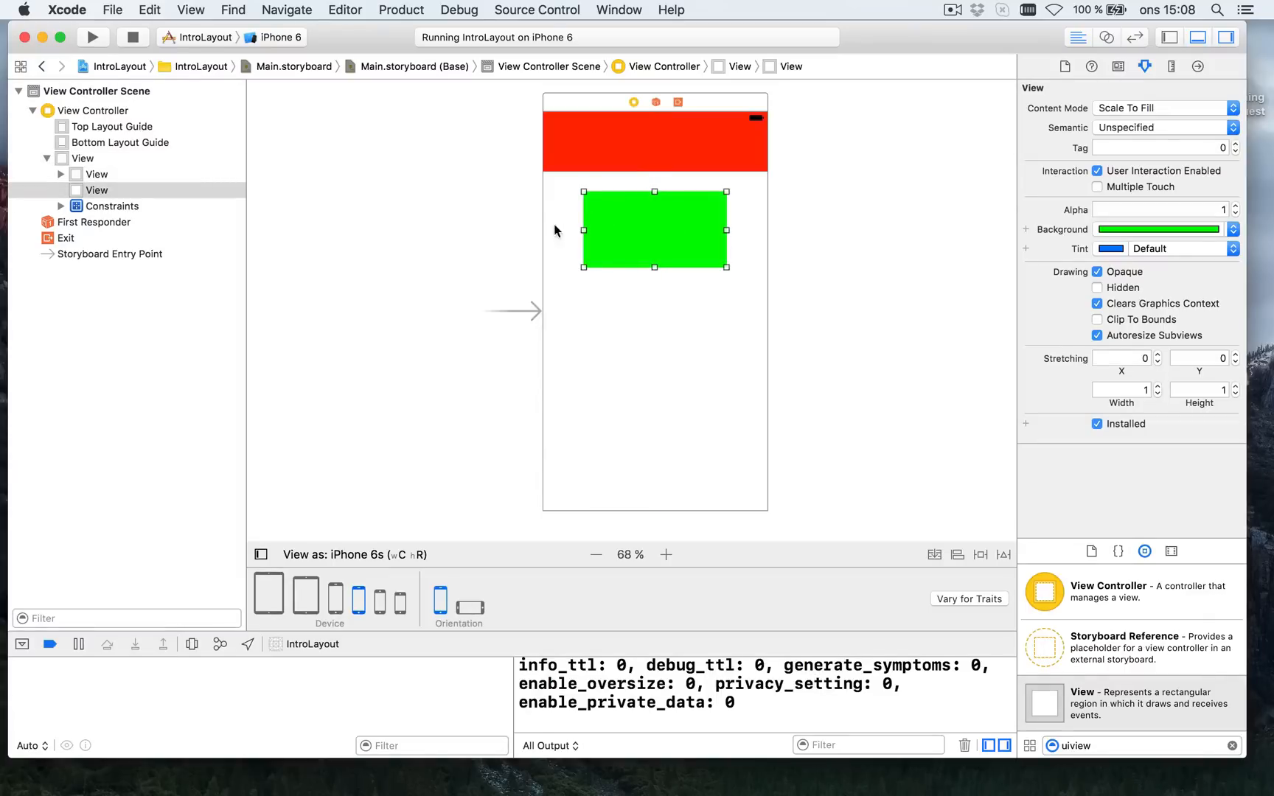
mouse_move(705, 242)
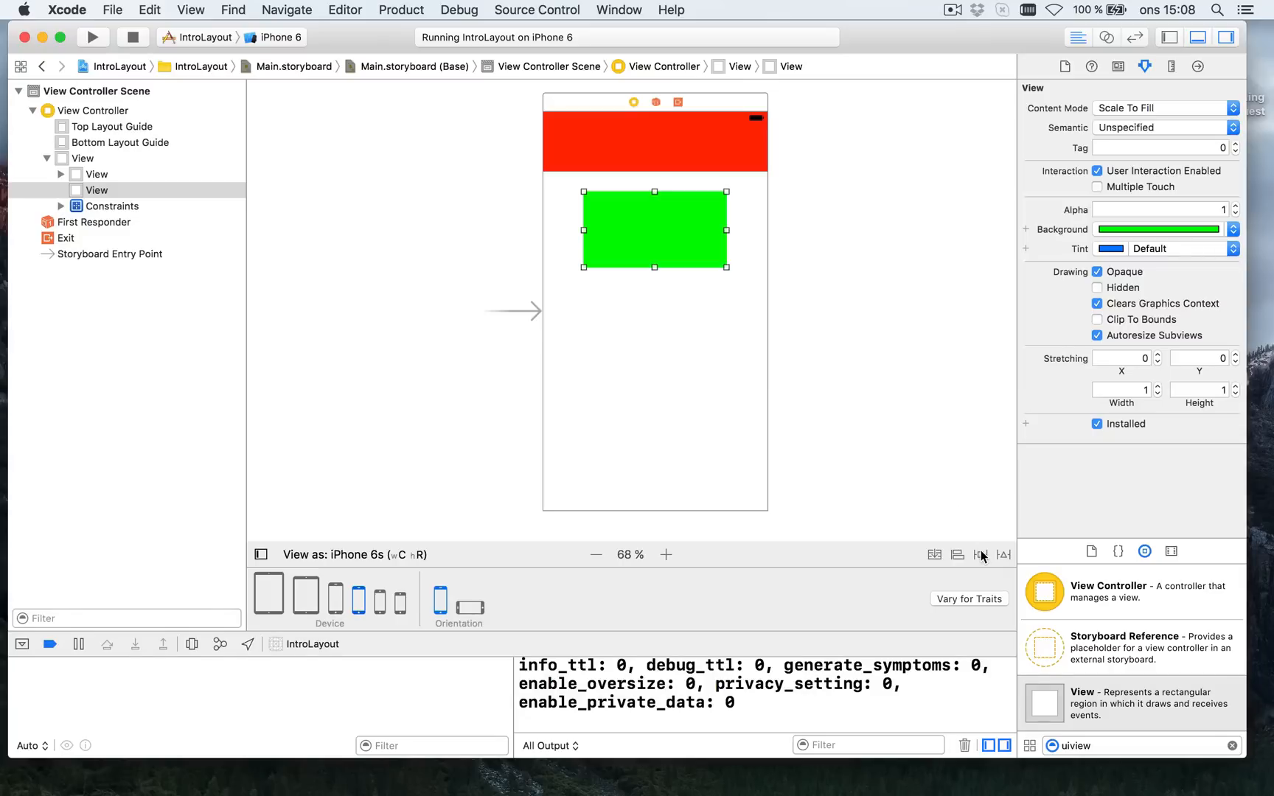
click(980, 554)
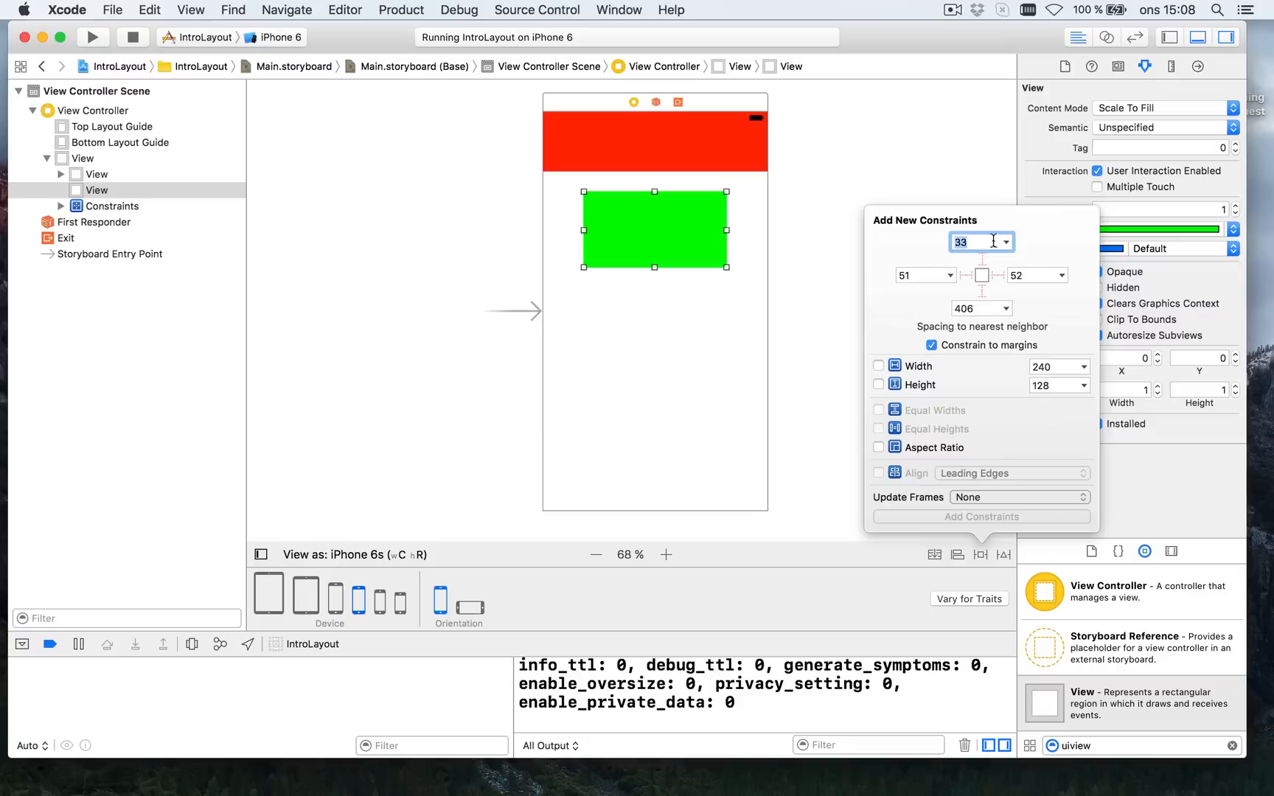
Enable top, left and right spacing at 30 to the neighbouring view, with Constrain to margins off
click(984, 274)
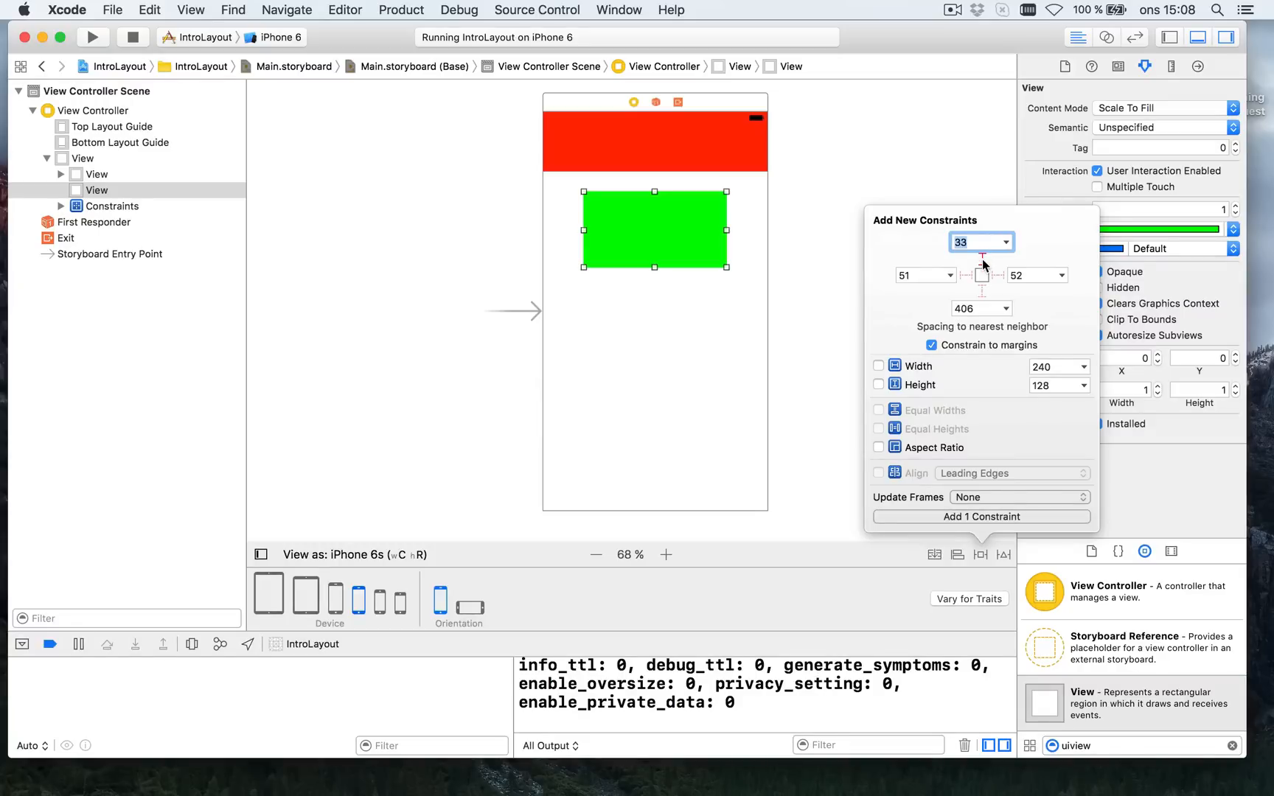
mouse_move(926, 276)
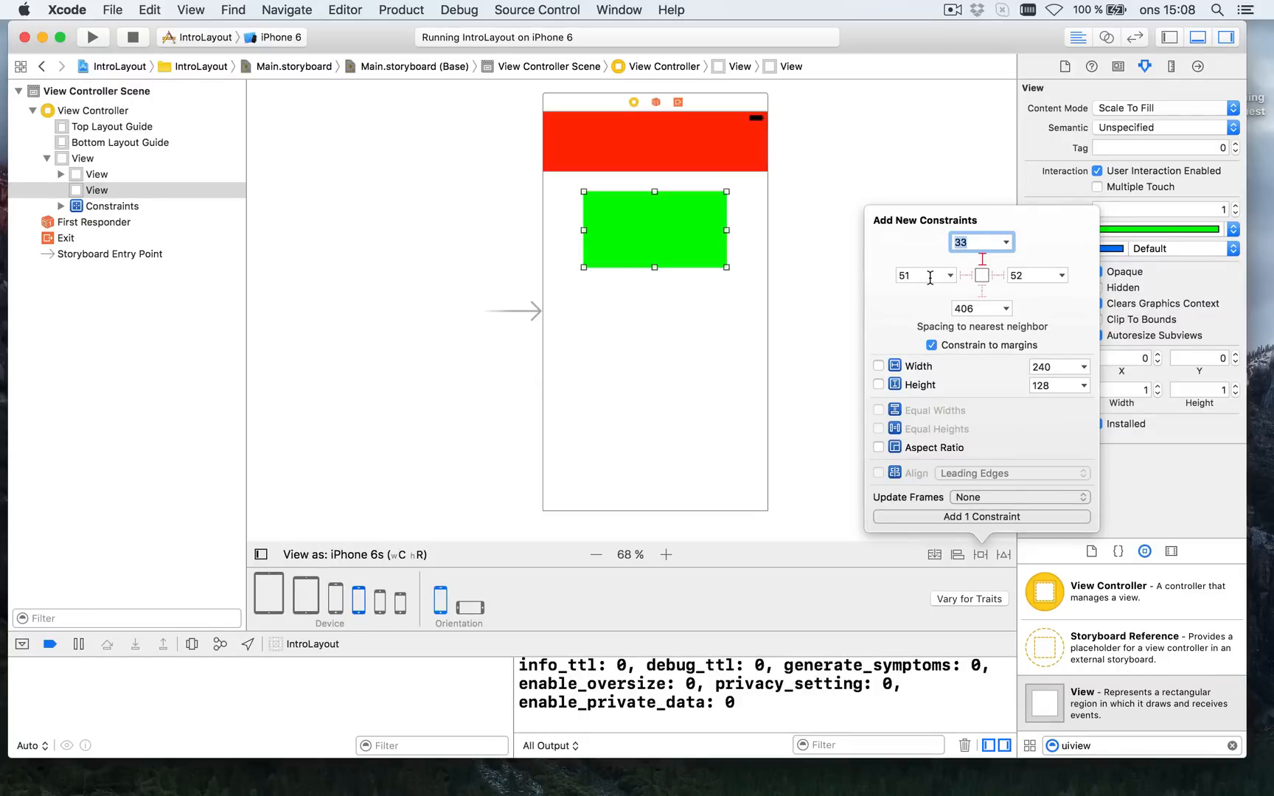
click(922, 275)
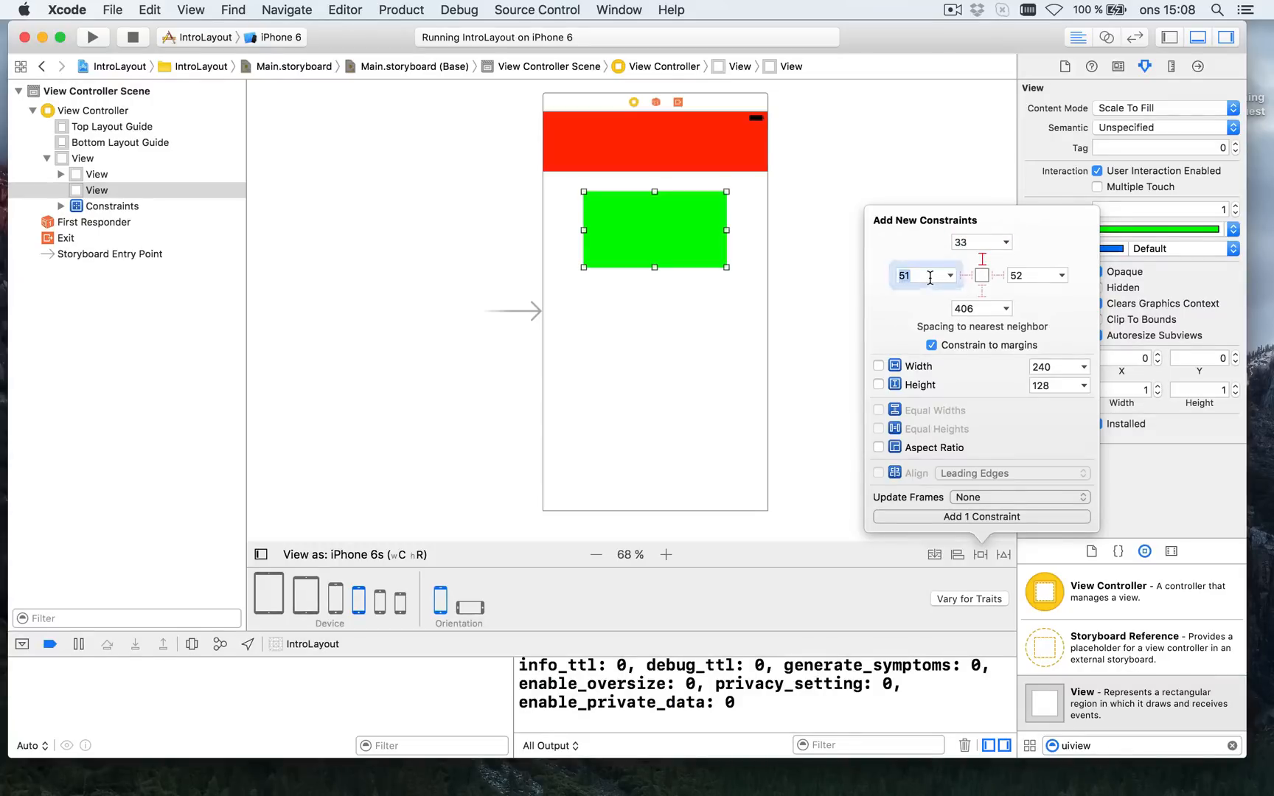
click(919, 276)
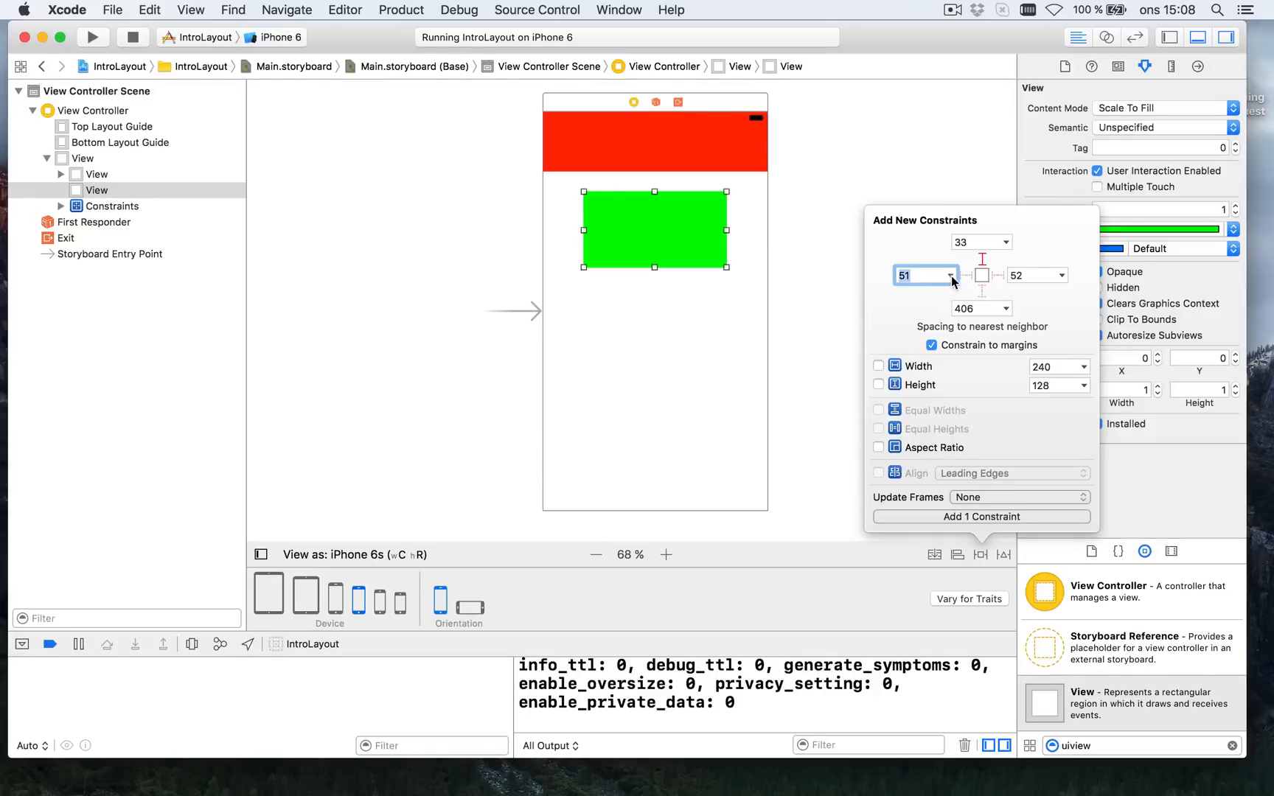
click(953, 274)
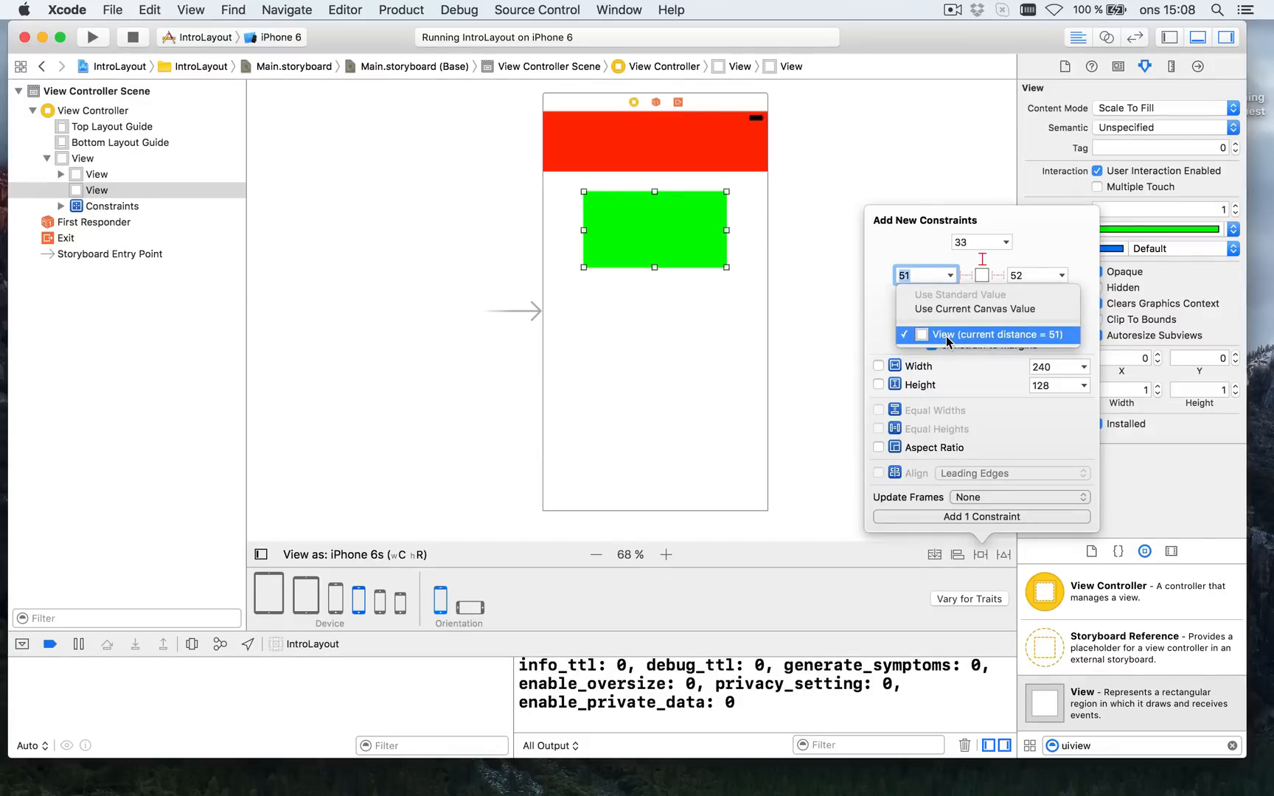
click(992, 333)
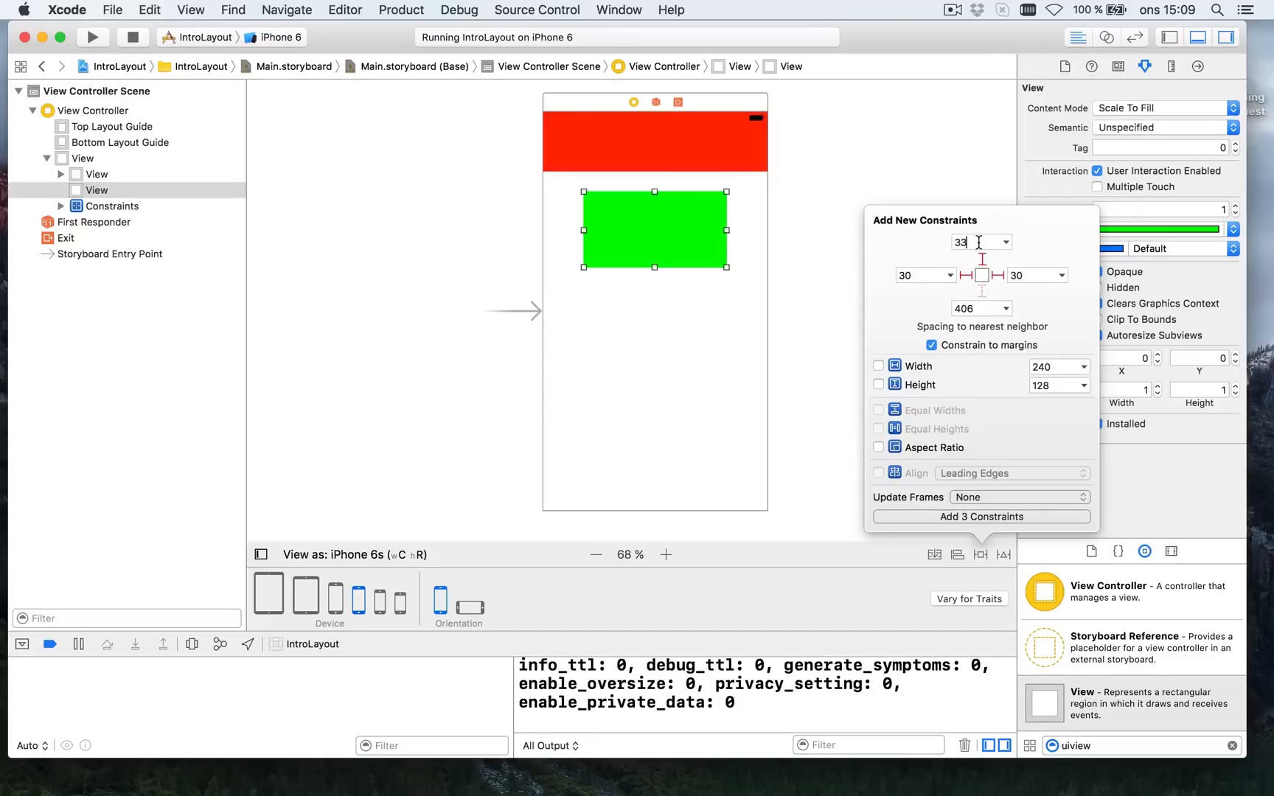
text(30)
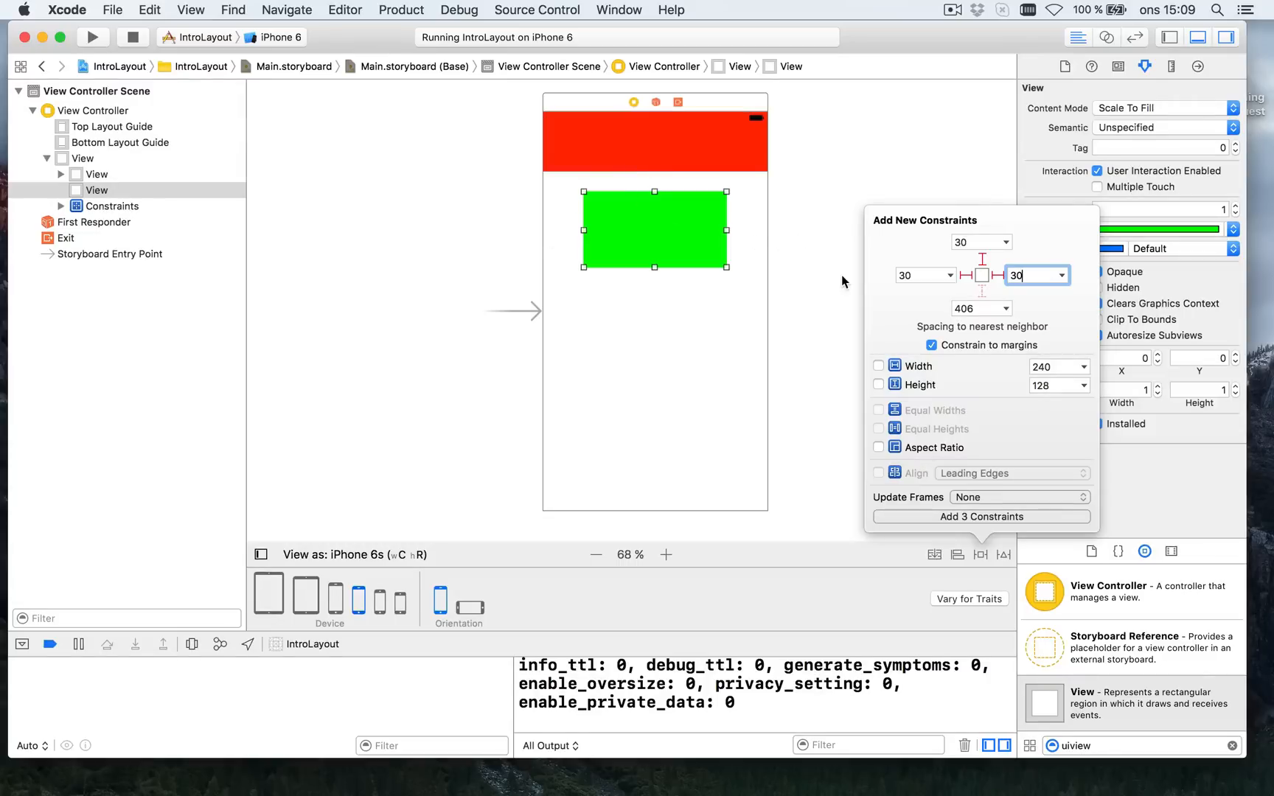
mouse_move(975, 353)
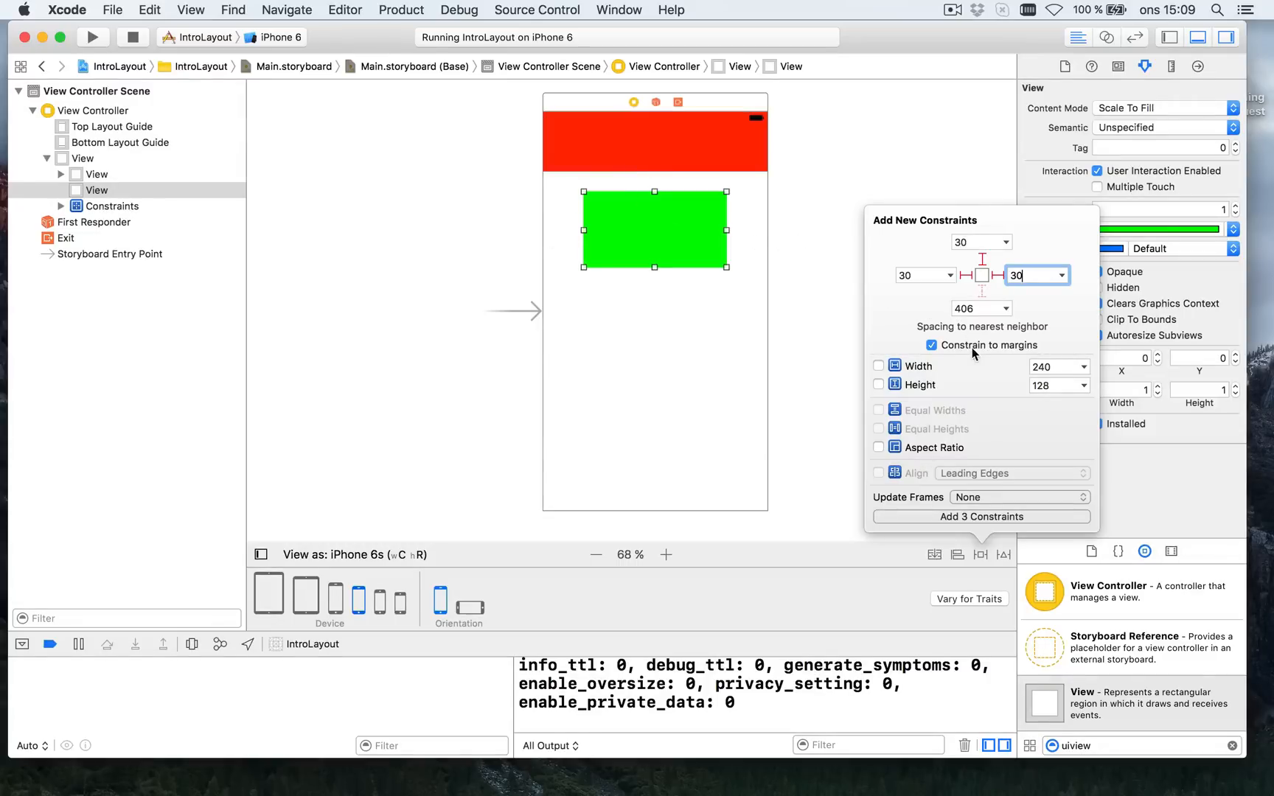
mouse_move(976, 351)
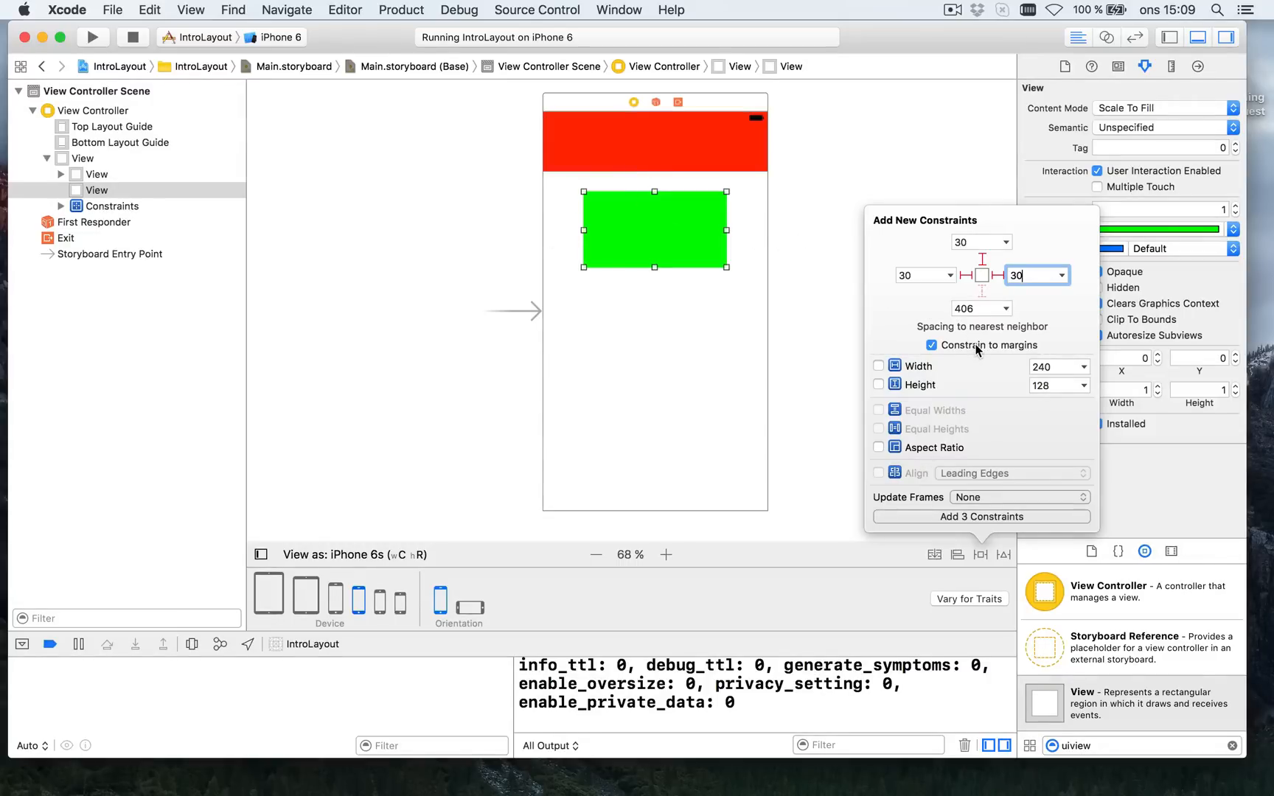
click(930, 345)
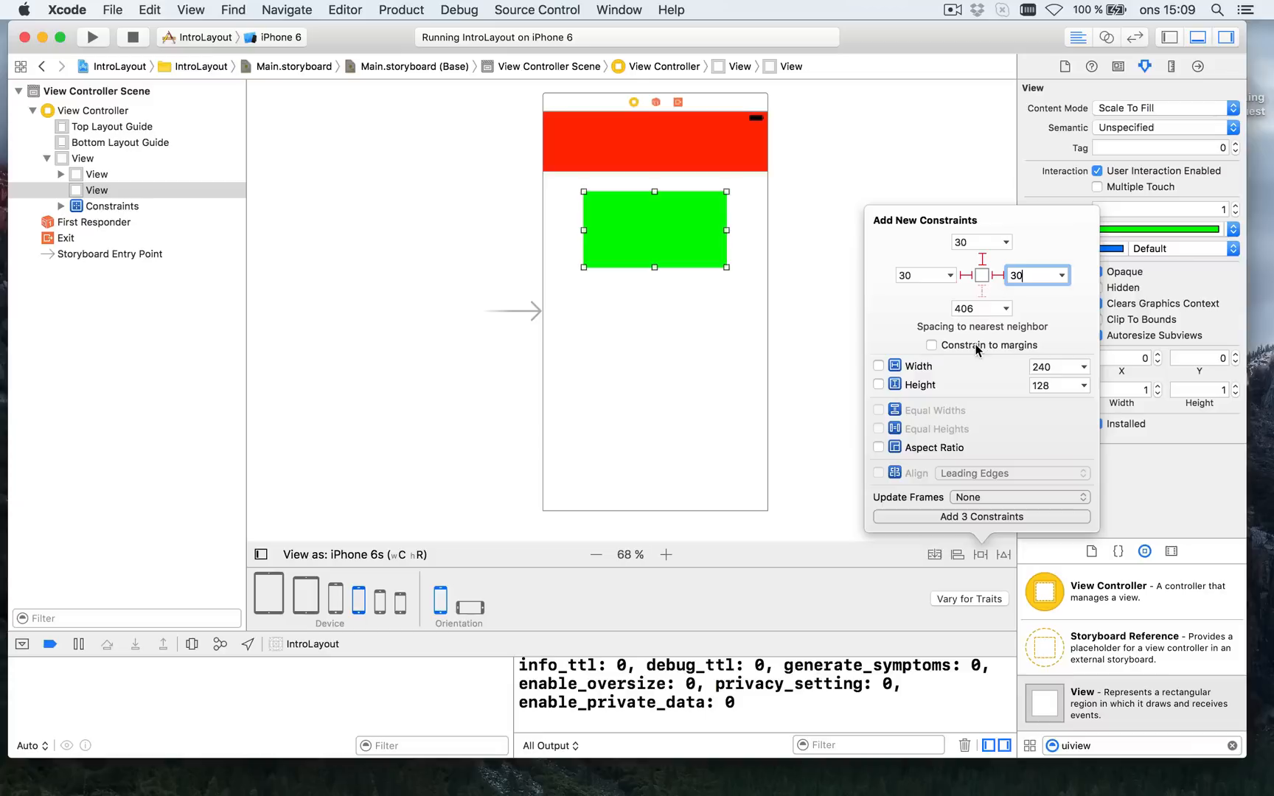
mouse_move(911, 387)
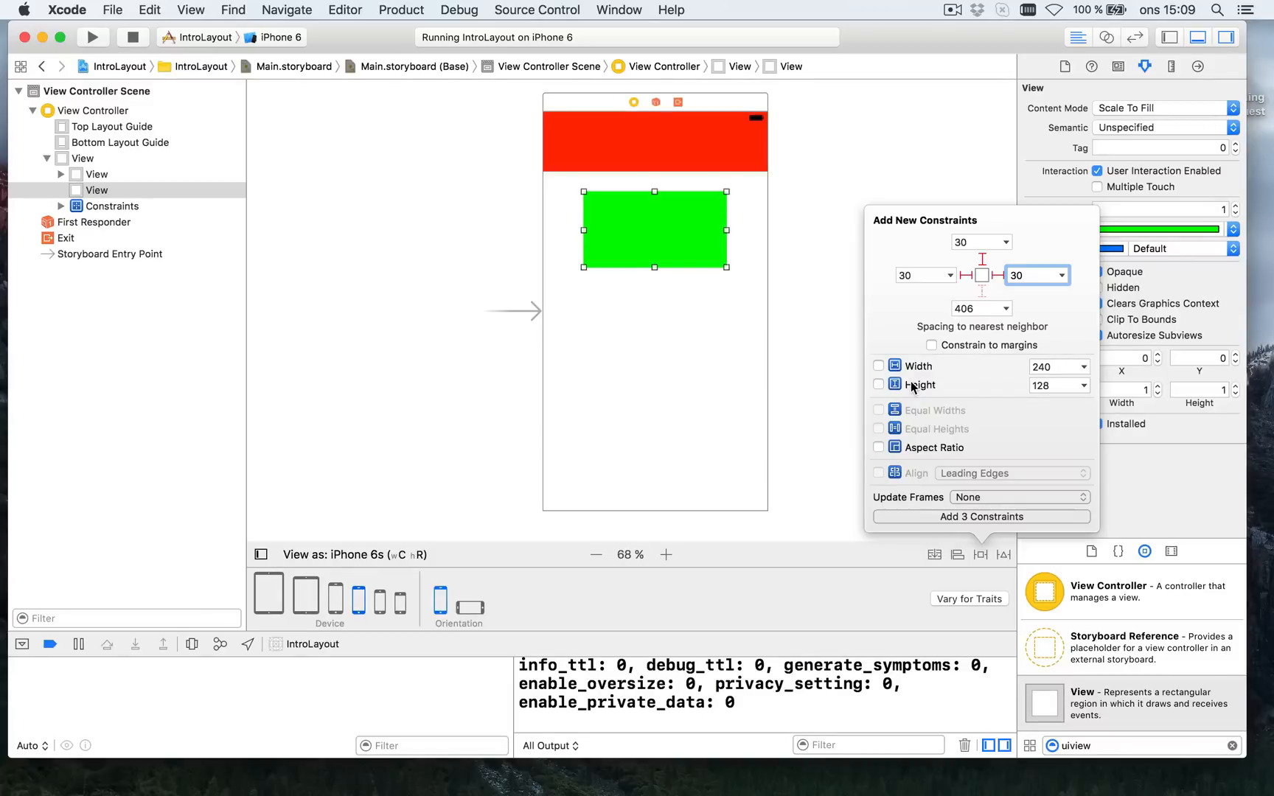
Add a fixed 150-point height and apply the four constraints to the green view
click(878, 384)
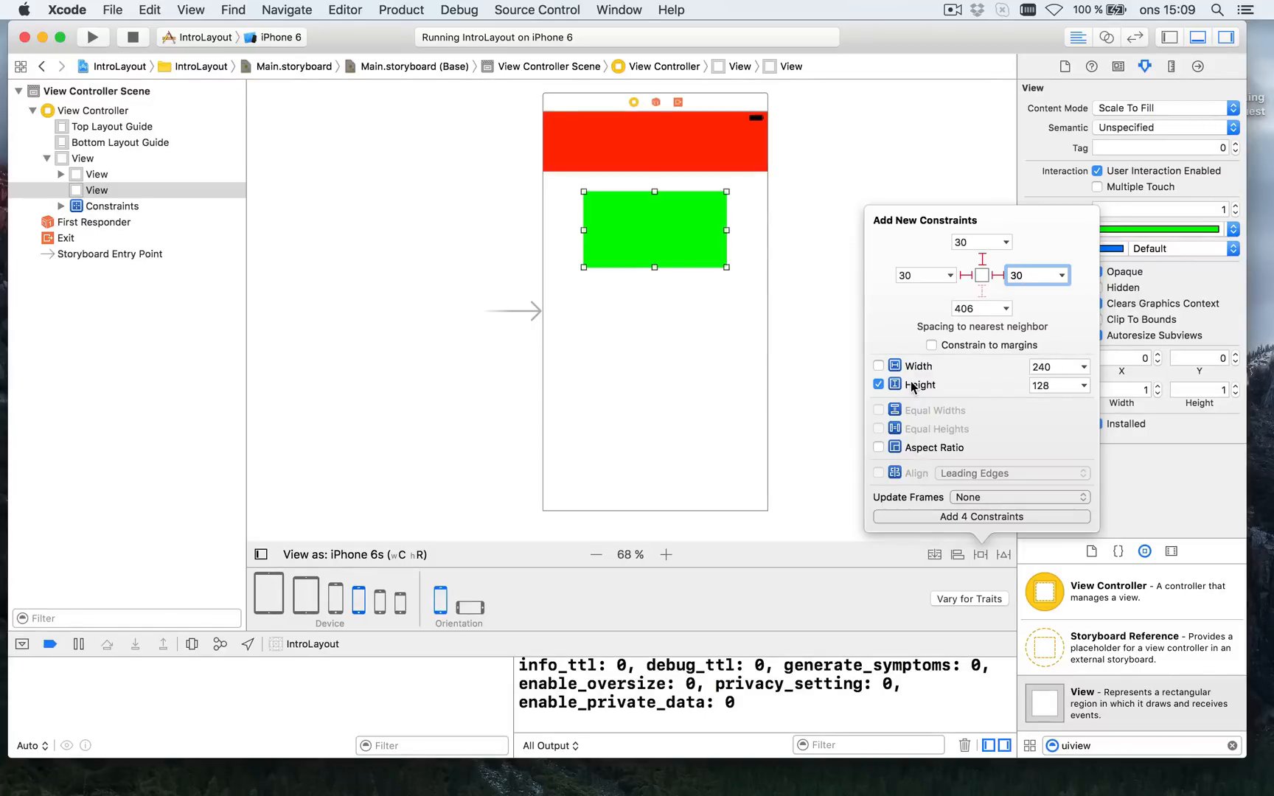
click(1054, 384)
text(1)
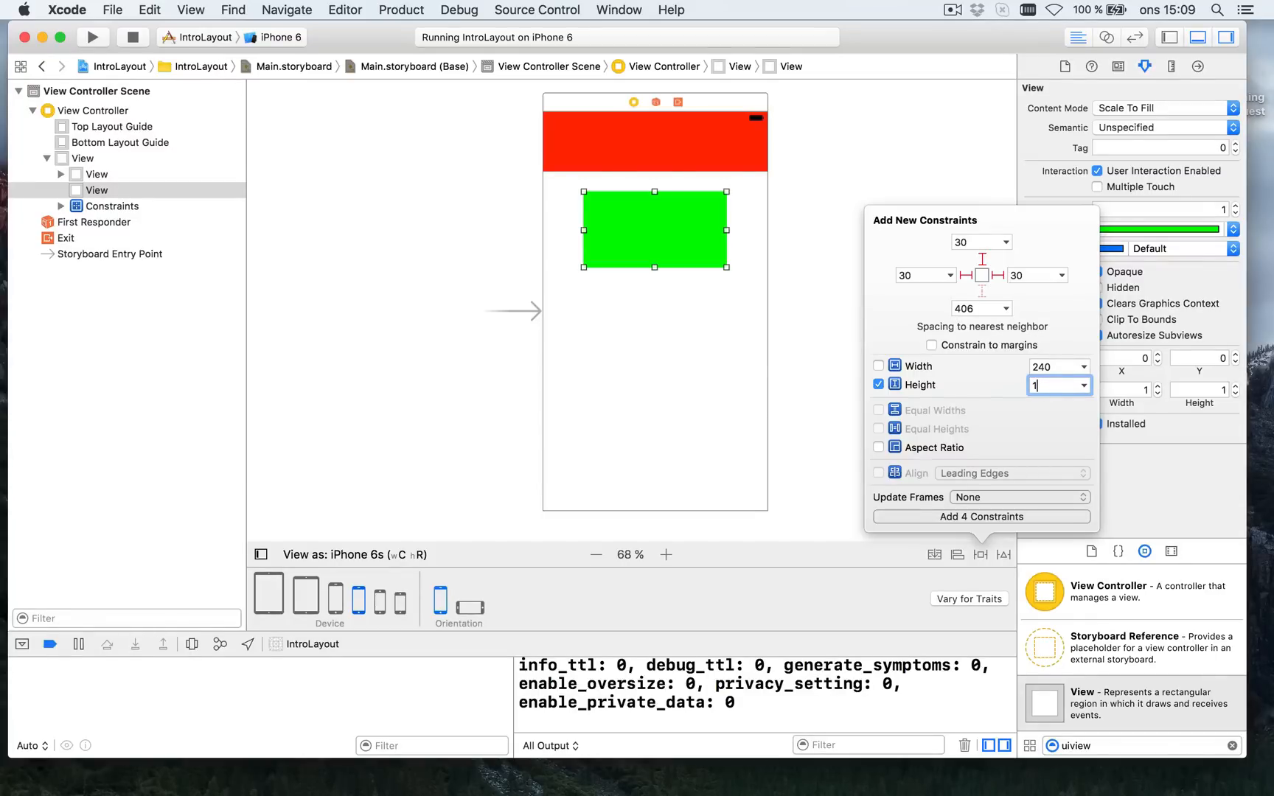
text(50)
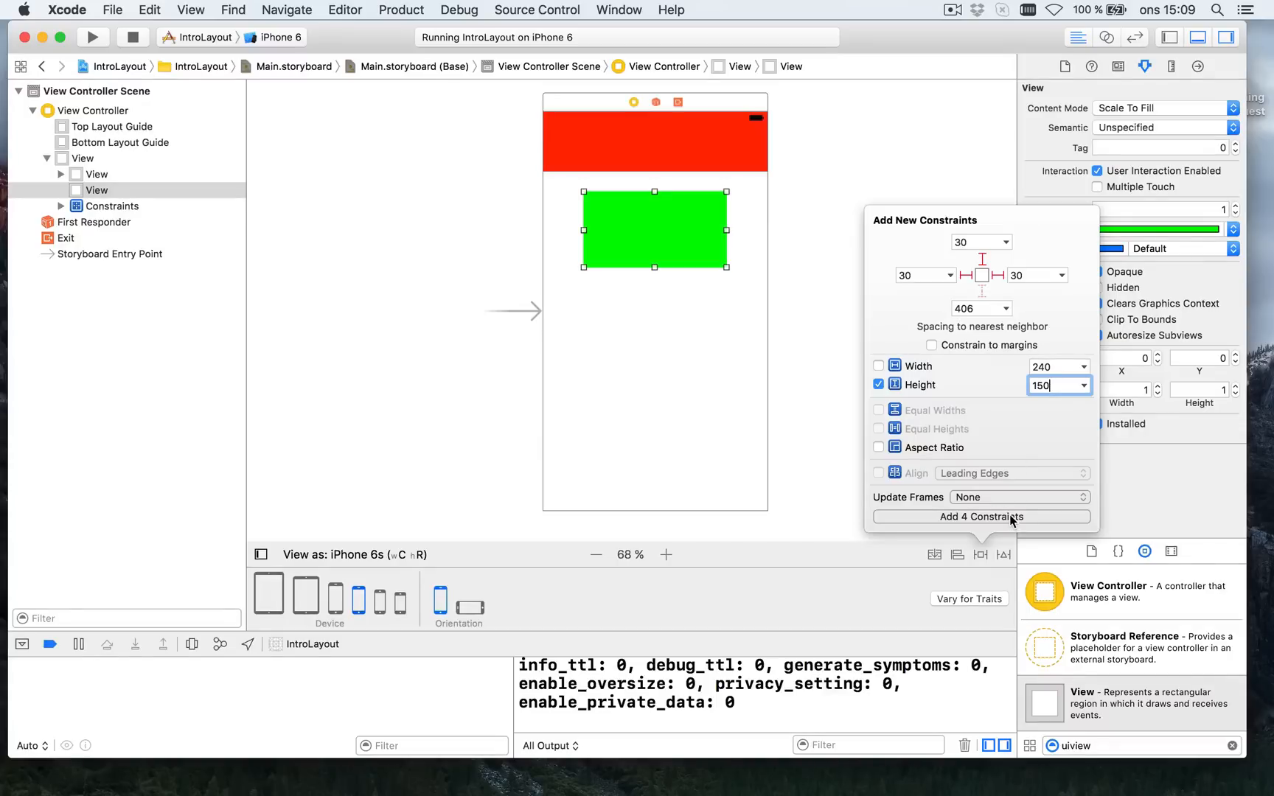
click(981, 516)
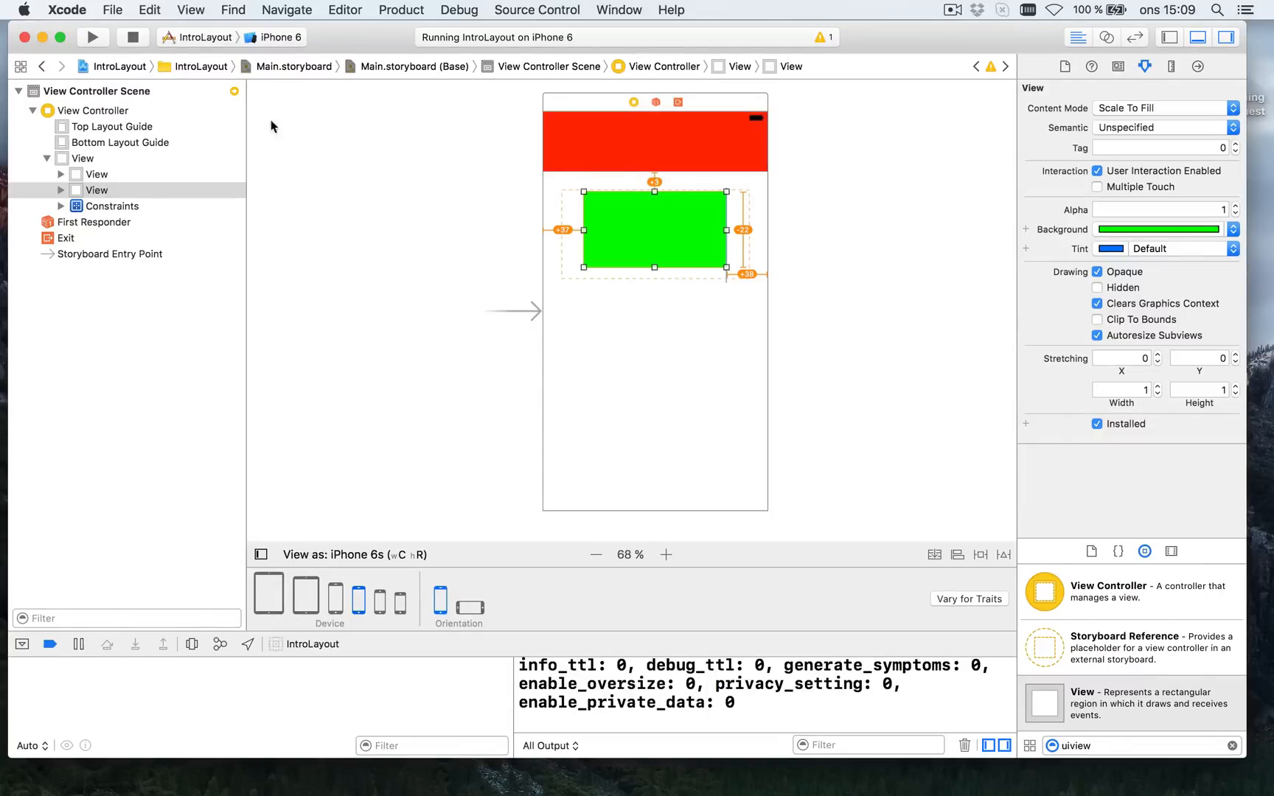
mouse_move(606, 241)
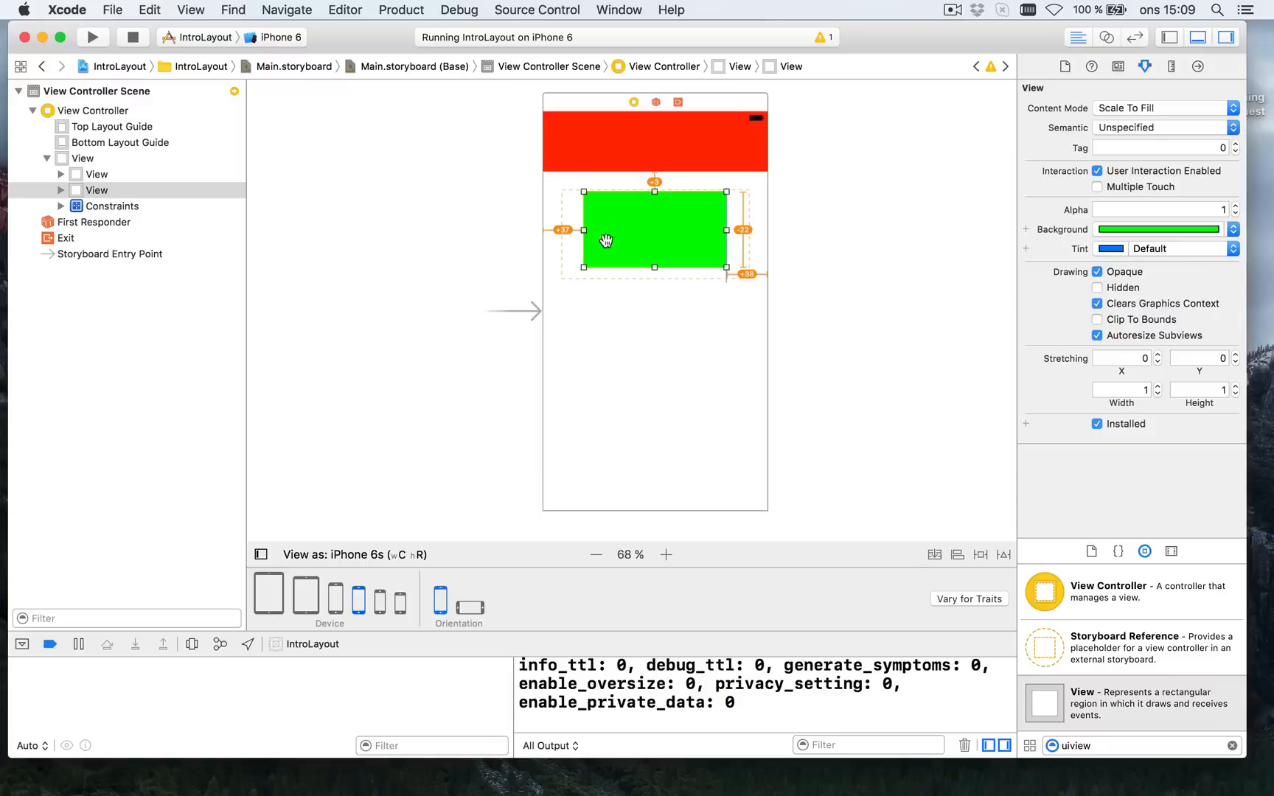
mouse_move(652, 202)
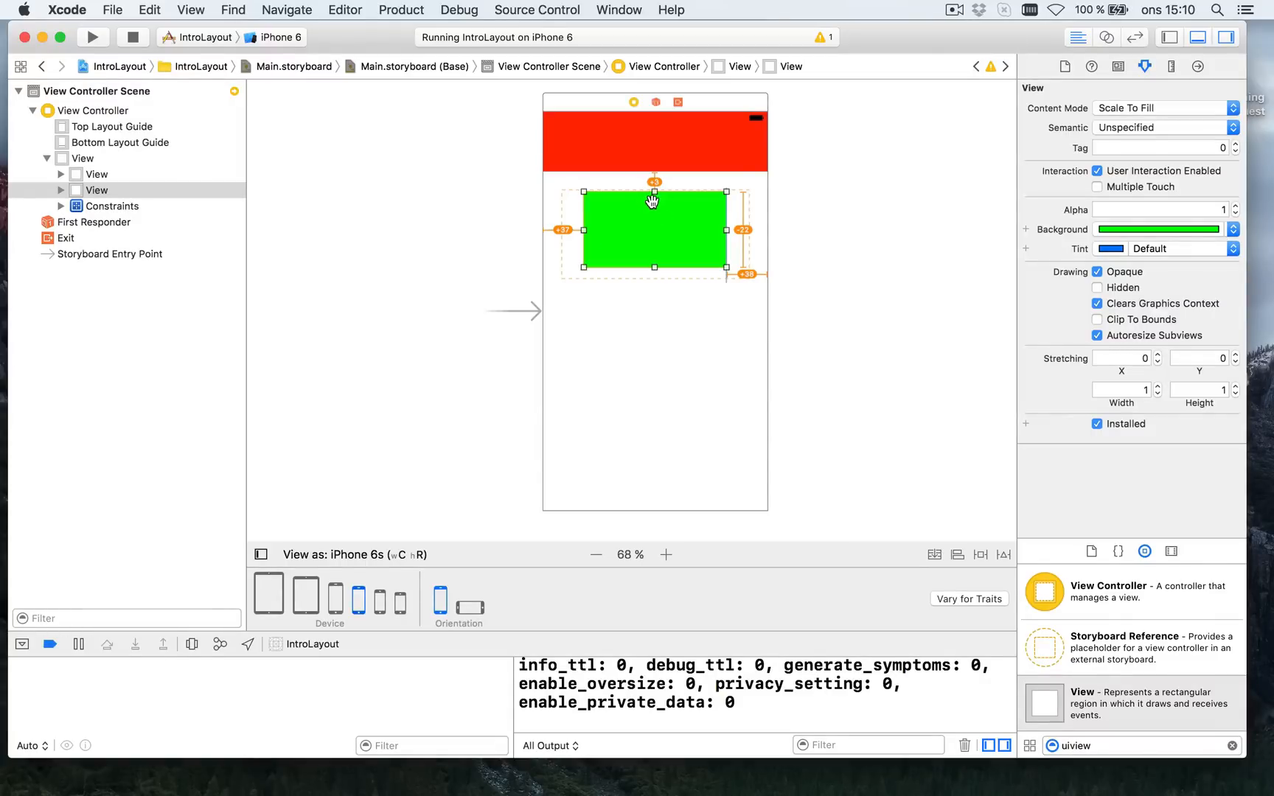
Update the green view's frame via Resolve Auto Layout Issues so it sits 30pt inset below the red bar
click(827, 235)
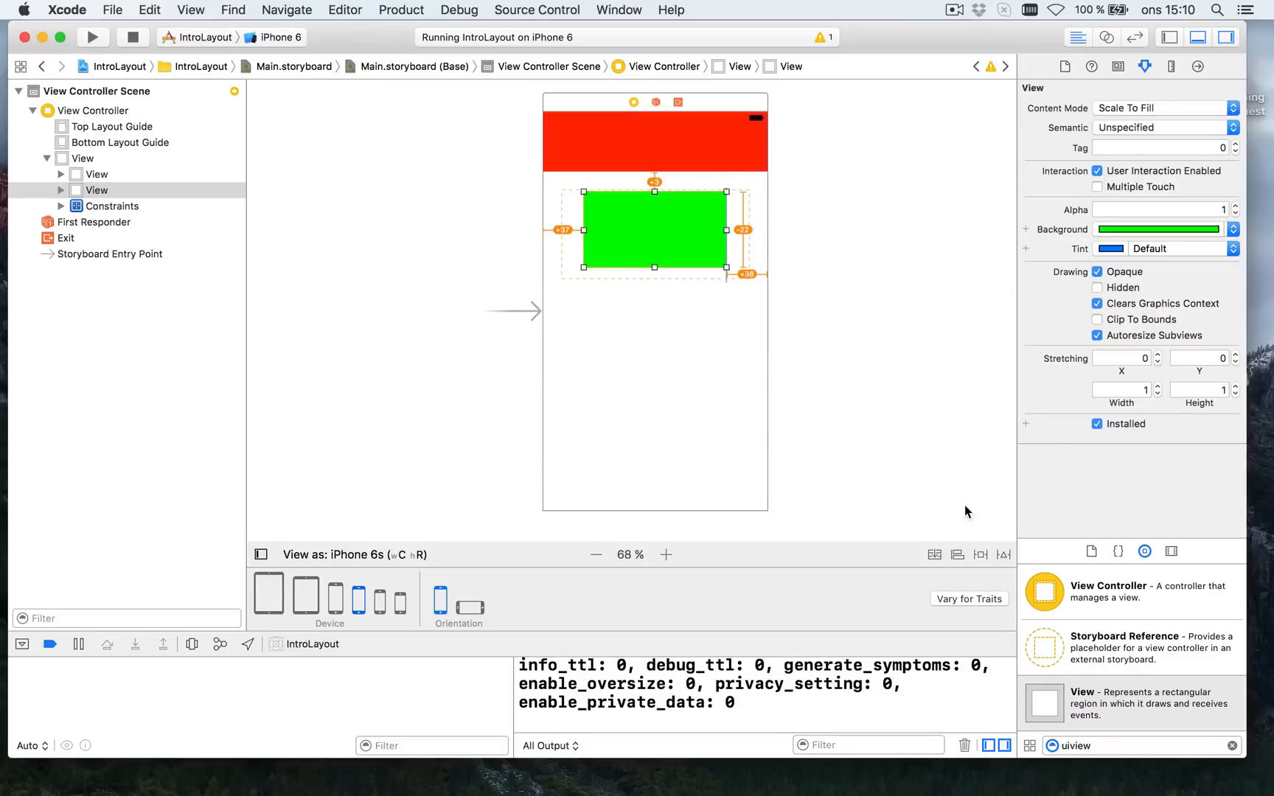
mouse_move(1003, 555)
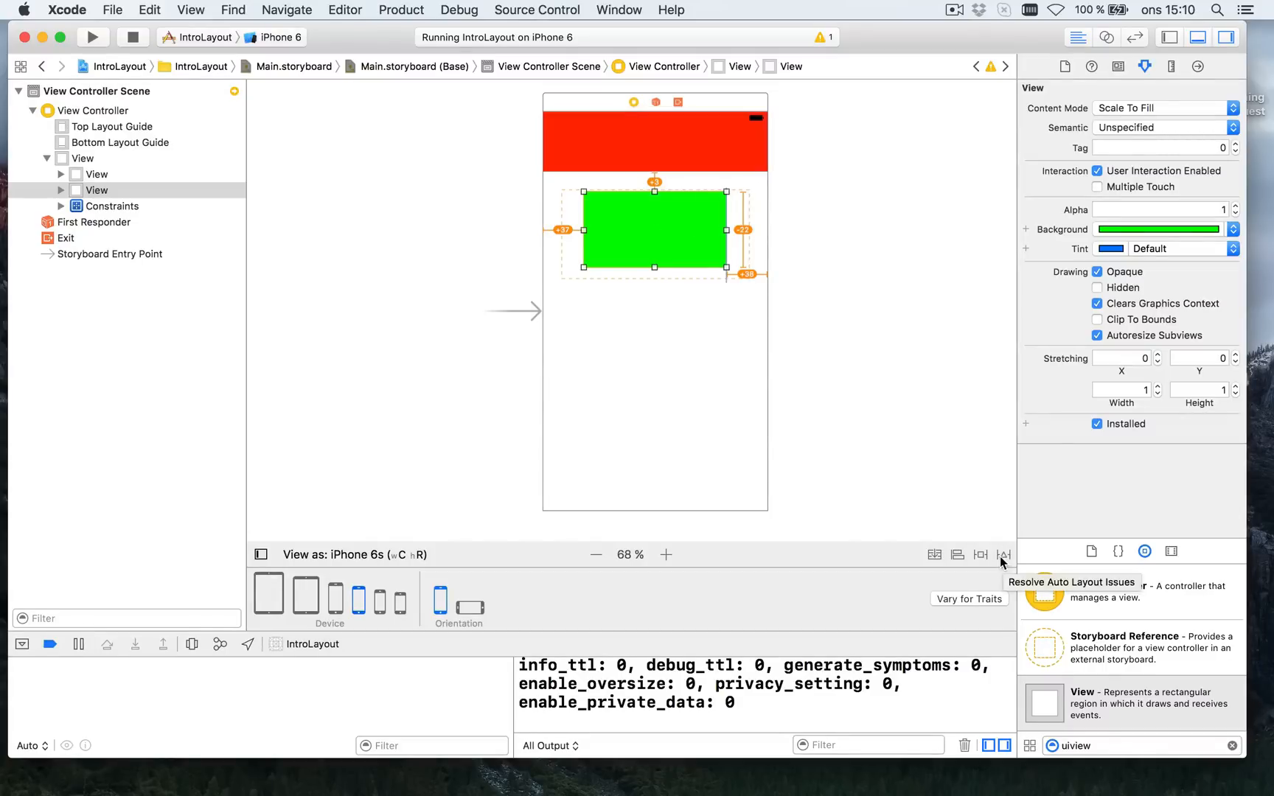
mouse_move(1004, 565)
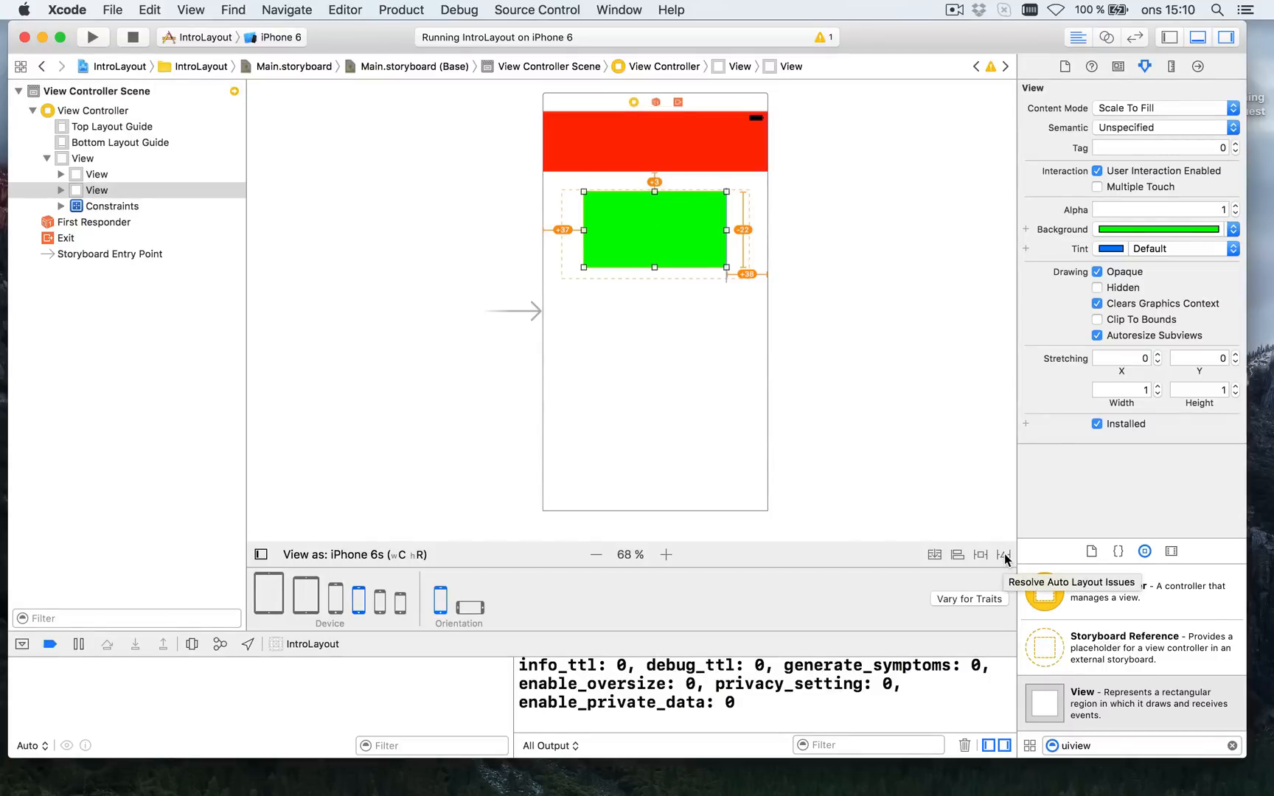
click(1006, 555)
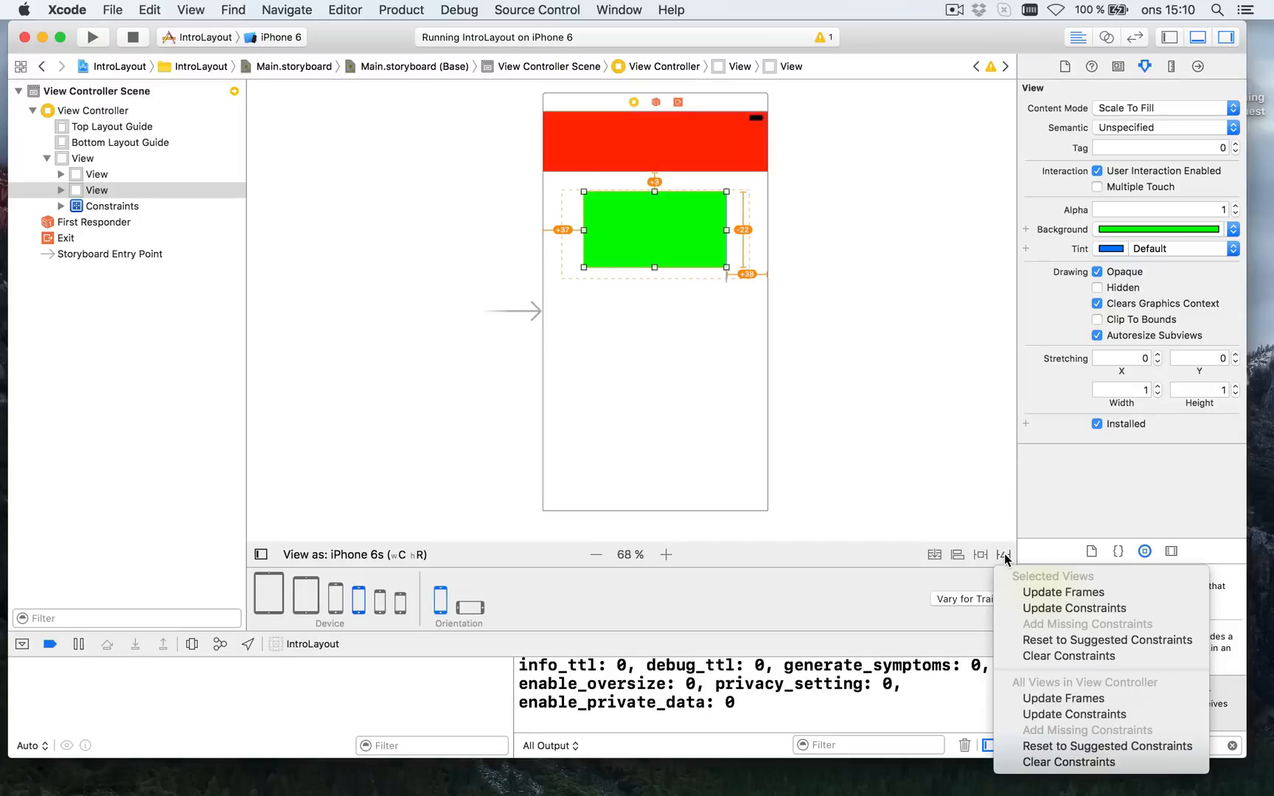
mouse_move(1069, 657)
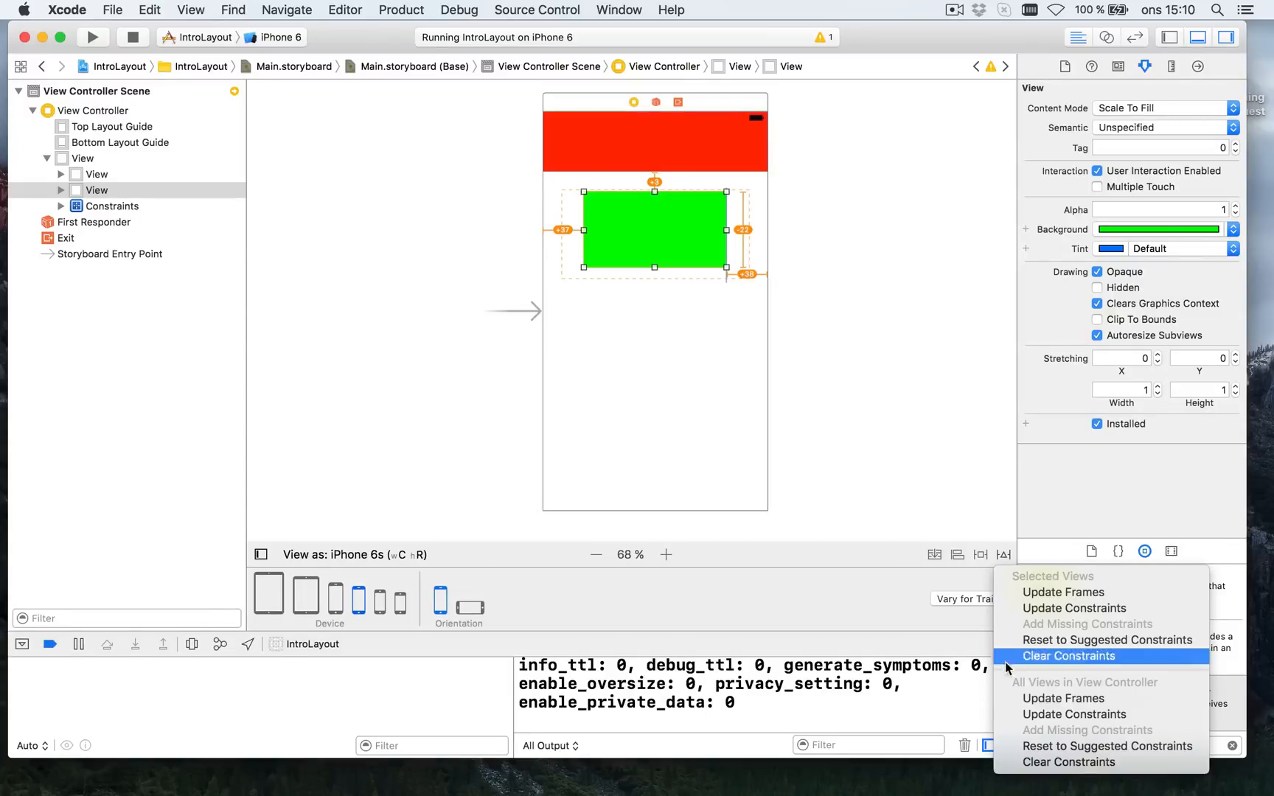
mouse_move(1006, 572)
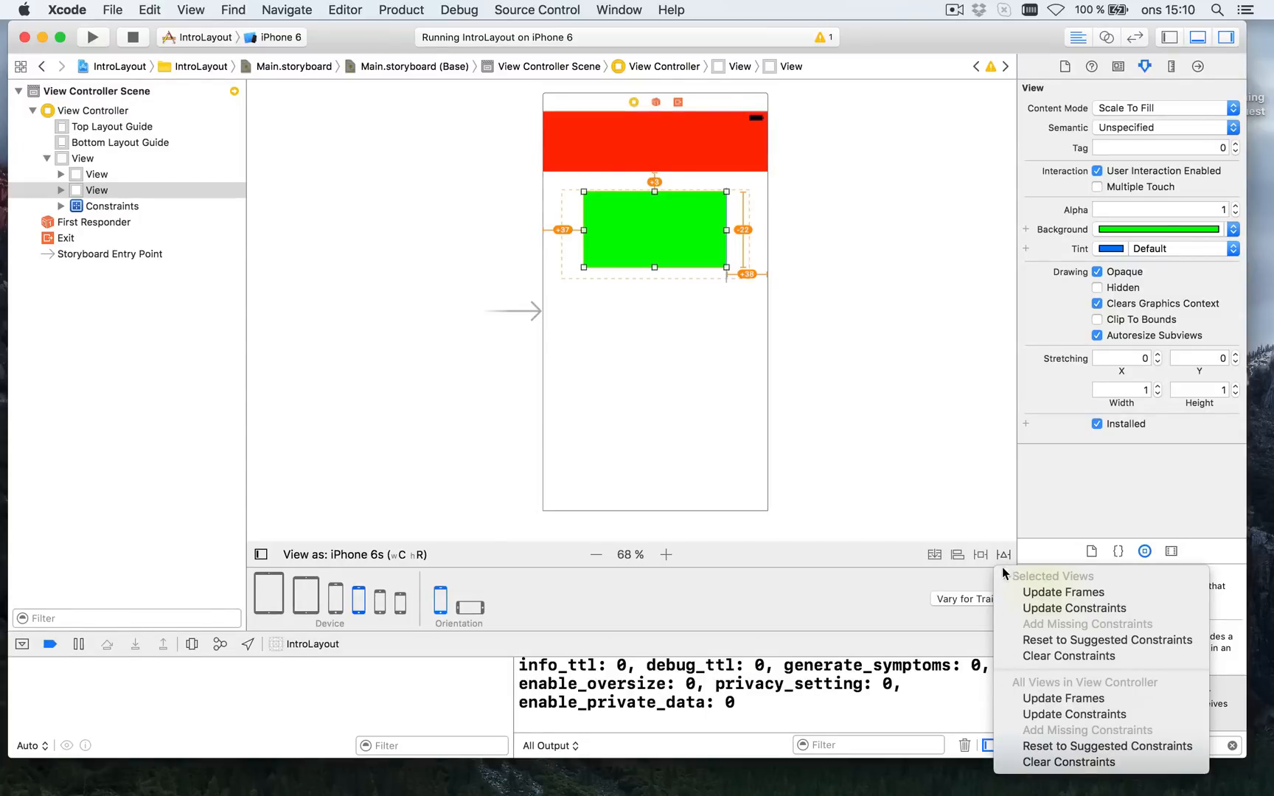
mouse_move(1073, 608)
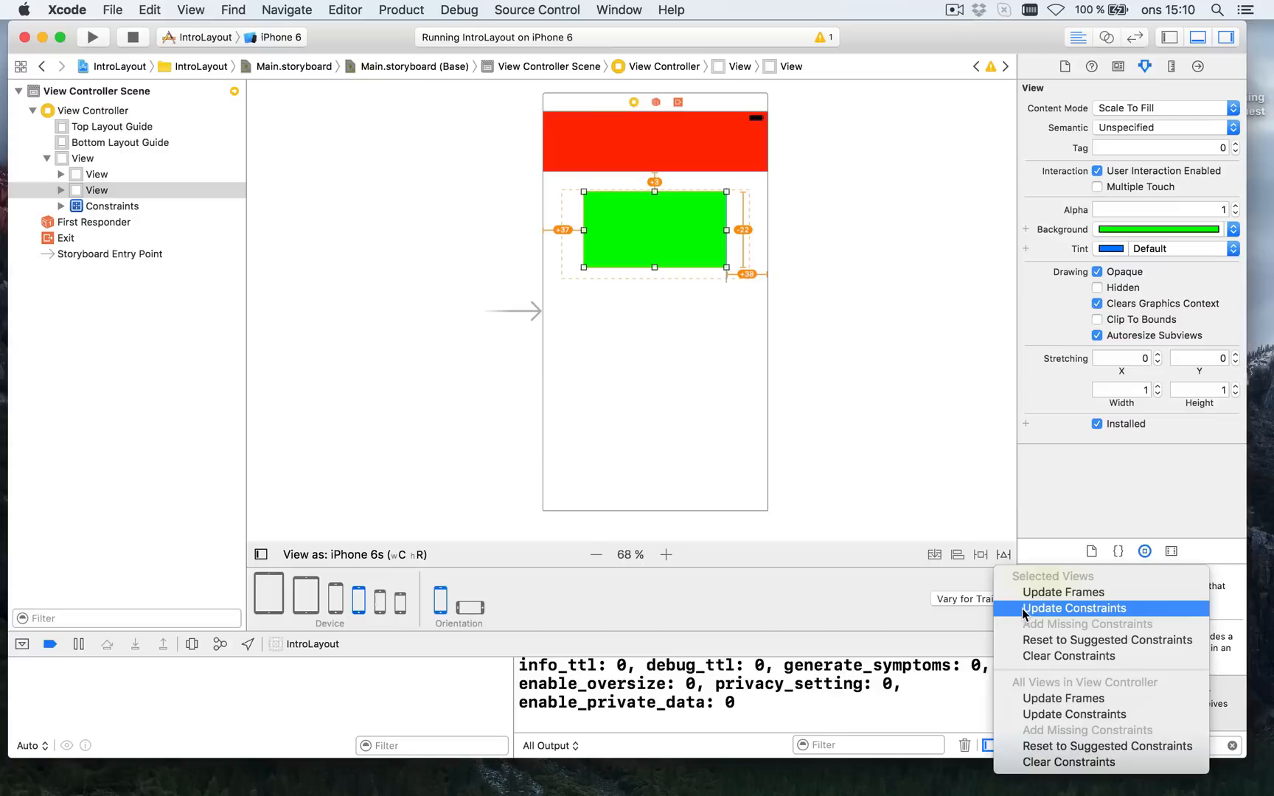
mouse_move(1062, 591)
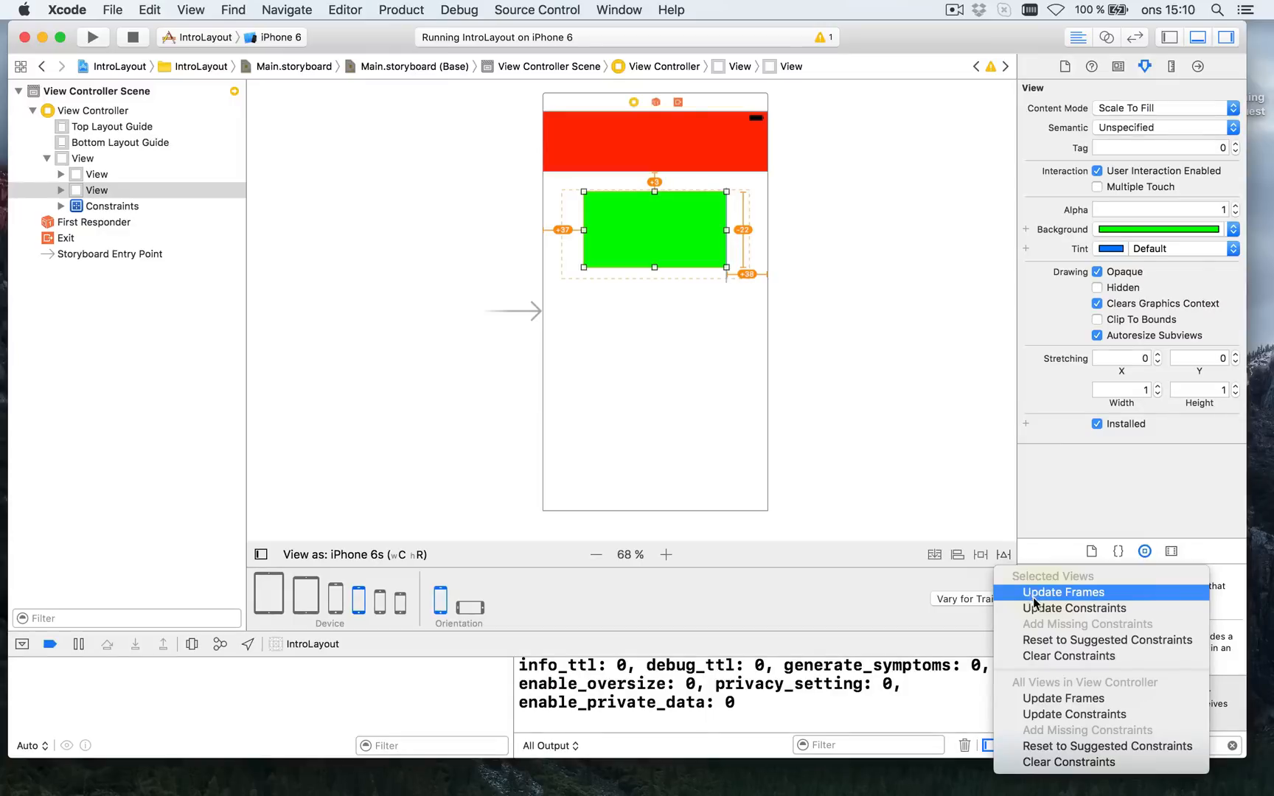
mouse_move(1073, 607)
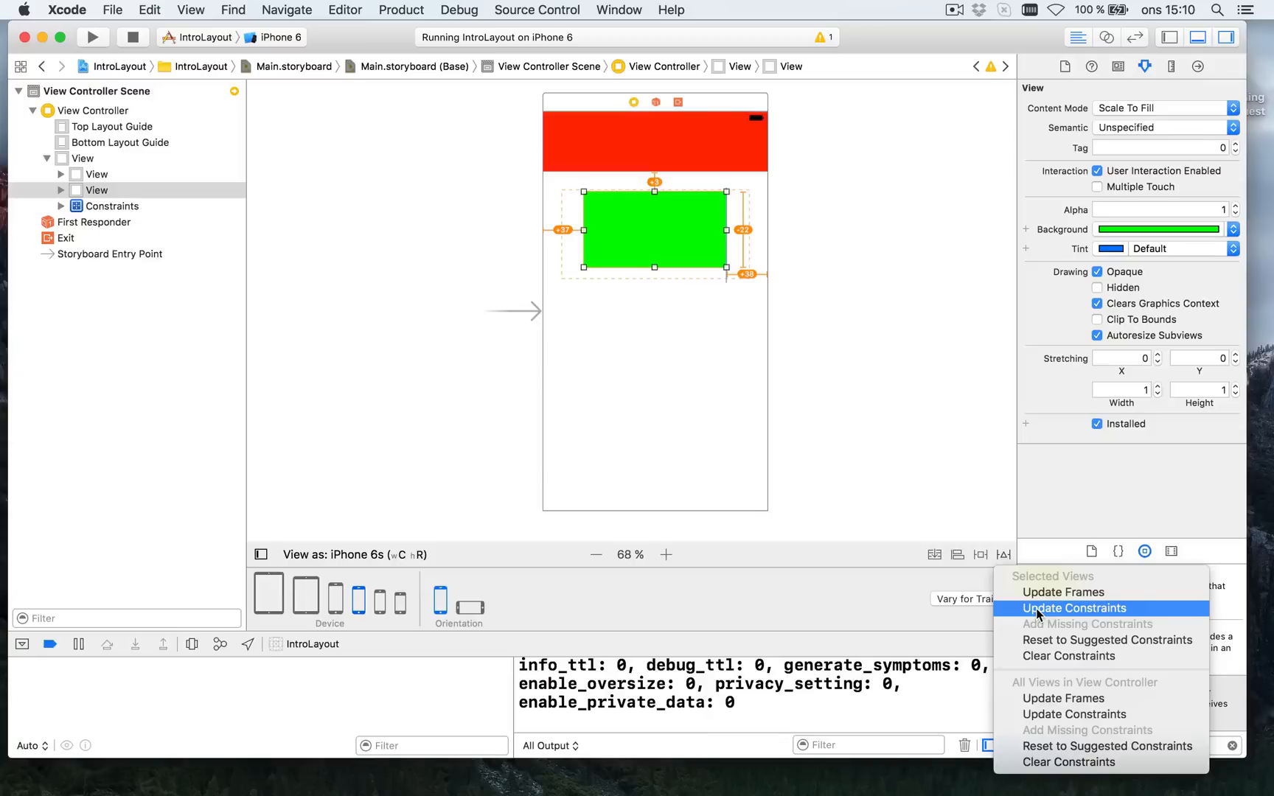
mouse_move(1062, 593)
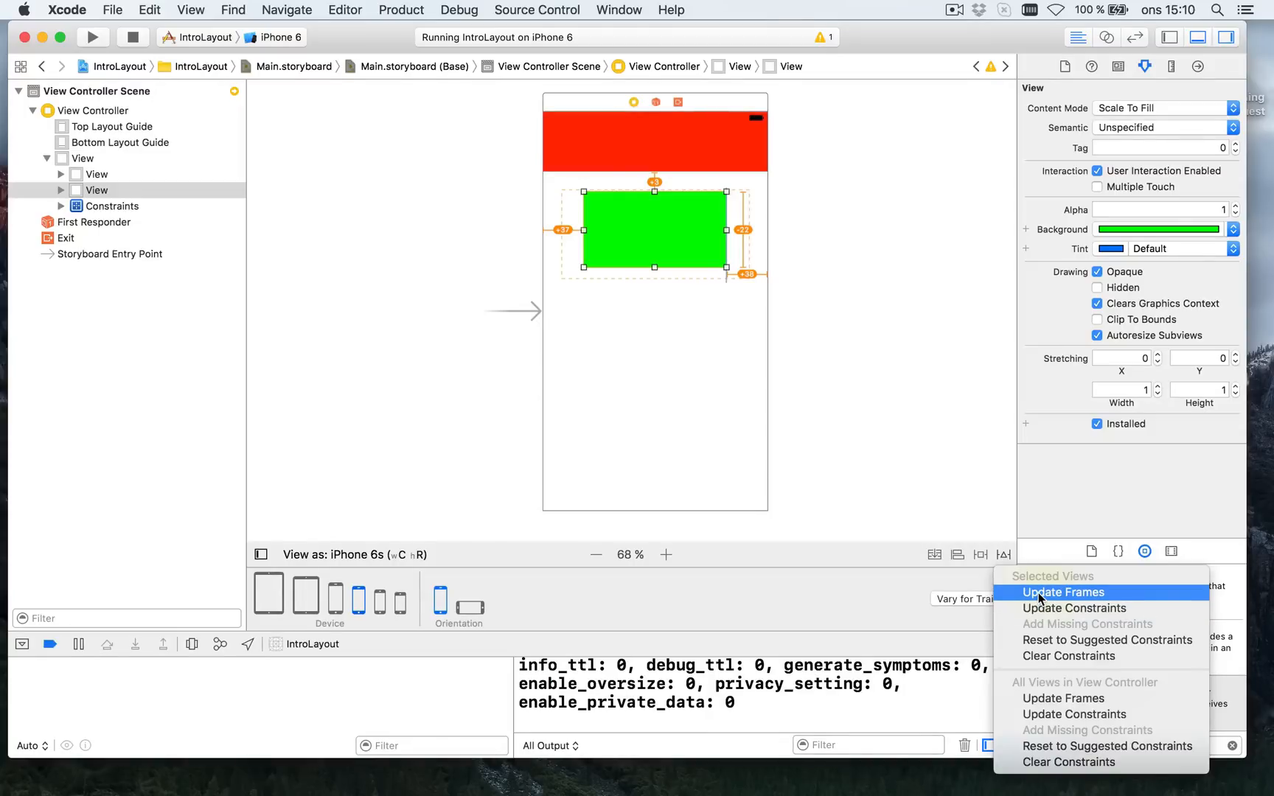
click(1062, 591)
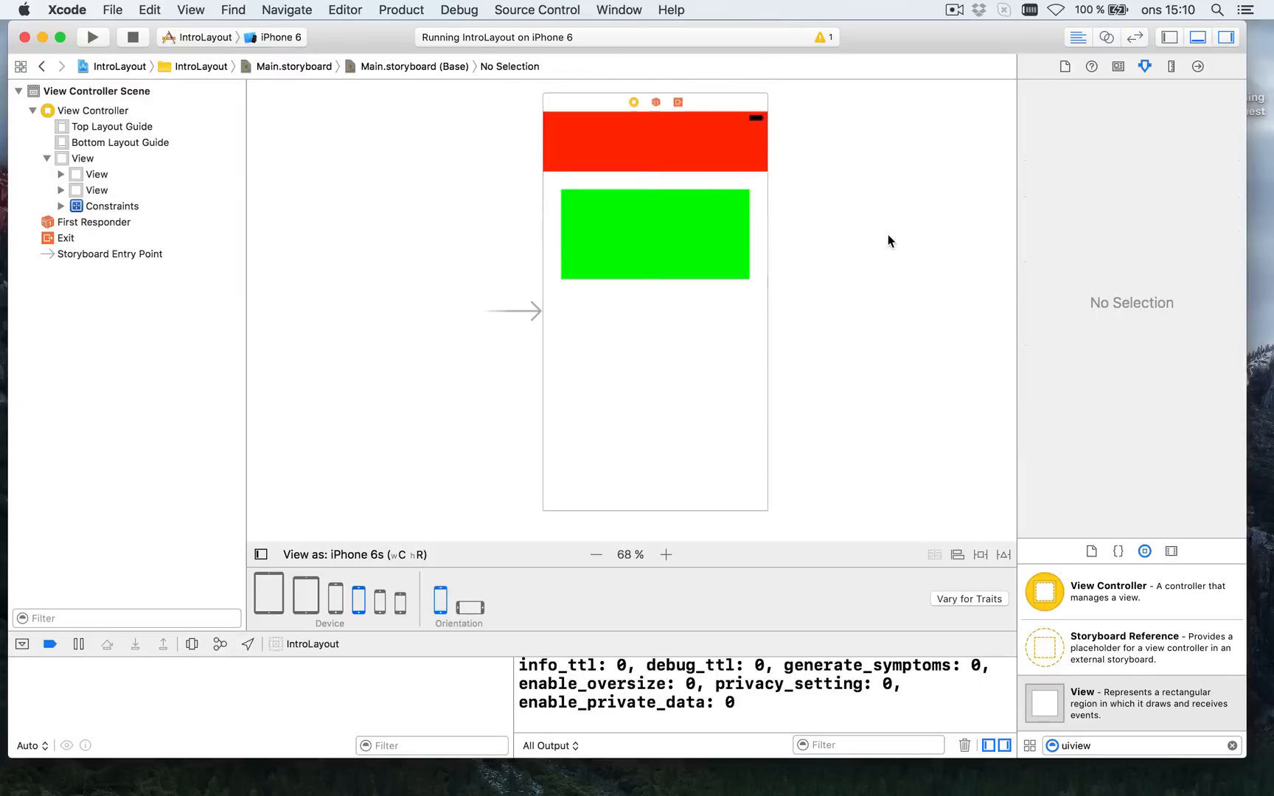
mouse_move(687, 198)
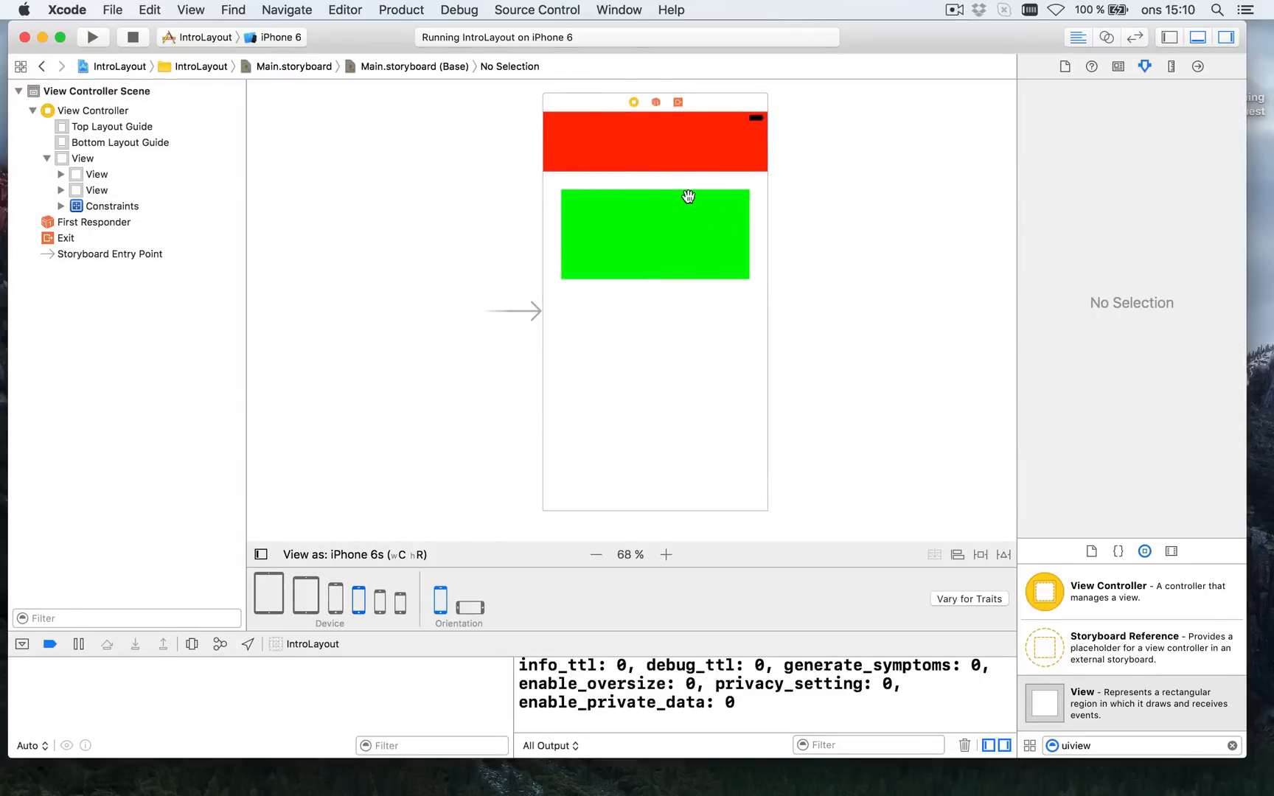
mouse_move(733, 242)
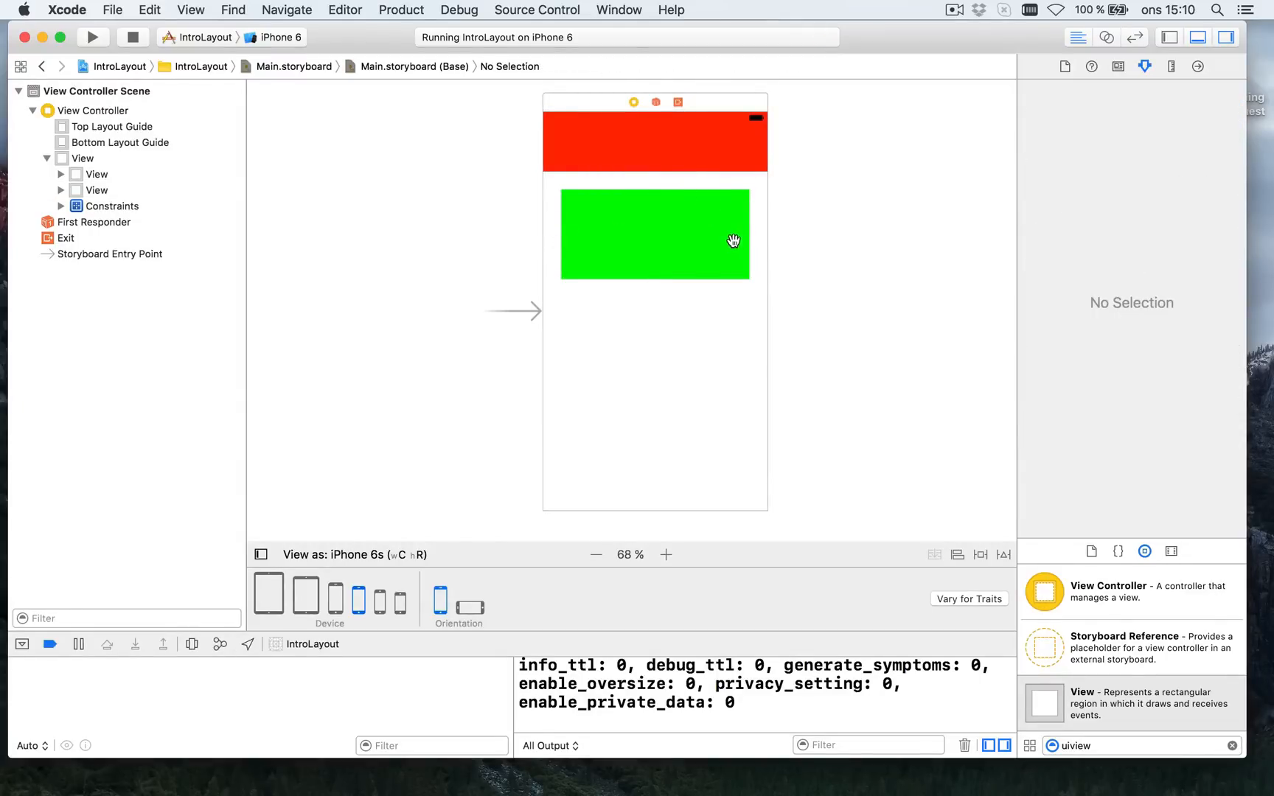
Inspect the green view's constraints in the Size inspector and preview the layout across iPhone sizes
click(653, 235)
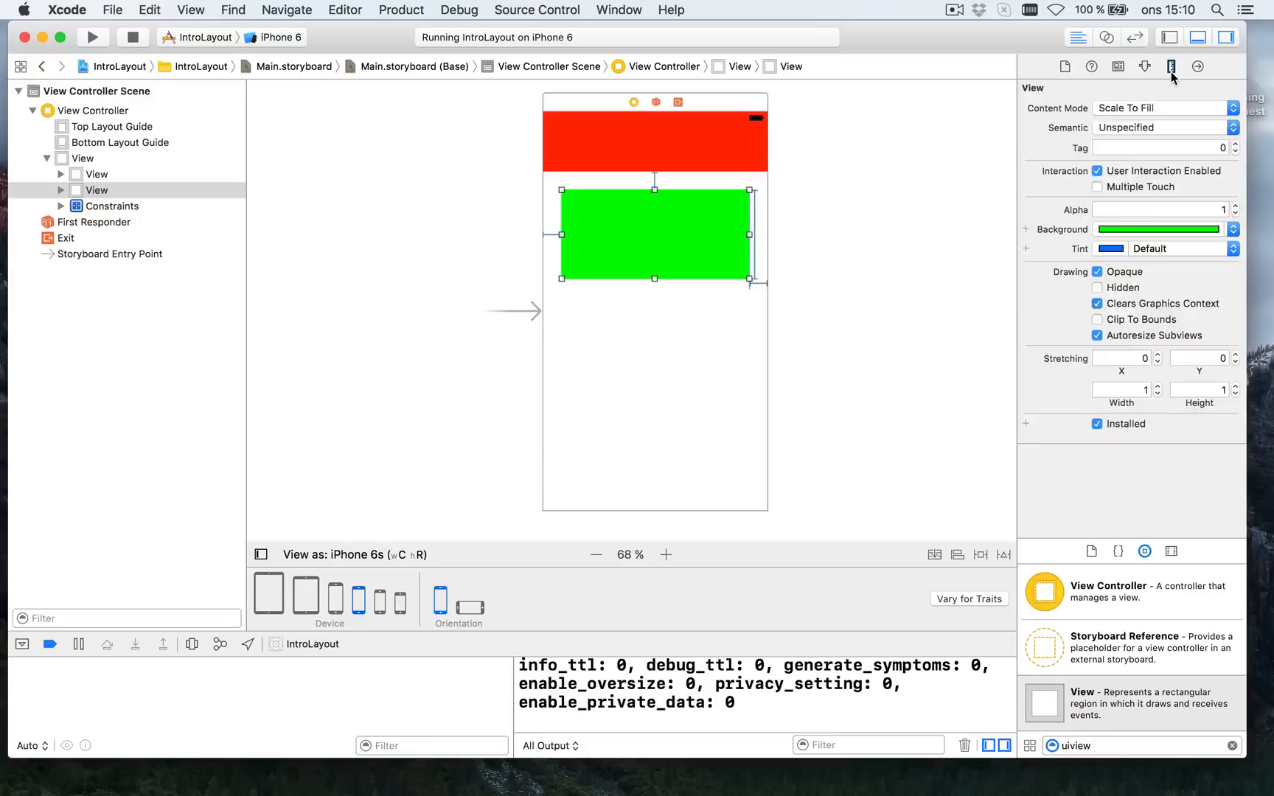
click(1169, 66)
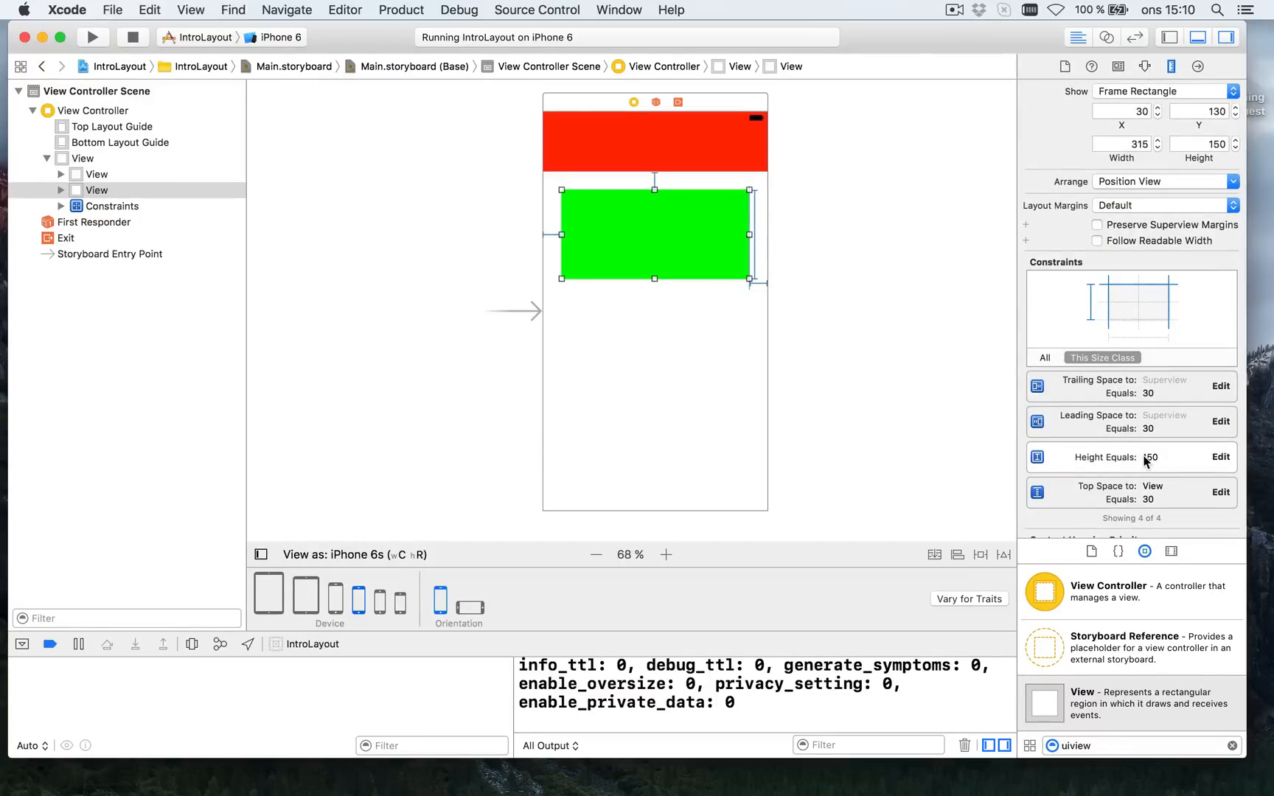
mouse_move(401, 603)
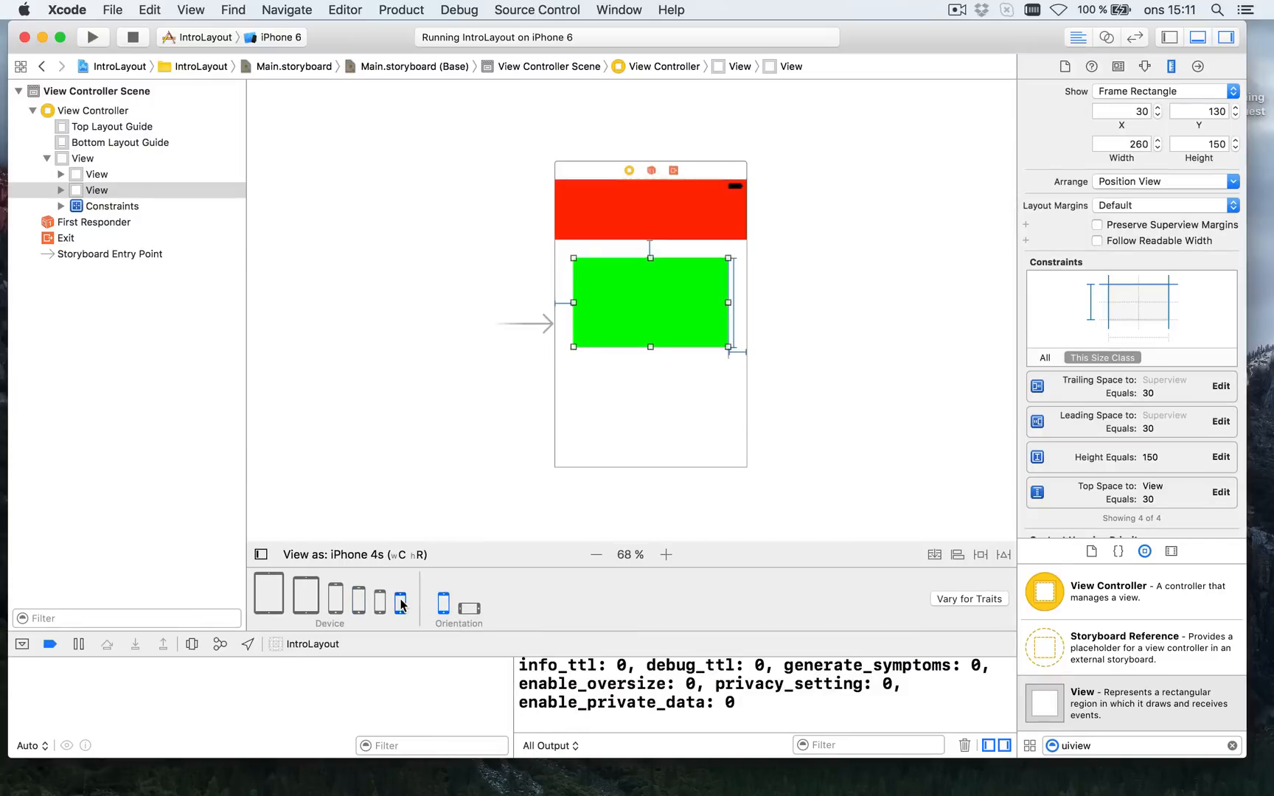
mouse_move(636, 261)
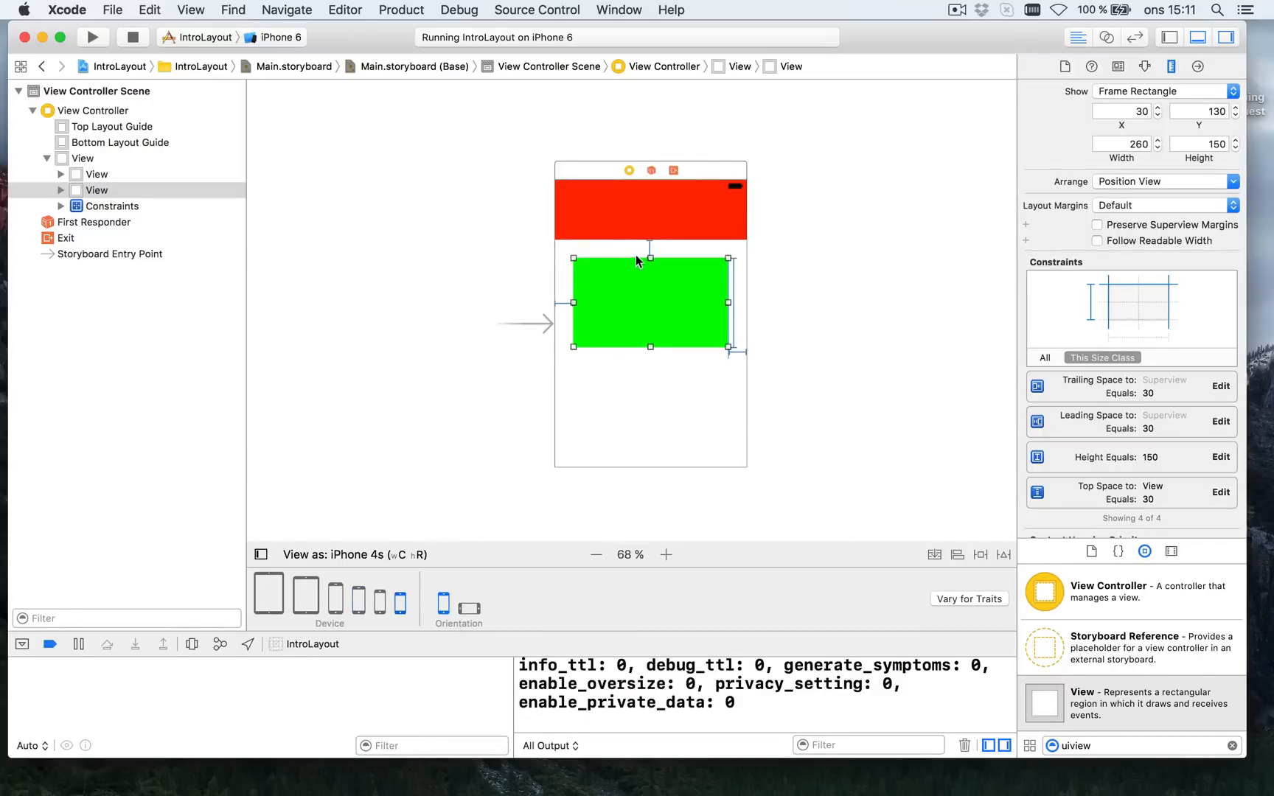
mouse_move(497, 513)
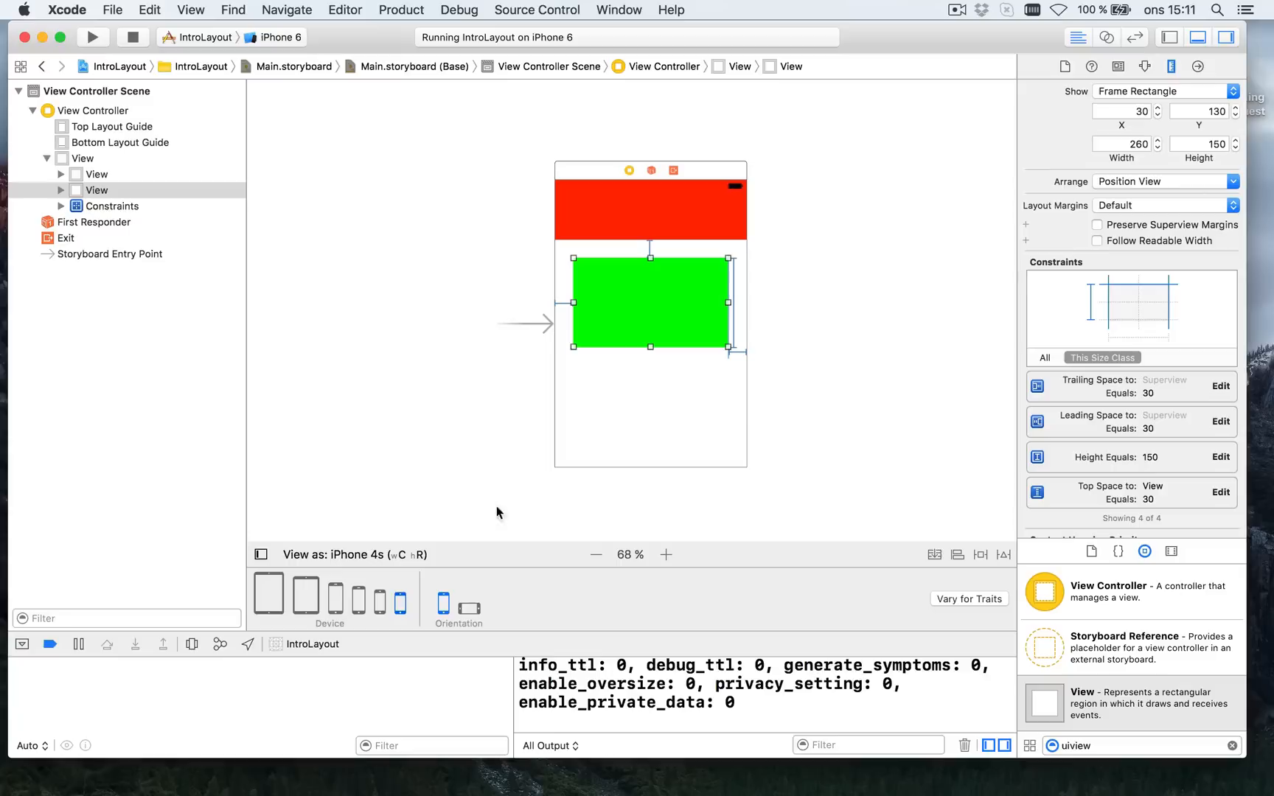
click(357, 600)
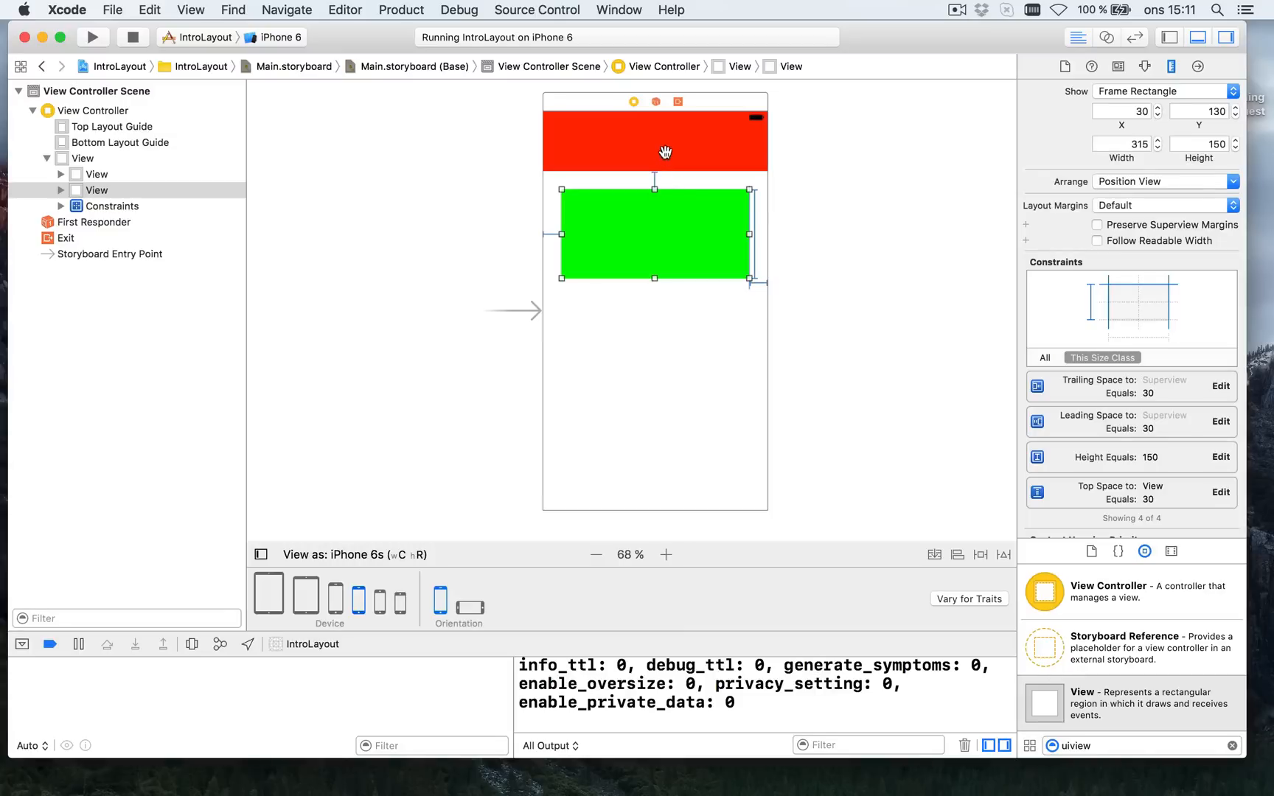
mouse_move(665, 217)
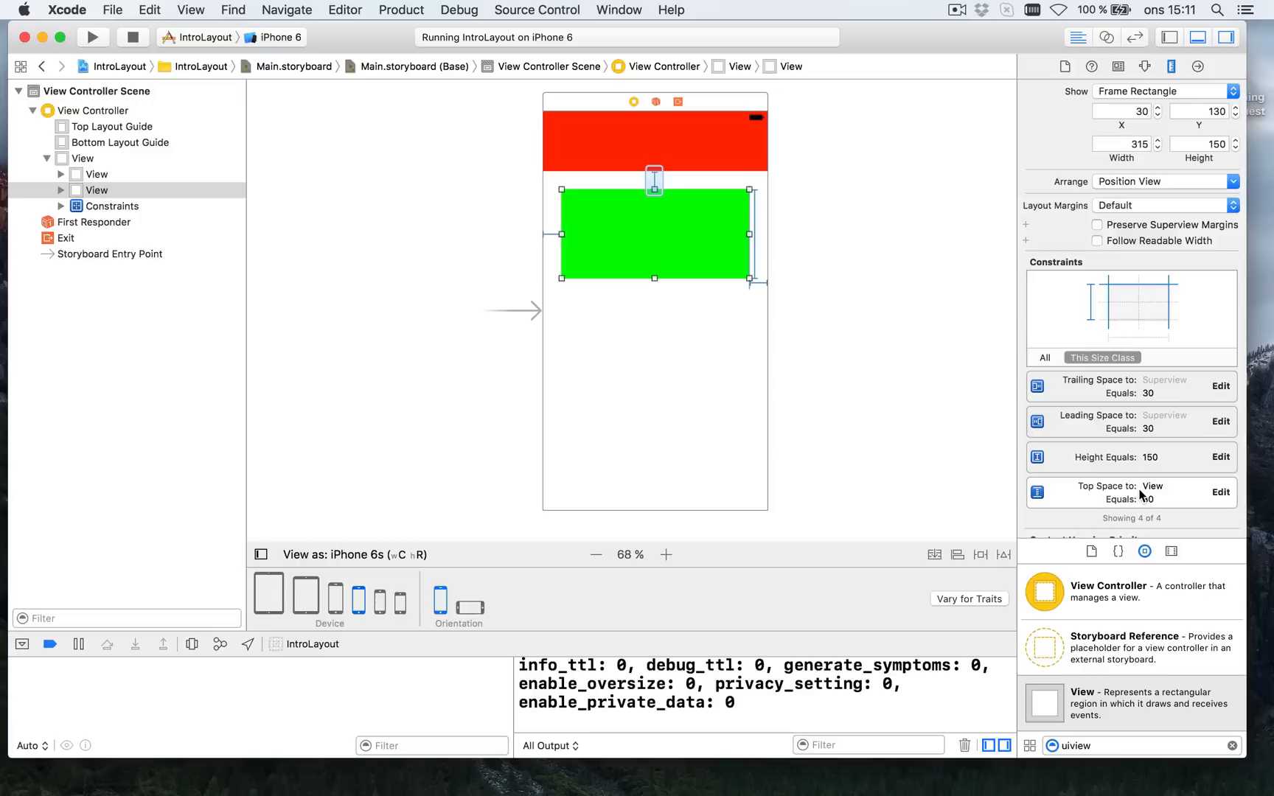
click(1129, 492)
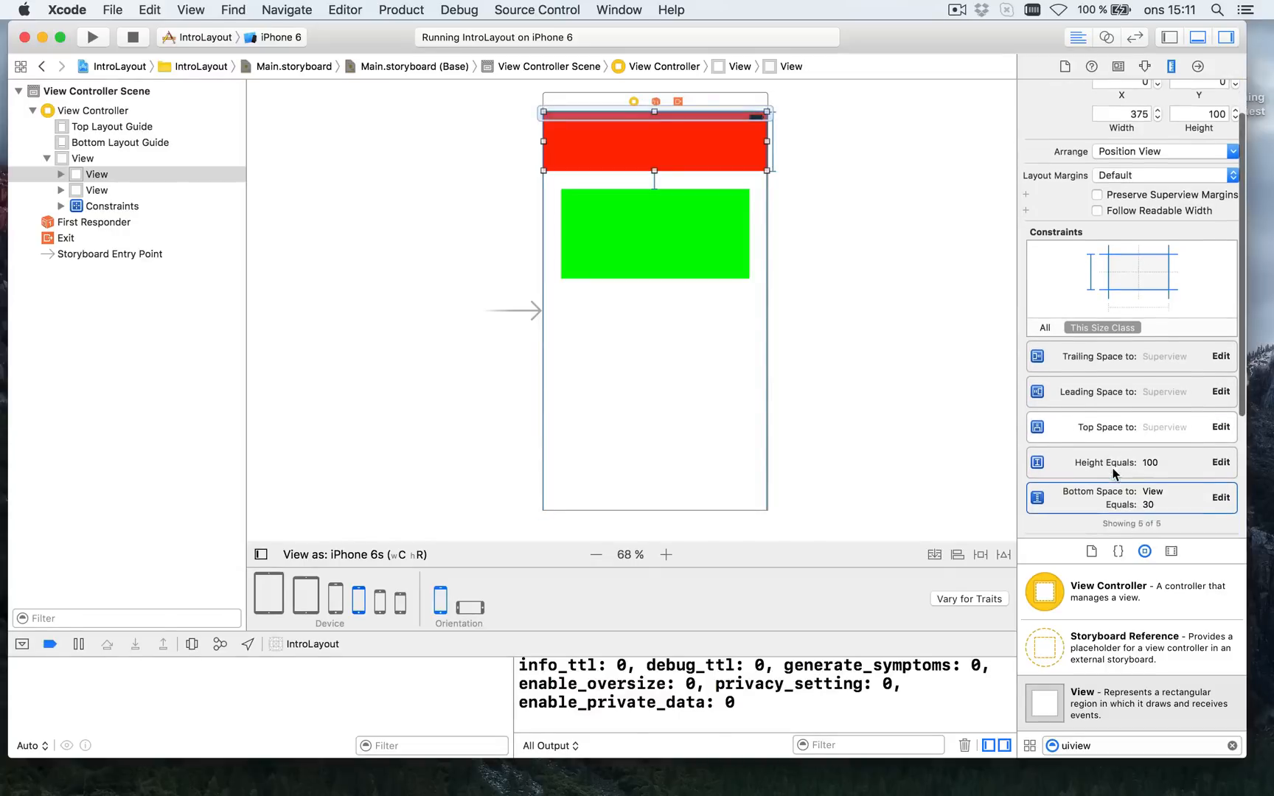
Change the red bar's Height Equals constraint to 50 points
click(1219, 463)
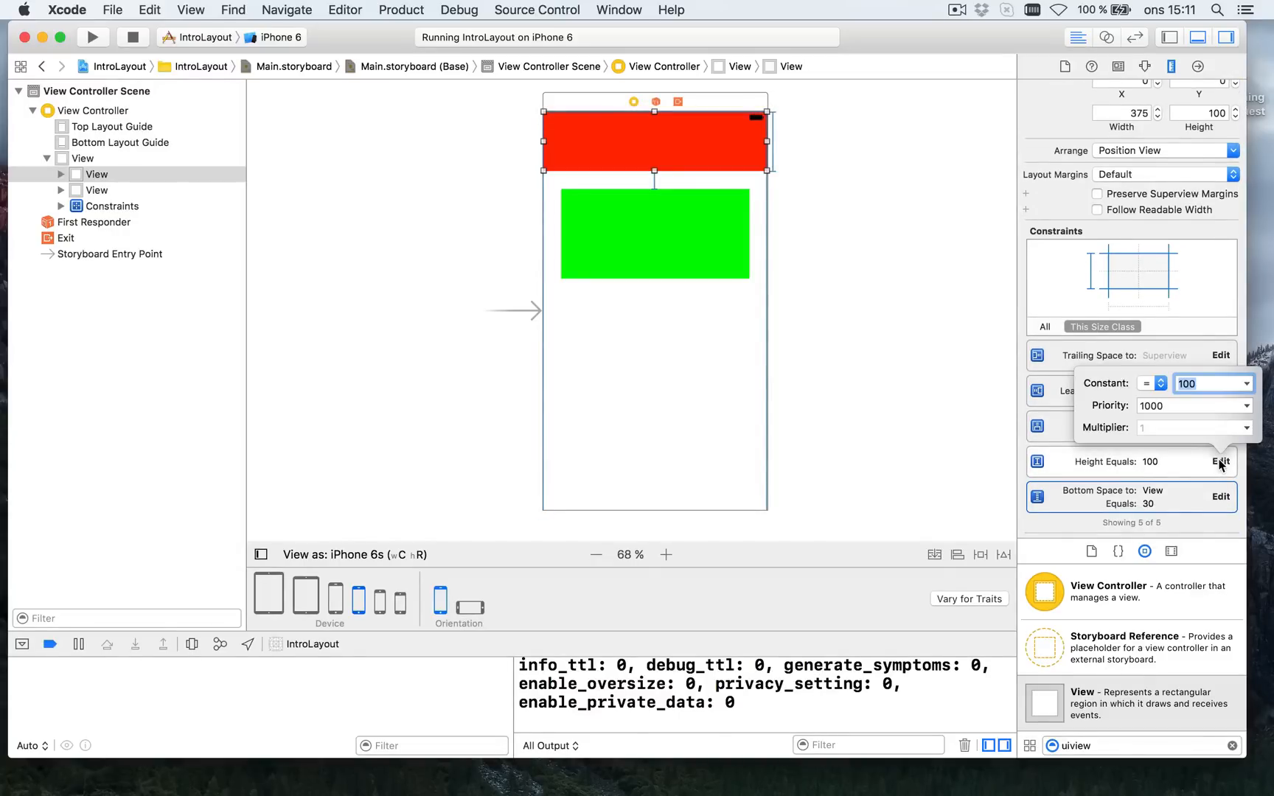
text(50)
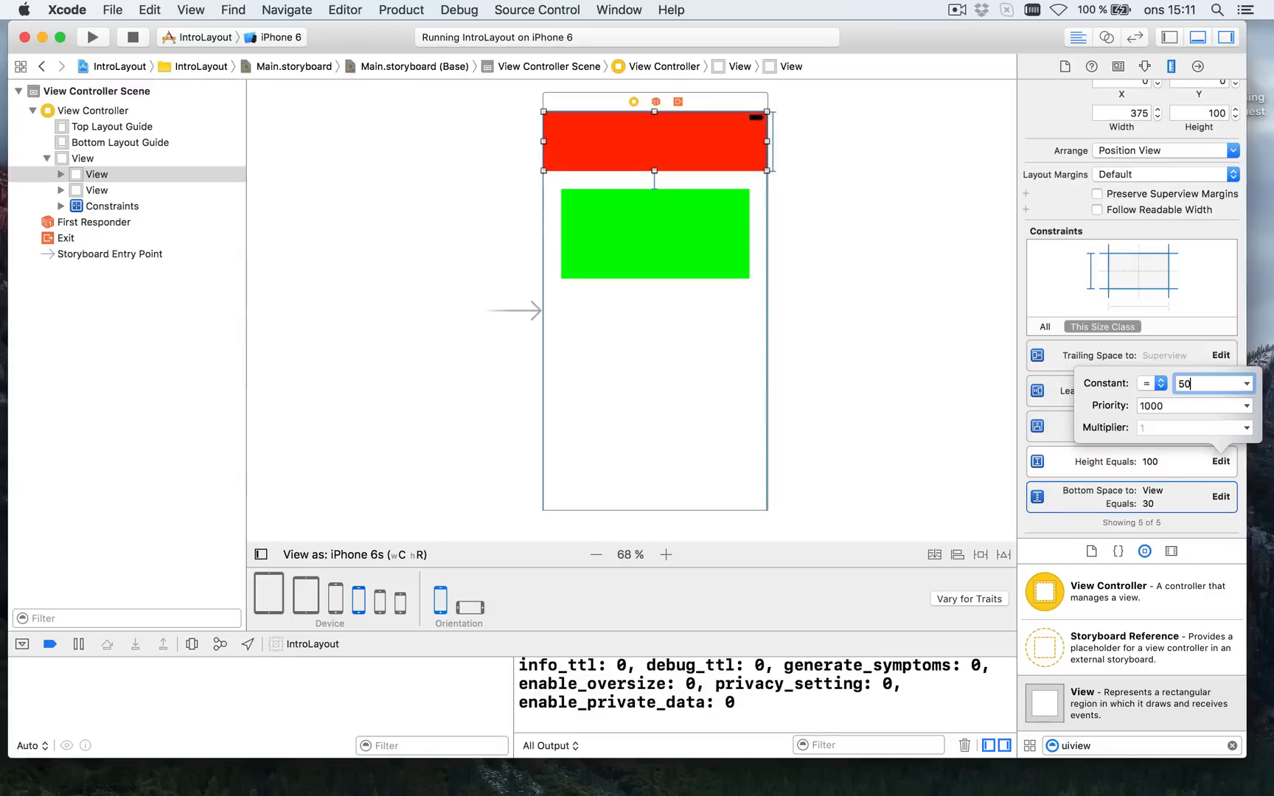
key(Return)
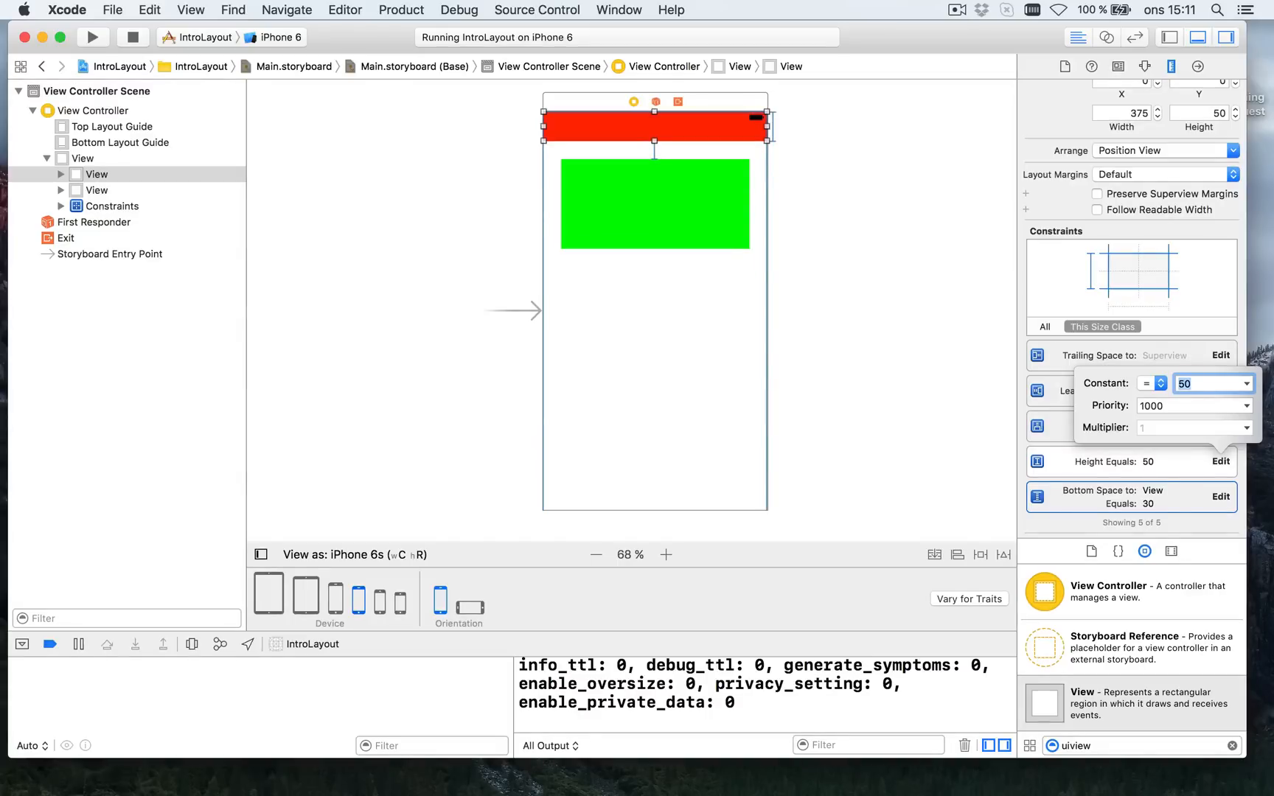
mouse_move(659, 171)
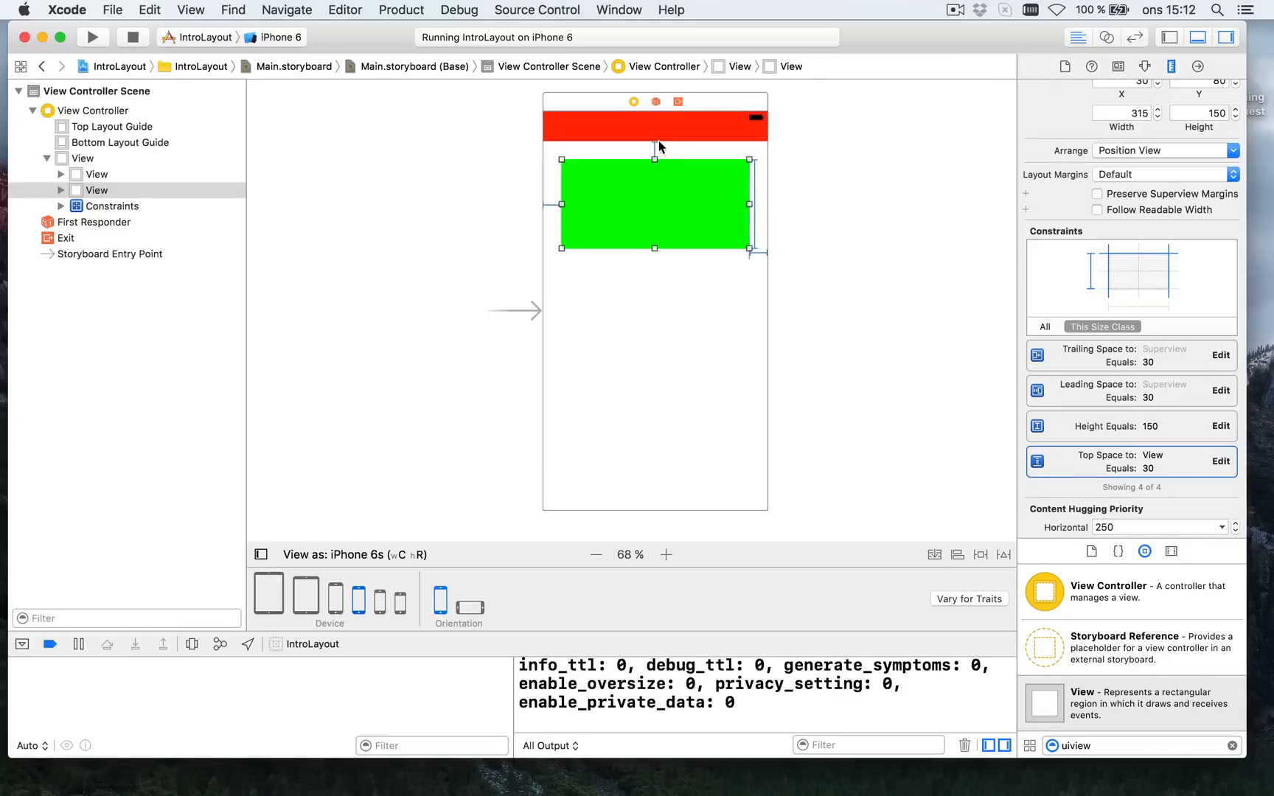
mouse_move(662, 161)
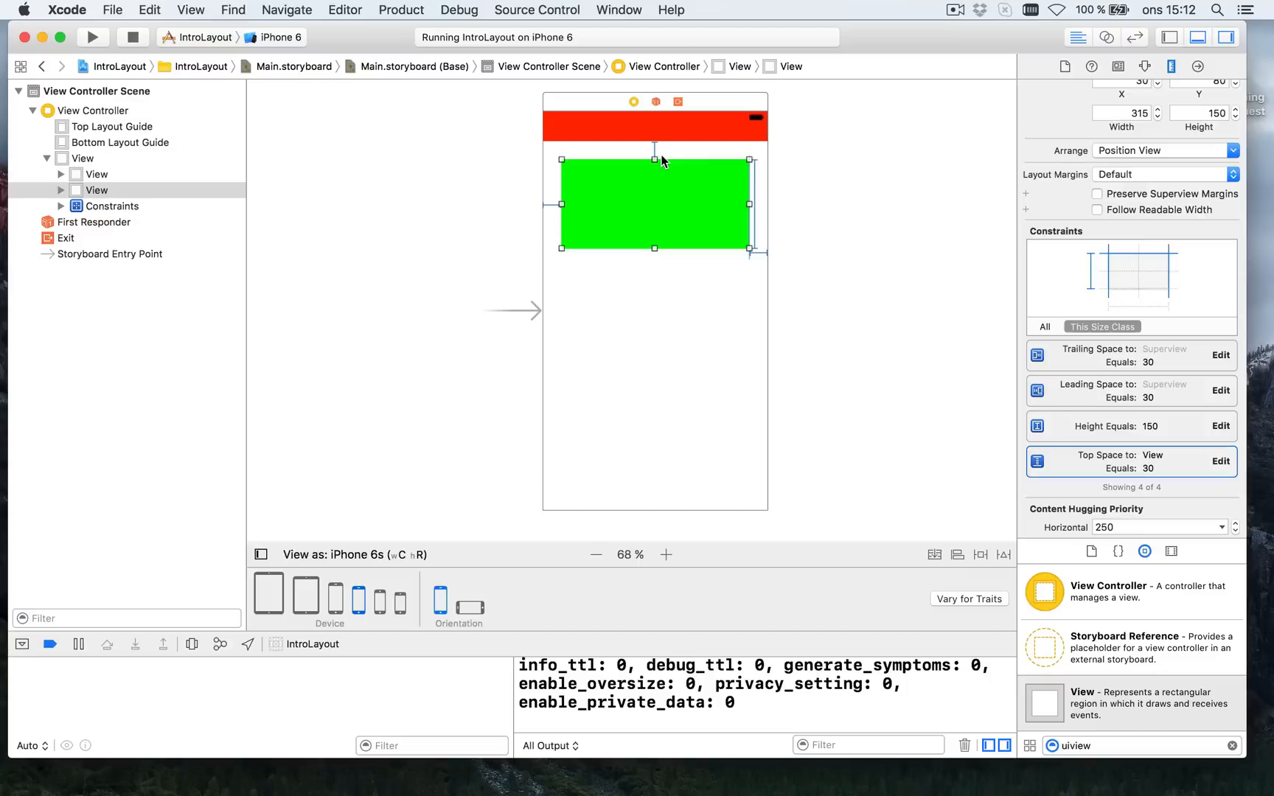
mouse_move(898, 6)
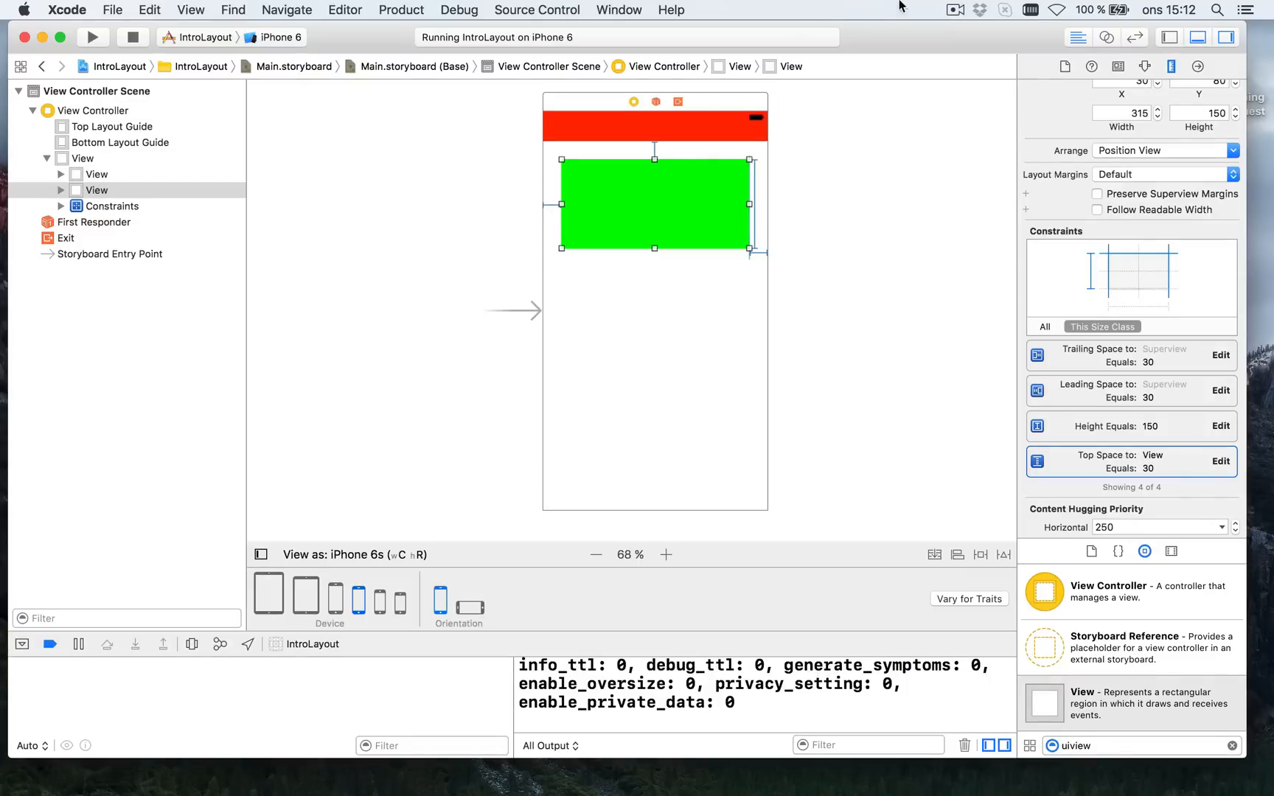